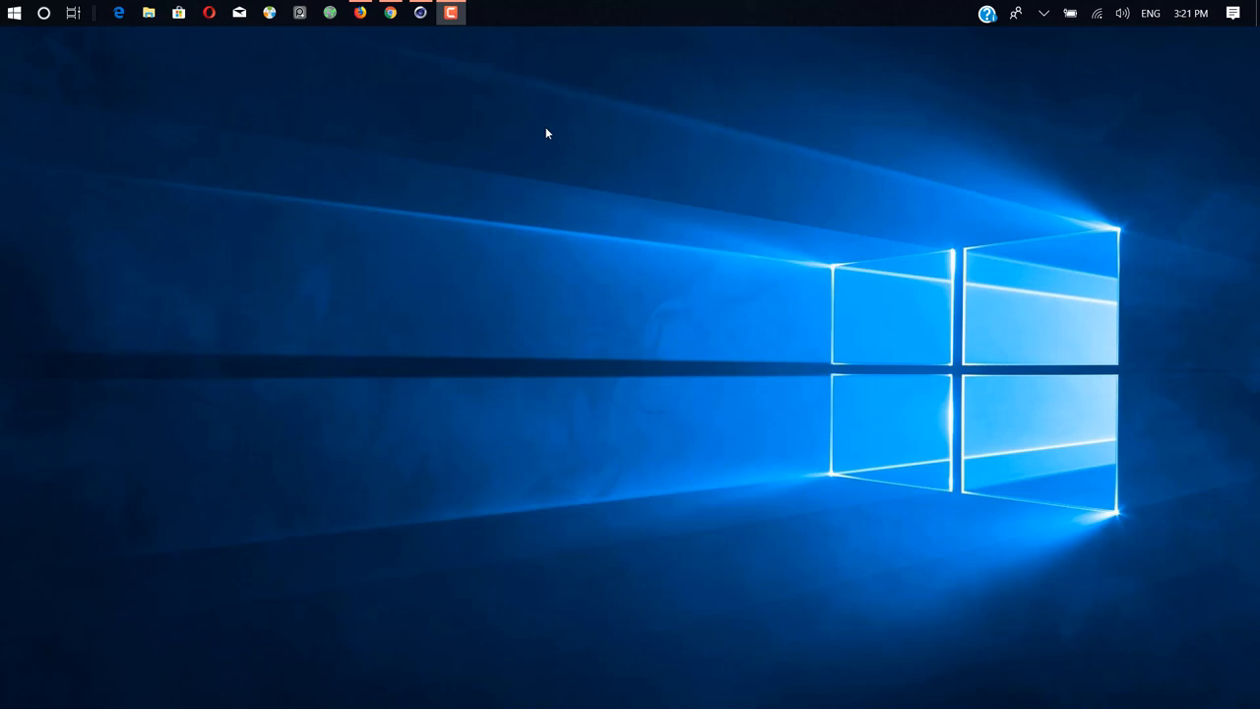
pyautogui.moveTo(528, 120)
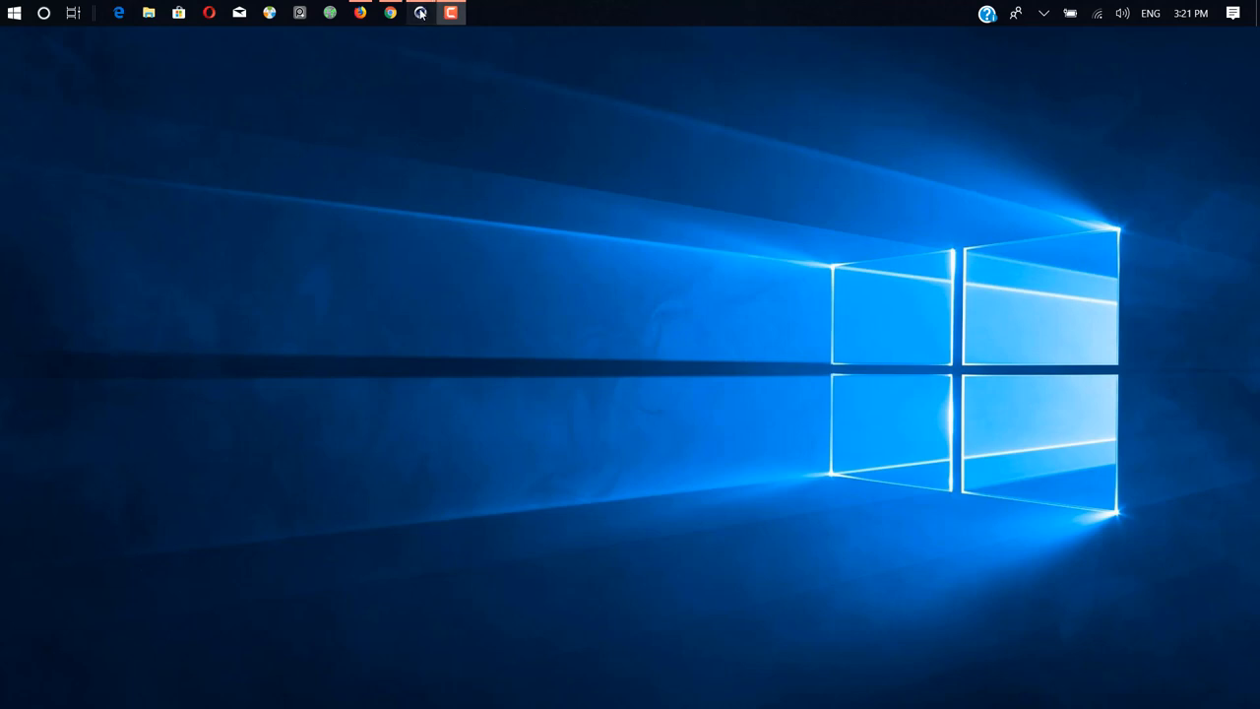
# - Bring the Cinema 4D window with the dented orange cube scene to the front
pyautogui.click(421, 11)
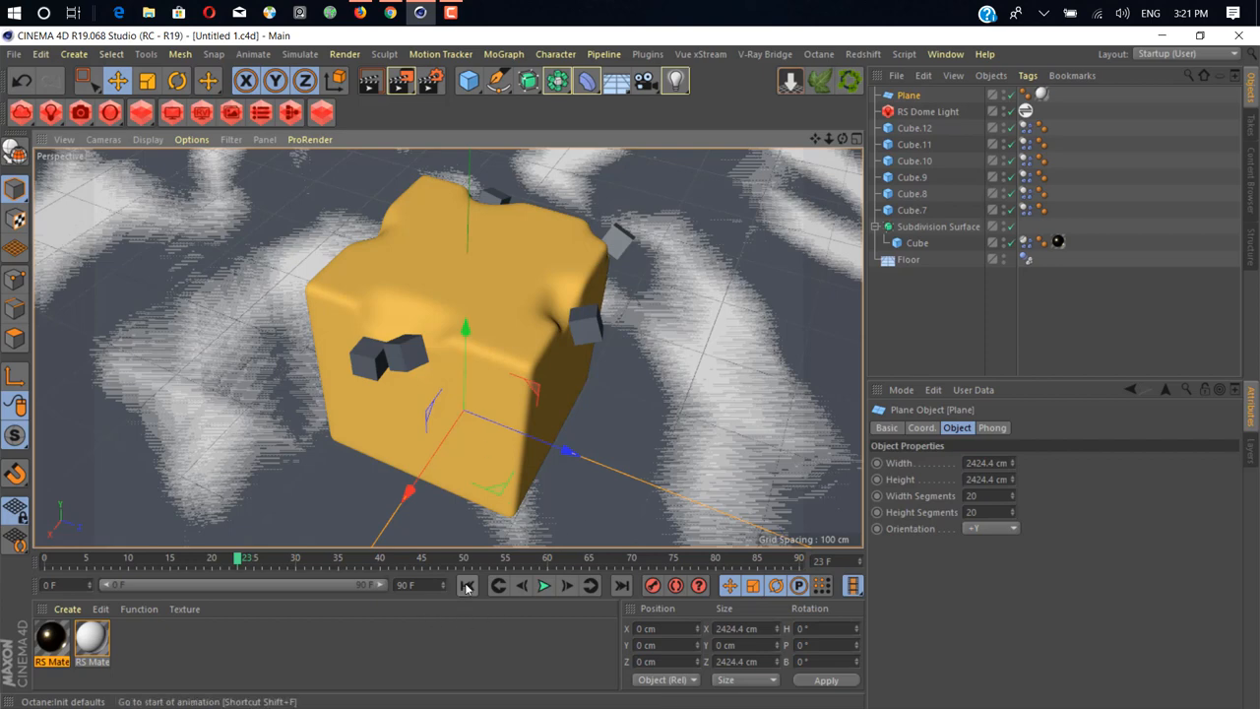
pyautogui.click(467, 587)
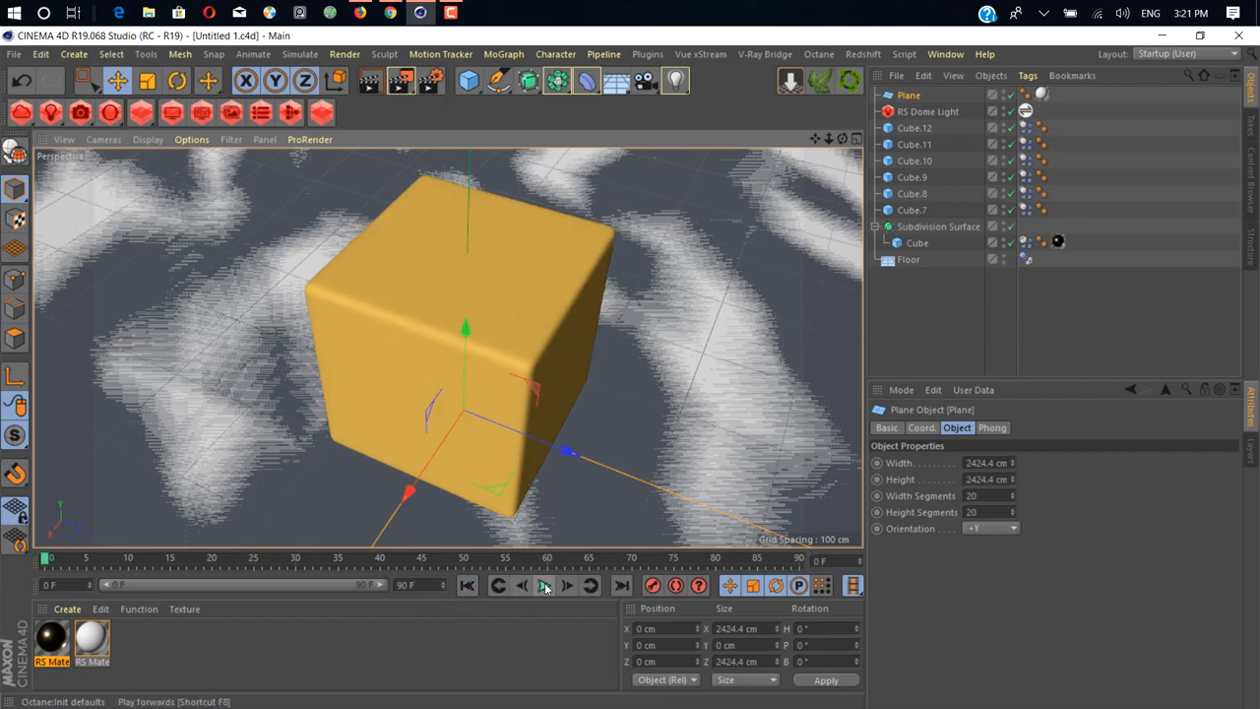
pyautogui.moveTo(543, 587)
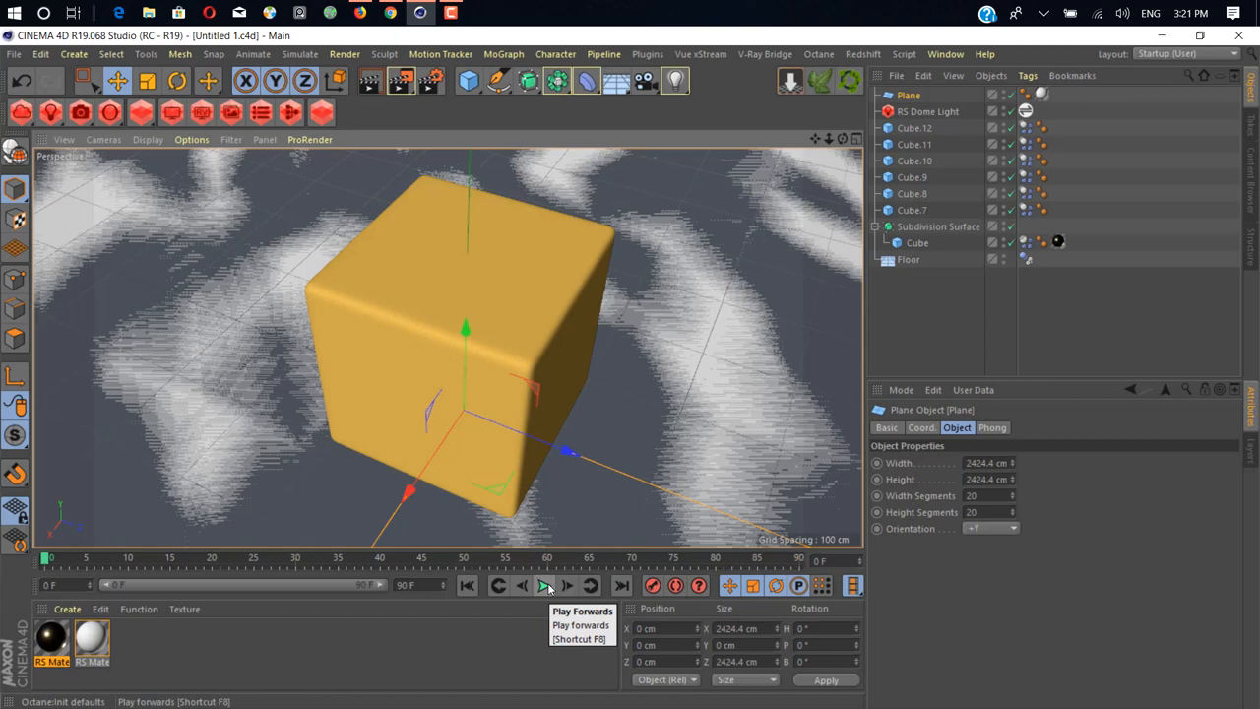
pyautogui.click(544, 587)
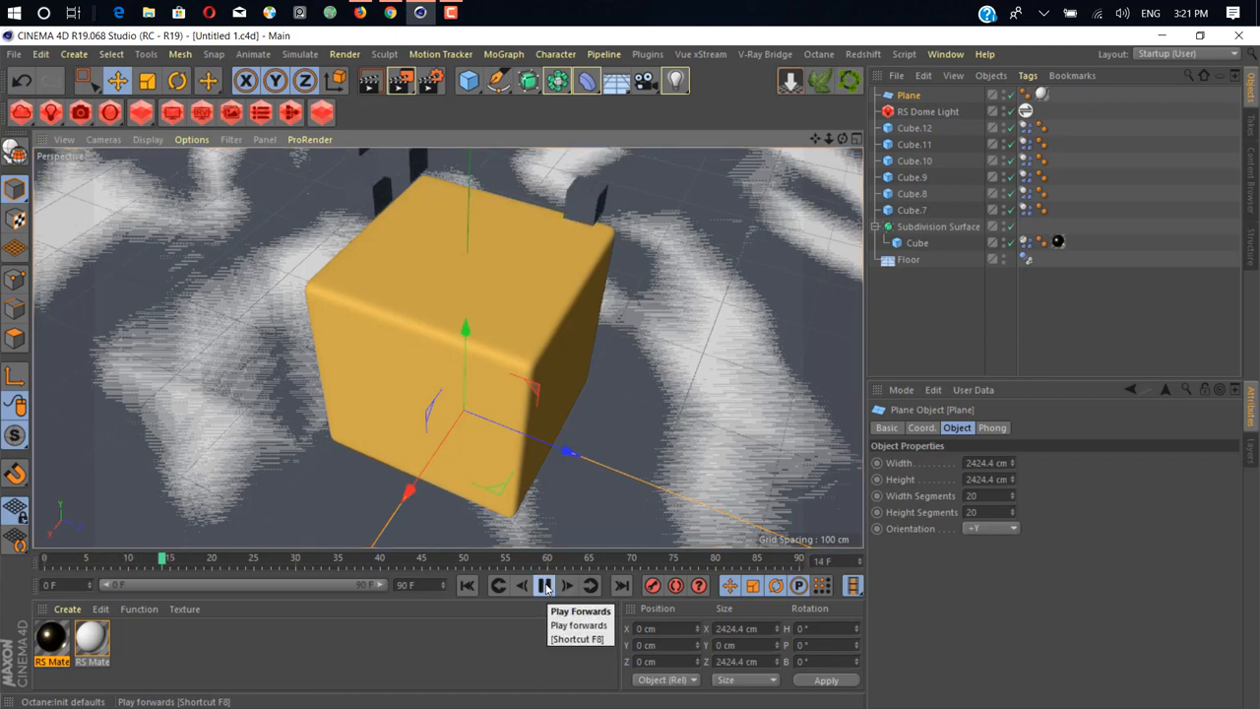
pyautogui.click(543, 587)
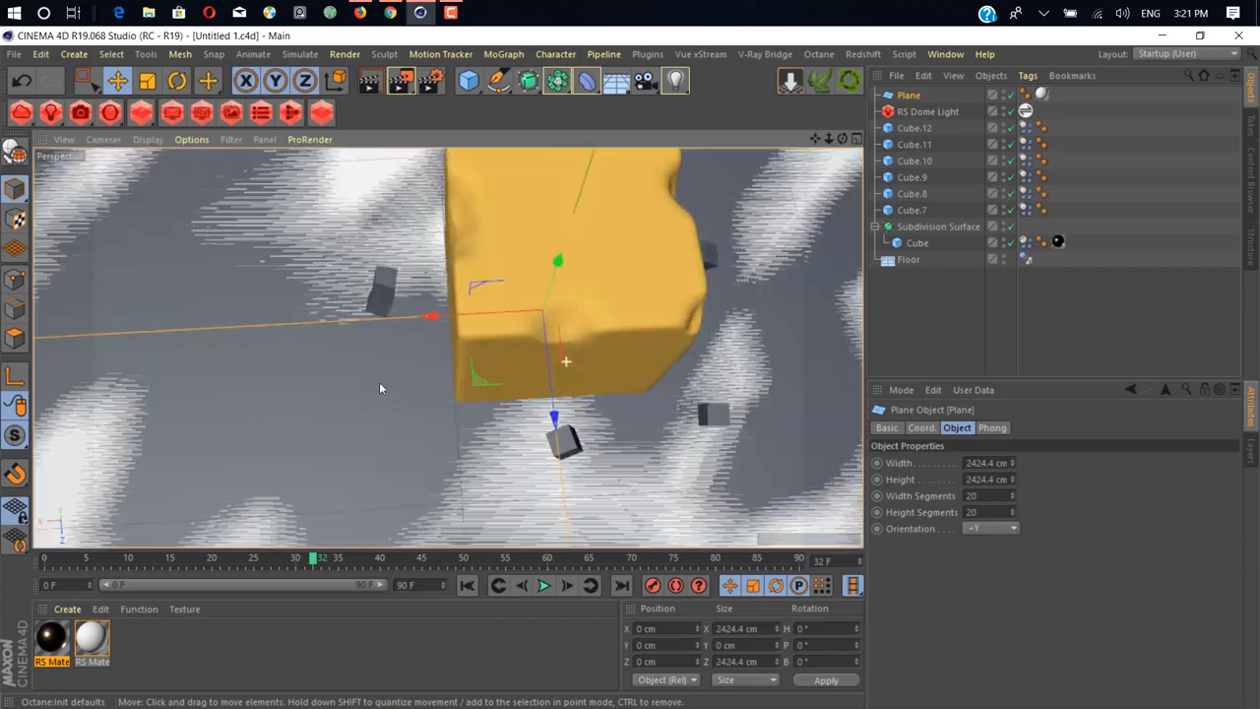
pyautogui.moveTo(382, 388); pyautogui.dragTo(575, 331)
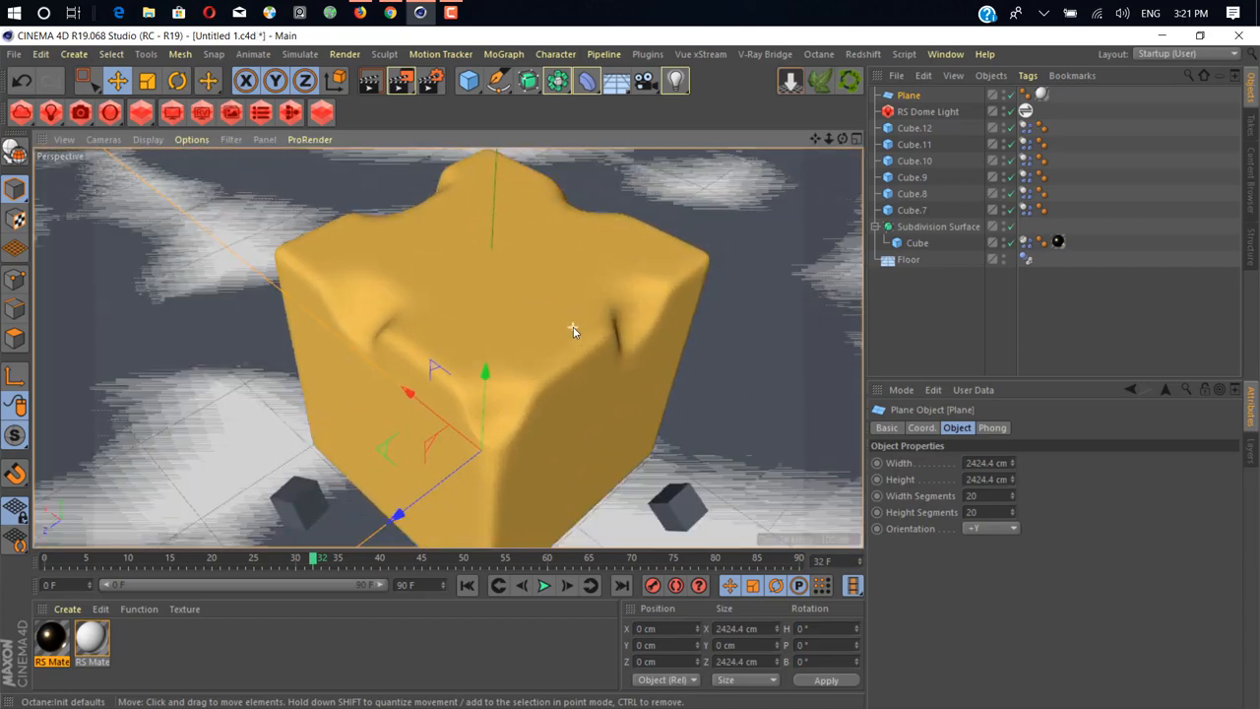
pyautogui.moveTo(575, 331); pyautogui.dragTo(224, 441)
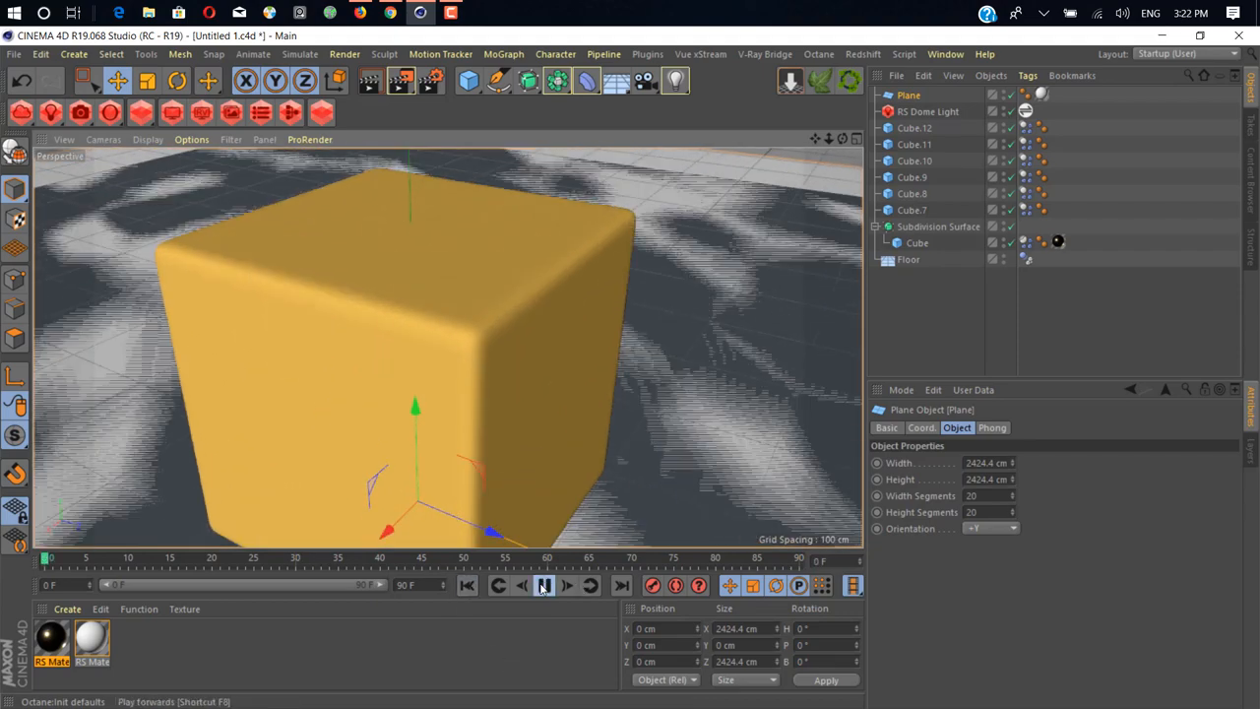
pyautogui.click(545, 587)
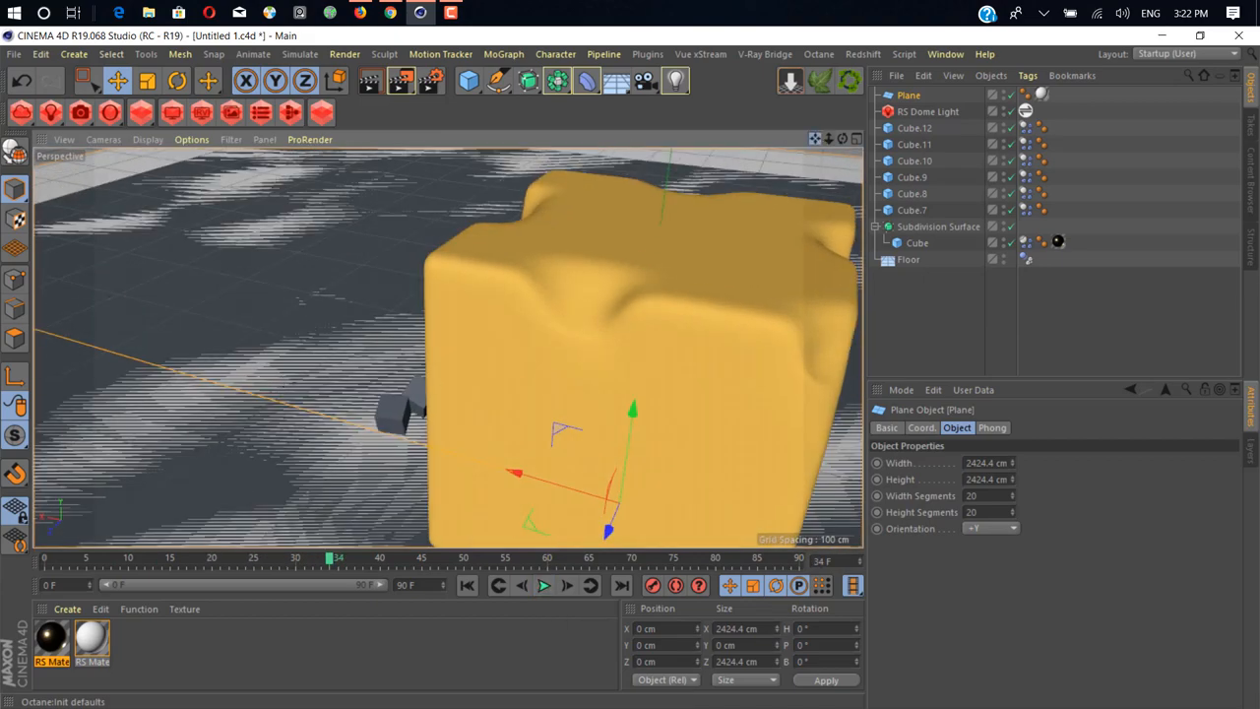
pyautogui.click(536, 587)
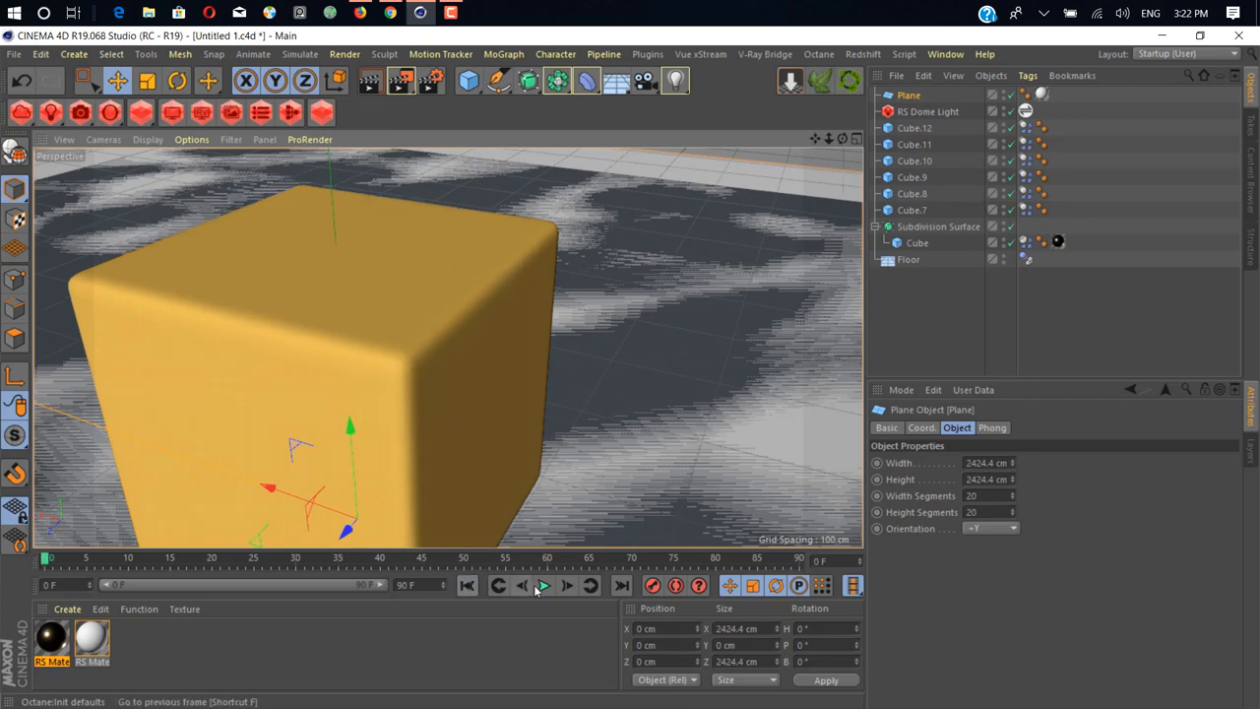
pyautogui.click(544, 587)
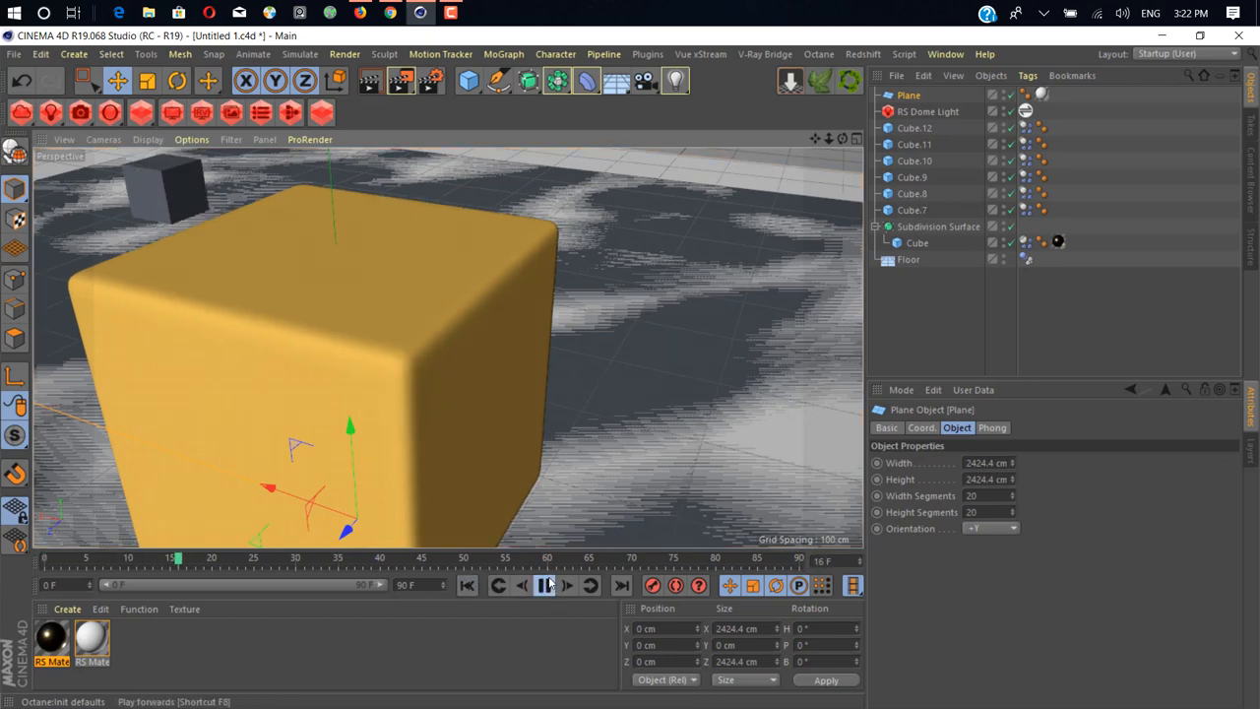
pyautogui.click(537, 587)
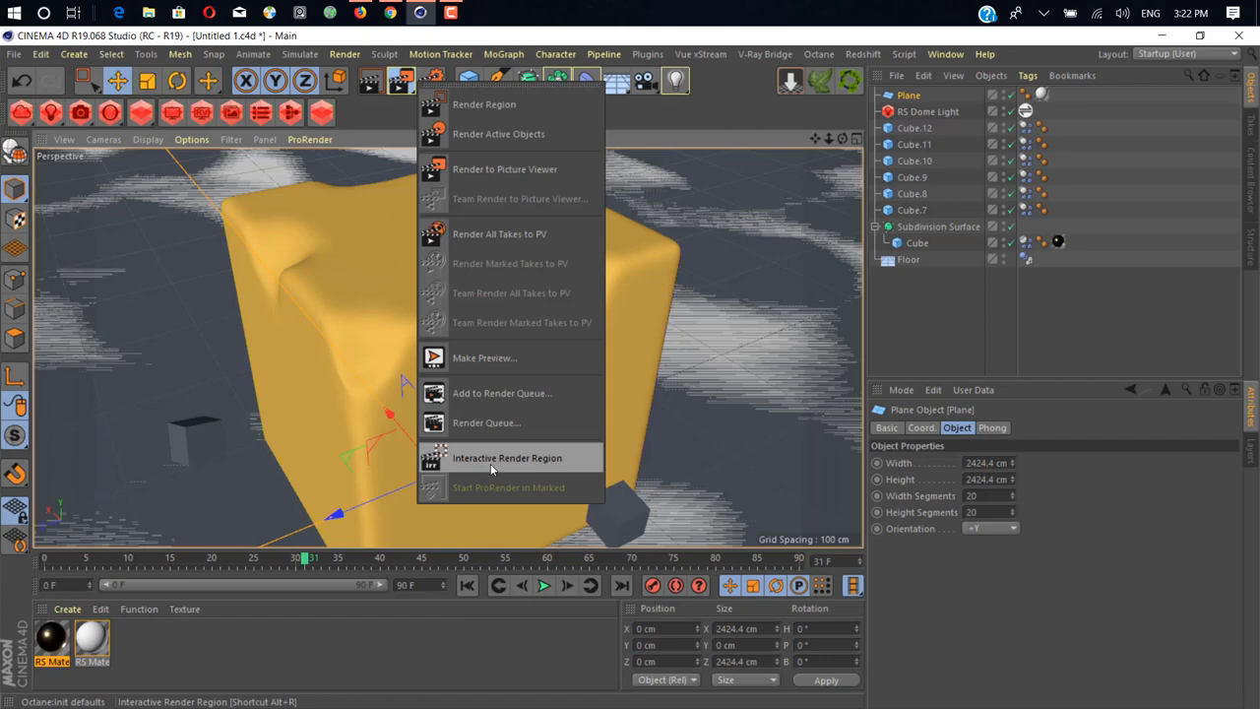
pyautogui.moveTo(498, 134)
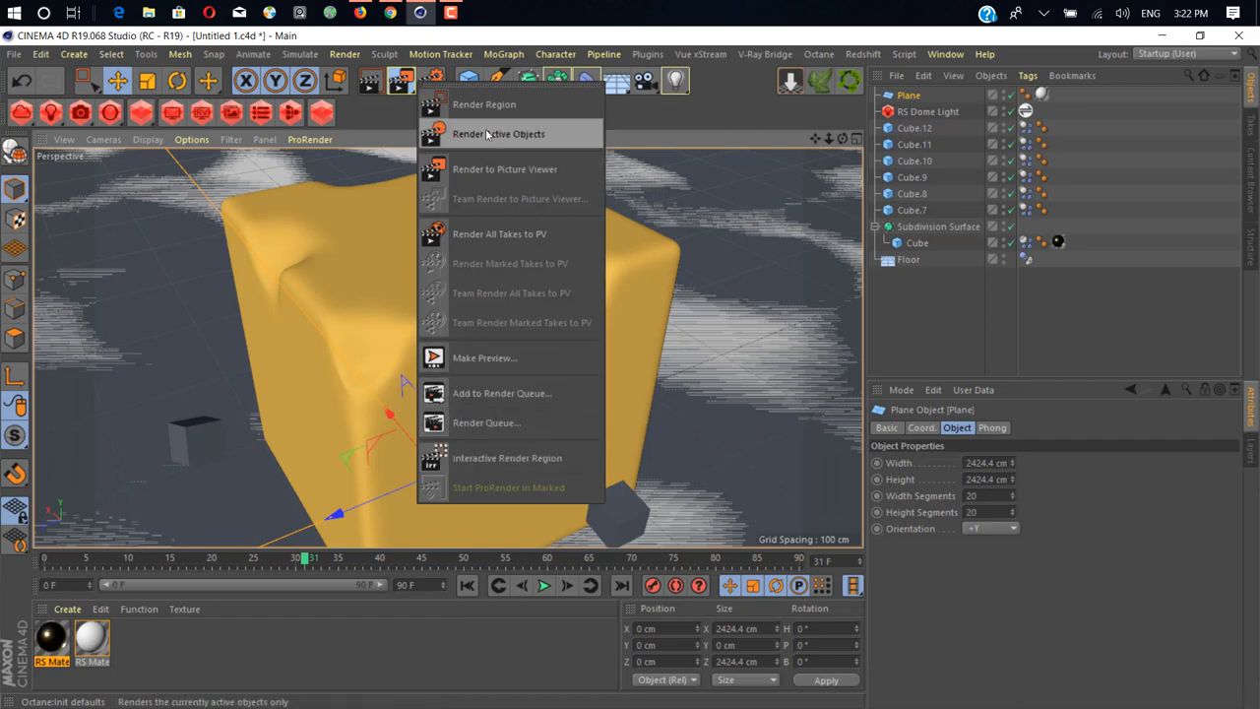
pyautogui.moveTo(508, 169)
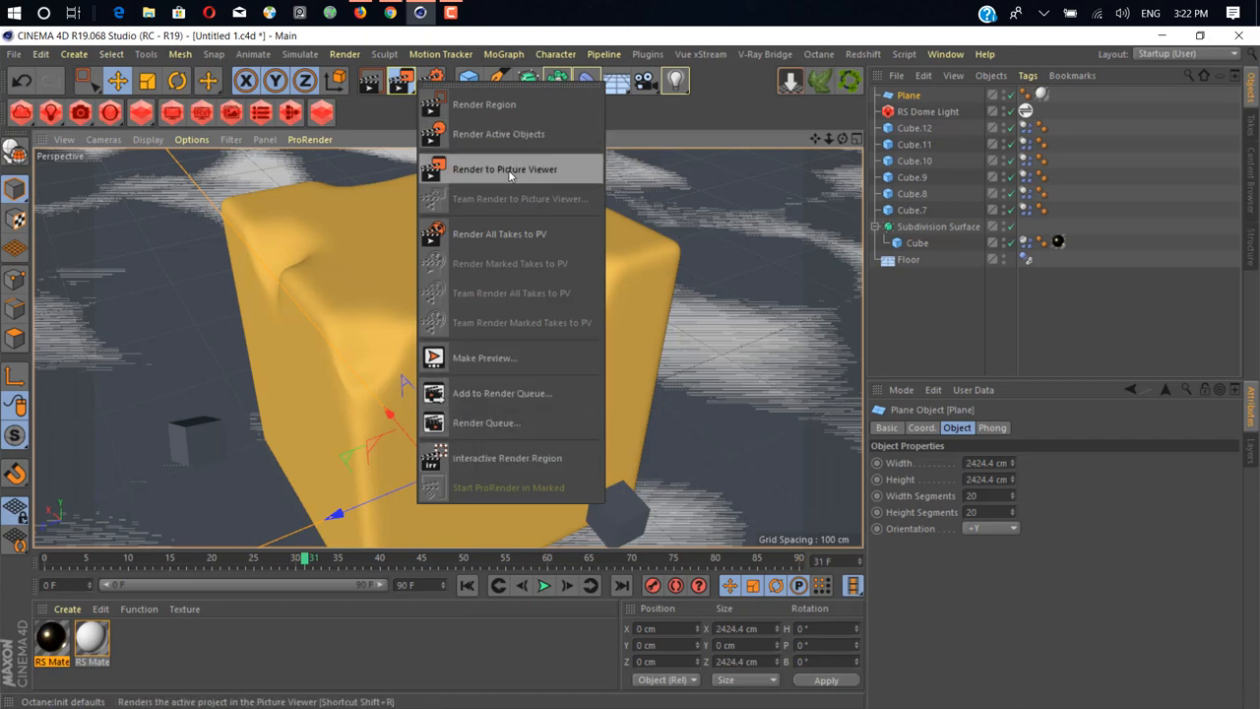
# - Render the current frame of the dented gold cube to the Picture Viewer
pyautogui.click(504, 170)
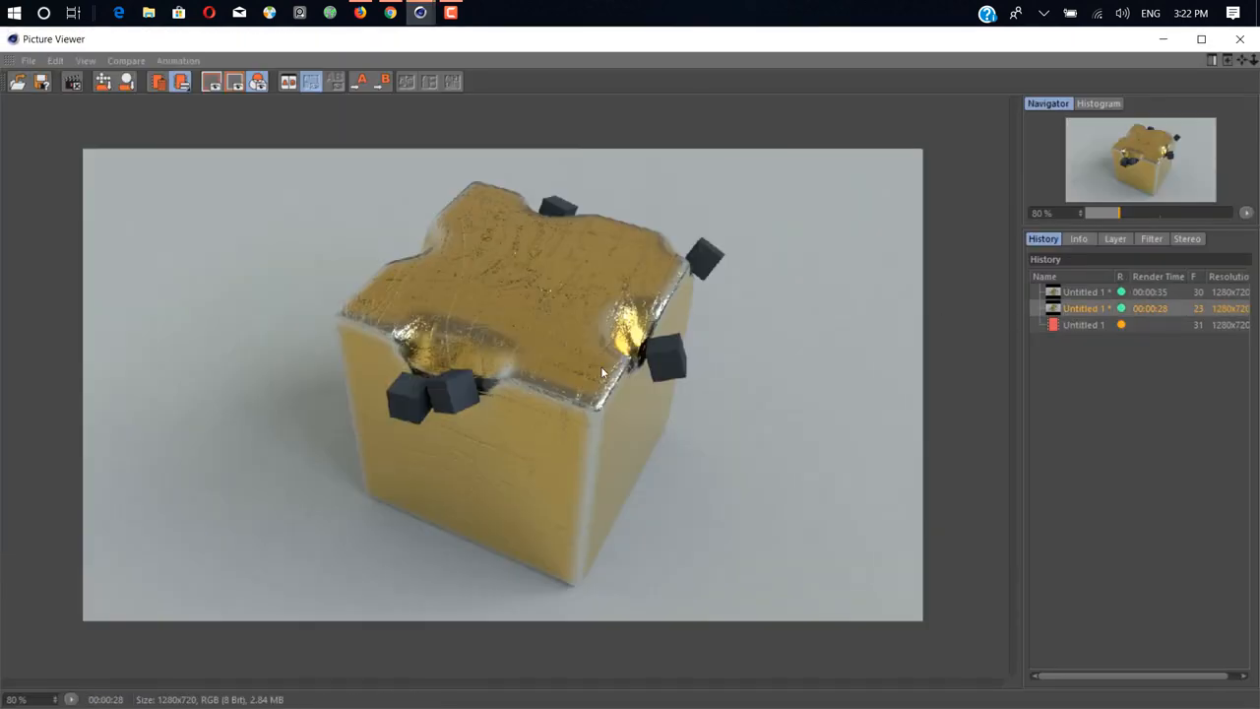
pyautogui.moveTo(647, 141)
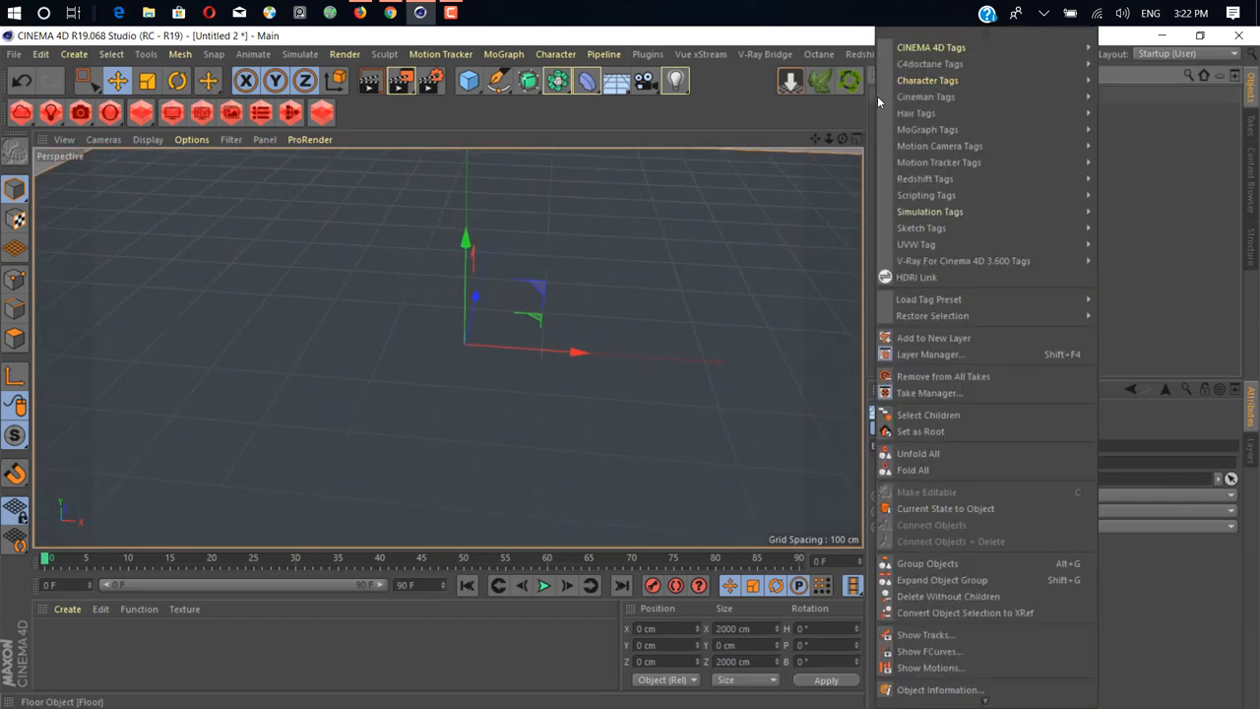
pyautogui.moveTo(988, 195)
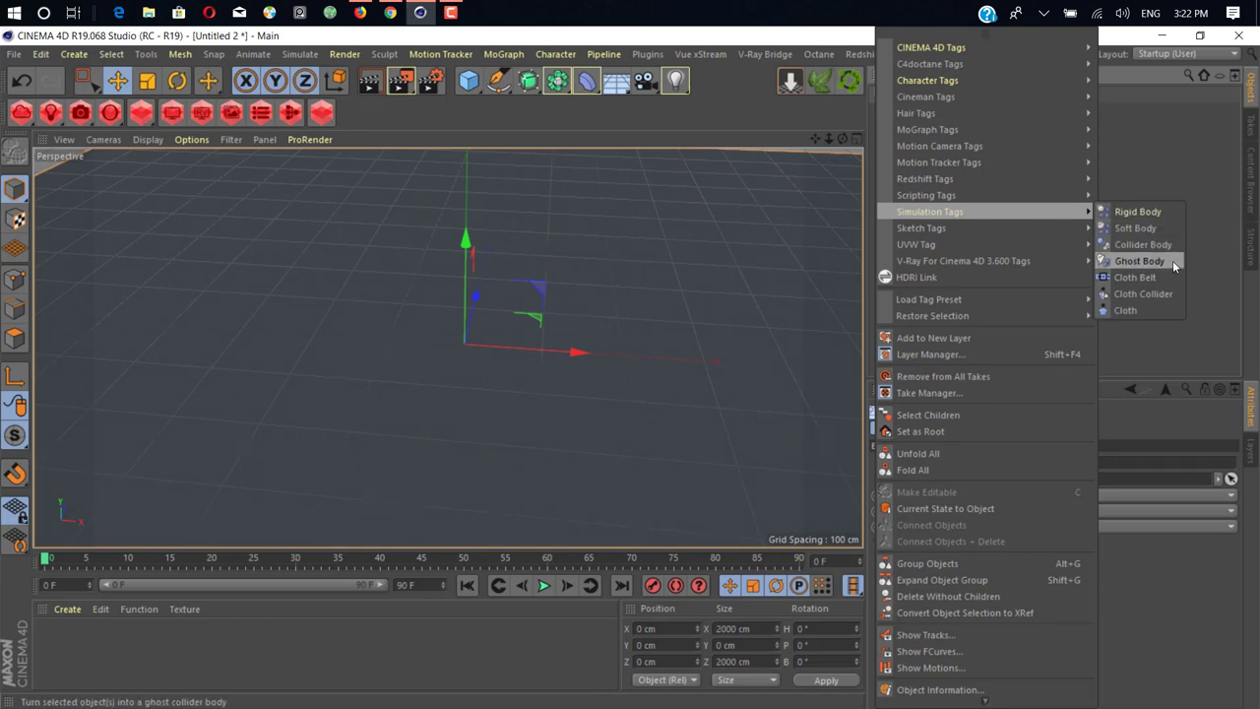
pyautogui.moveTo(1076, 210)
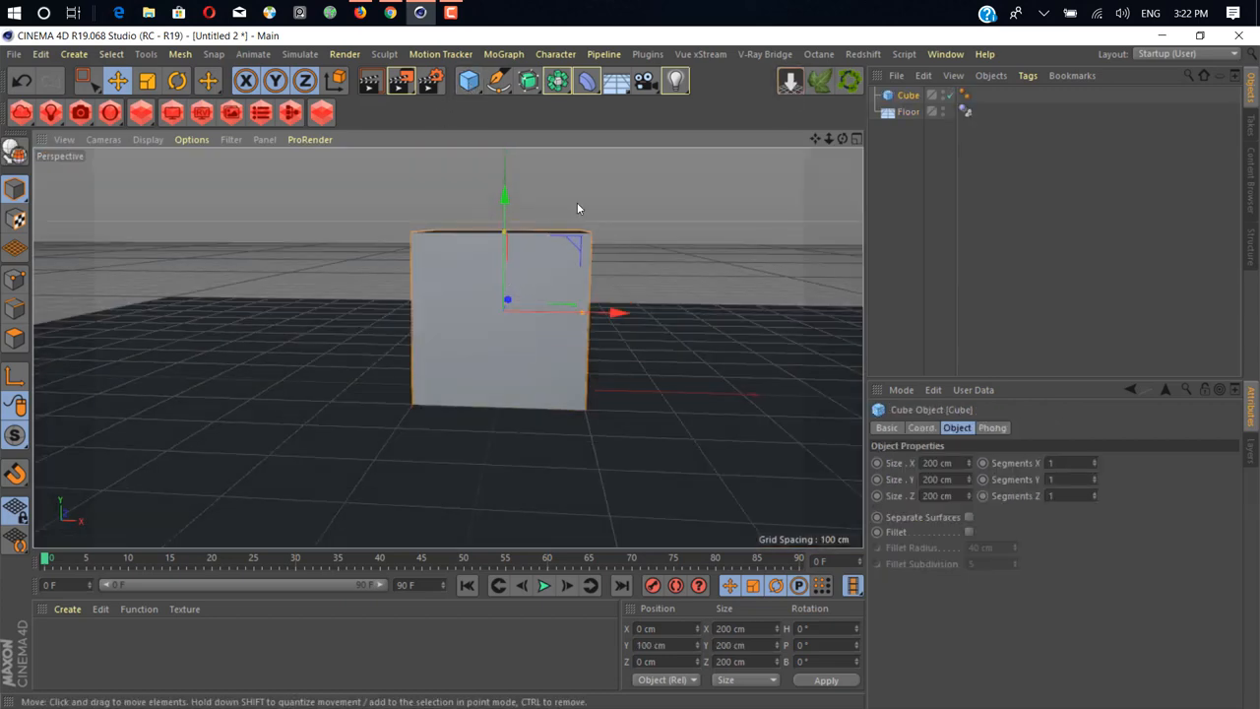
# - Give the cube 15 segments per axis and show its wireframe grid in the viewport
pyautogui.click(1074, 461)
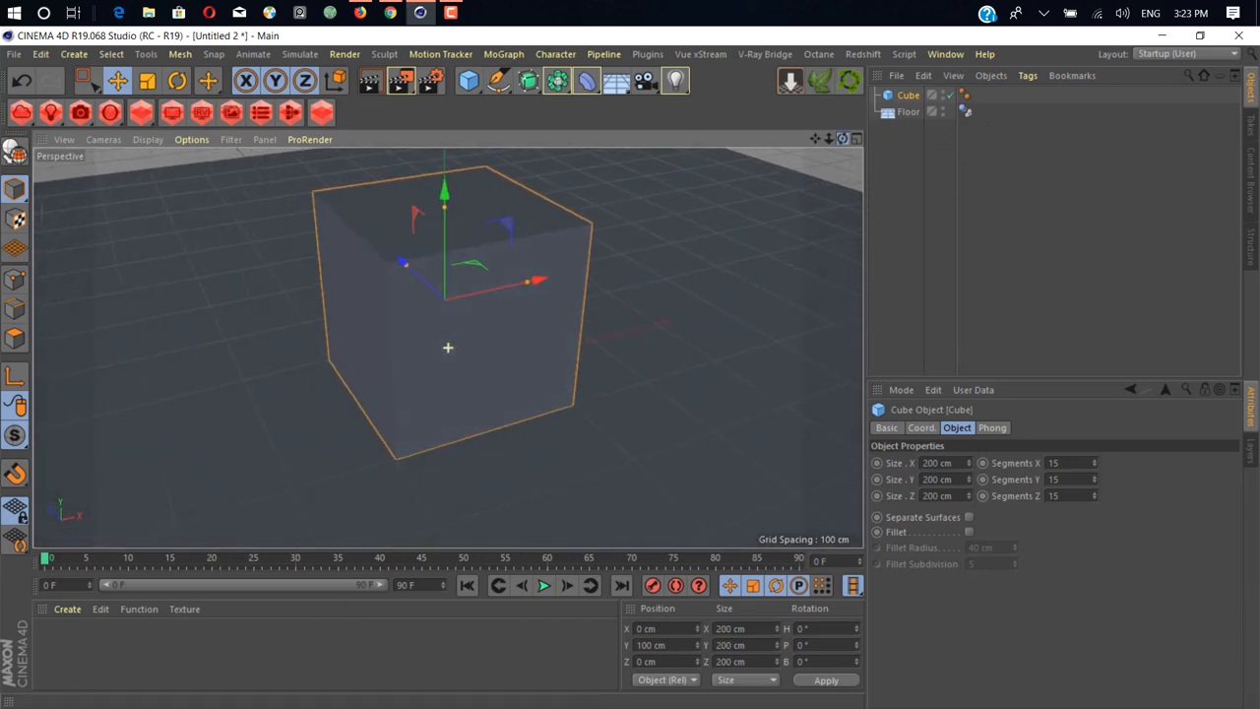
pyautogui.click(147, 138)
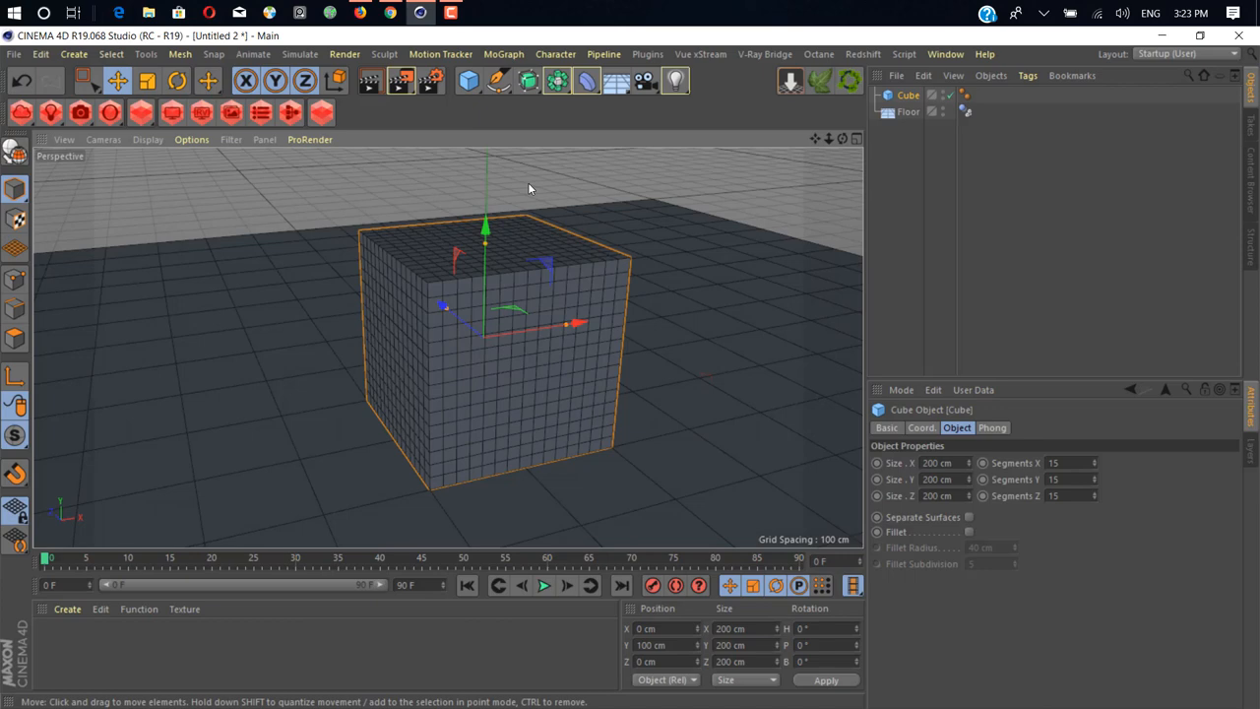
pyautogui.moveTo(914, 205)
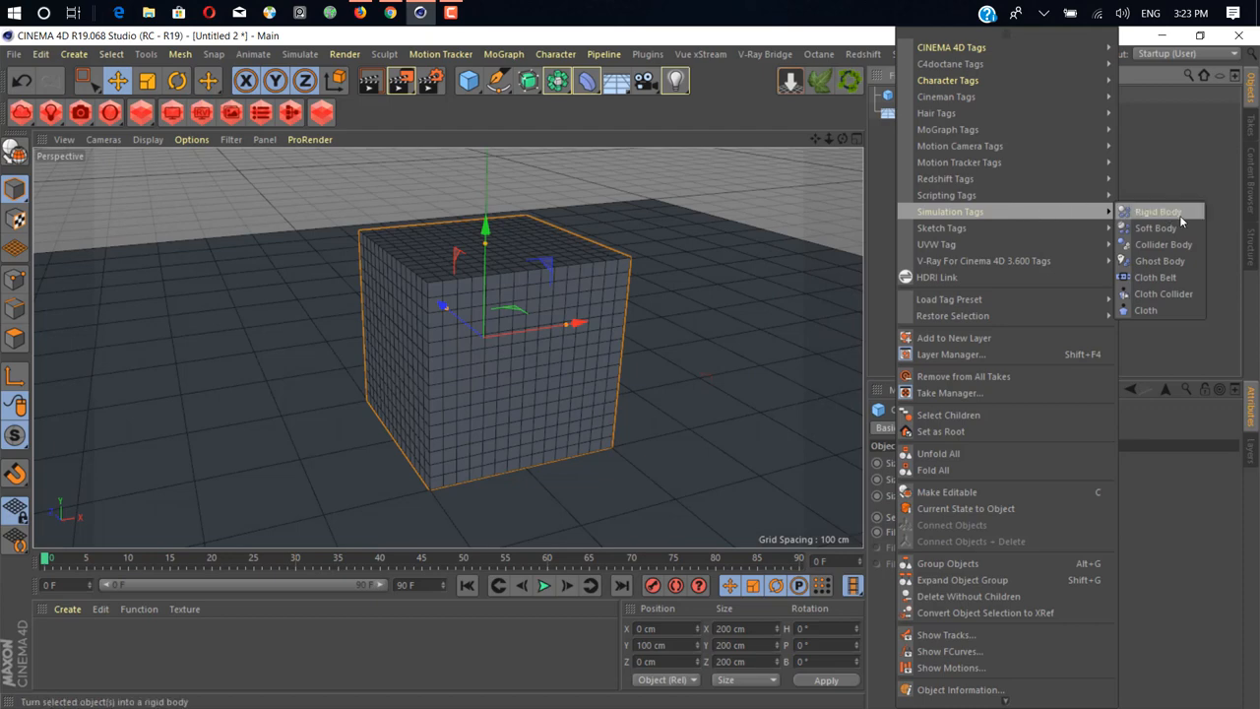
# - Make the cube a soft body, test-play its fall onto the floor, and rewind to frame 0
pyautogui.click(1148, 212)
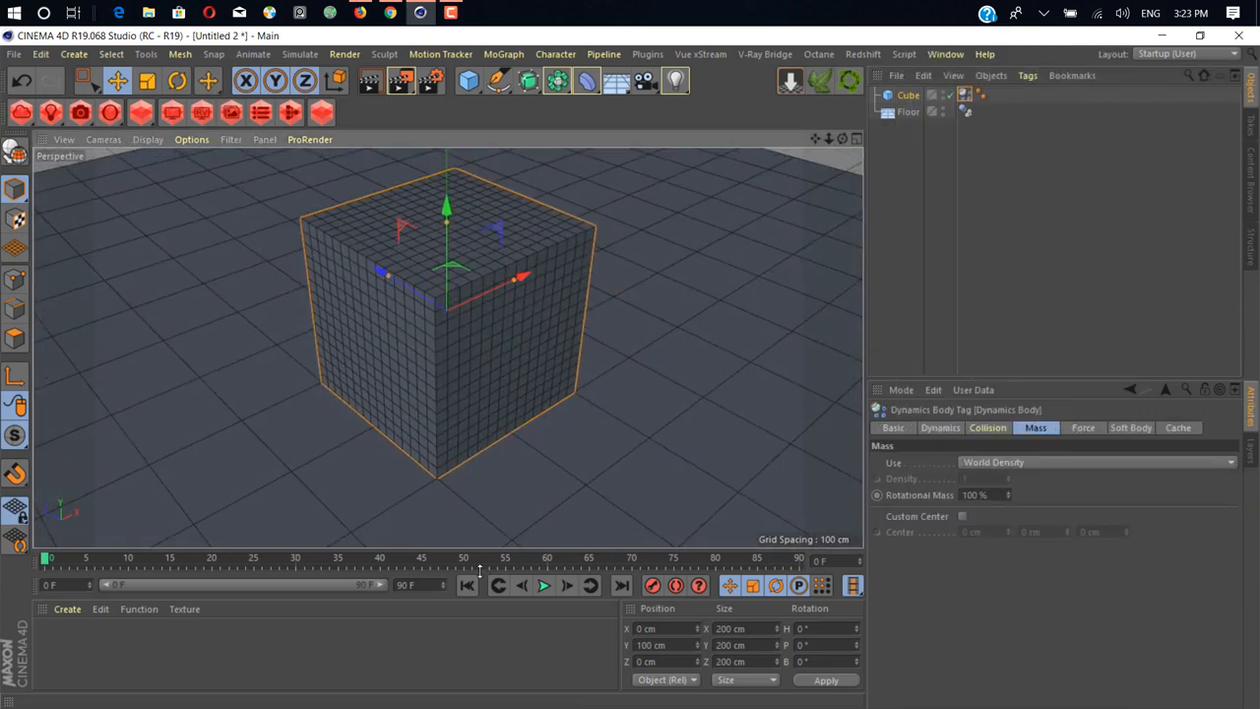
pyautogui.click(550, 587)
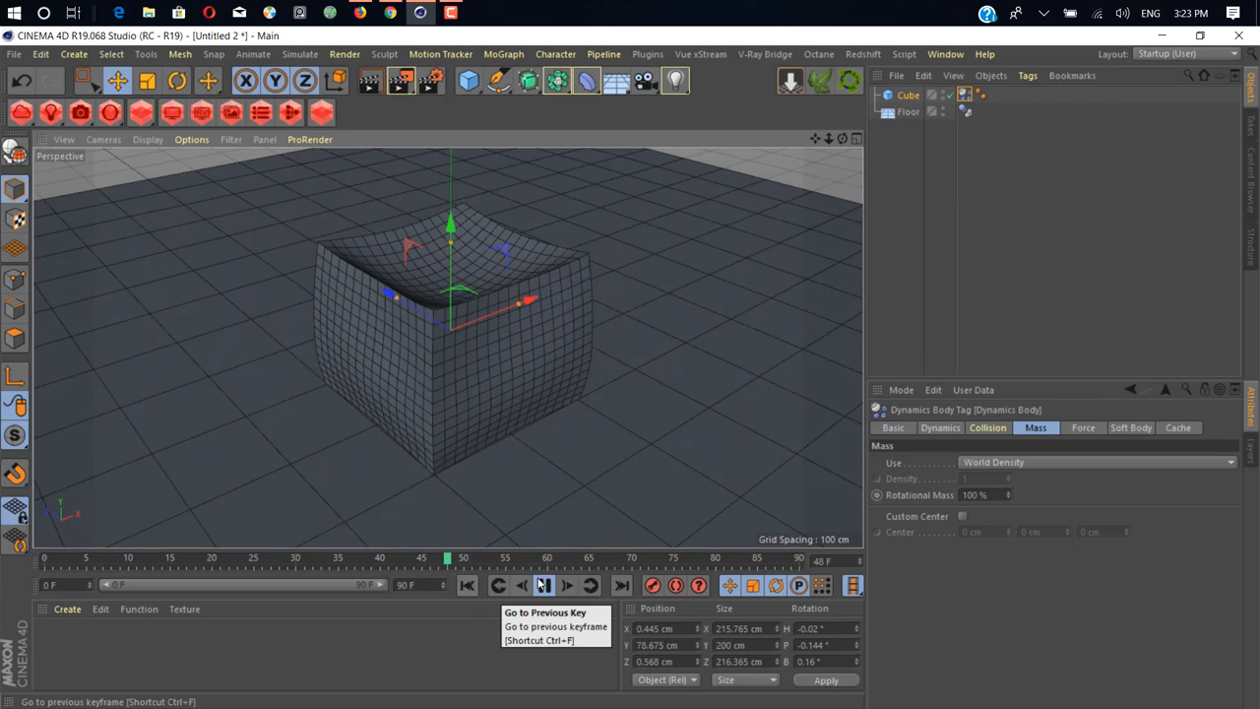
pyautogui.click(540, 585)
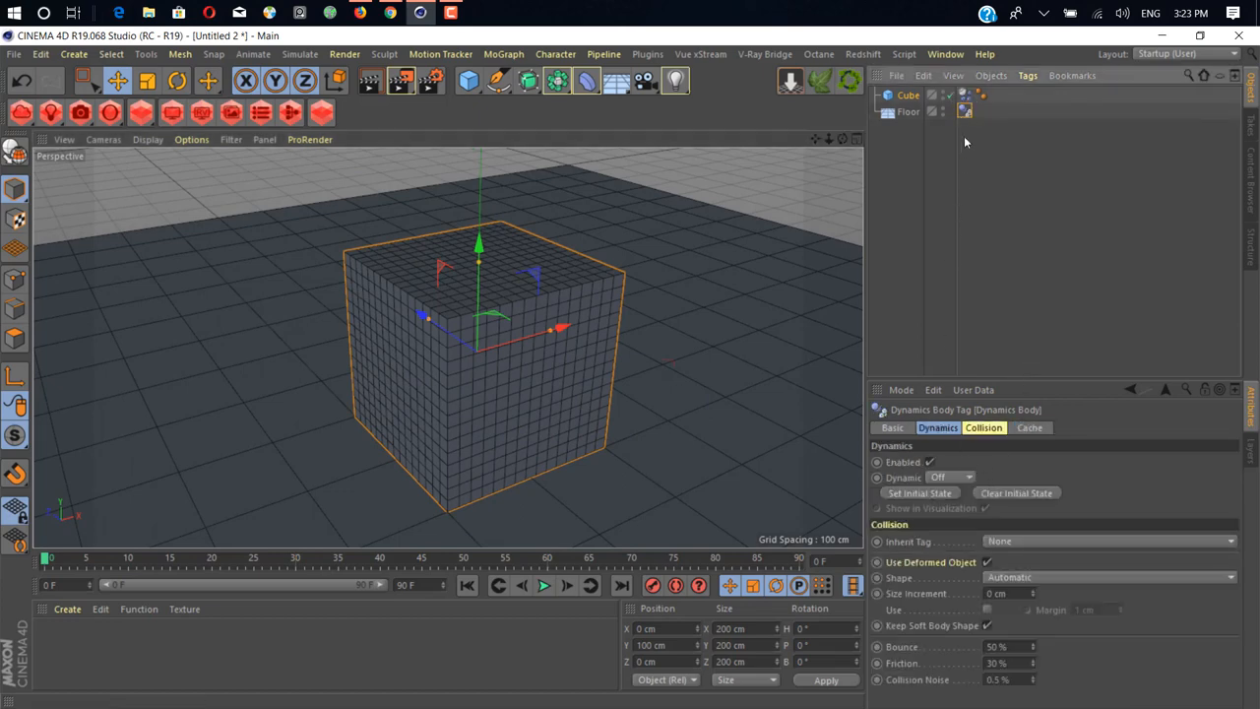
# - Set the soft body's shape conservation stiffness to 500 with a 1 cm elastic limit and replay
pyautogui.click(1047, 427)
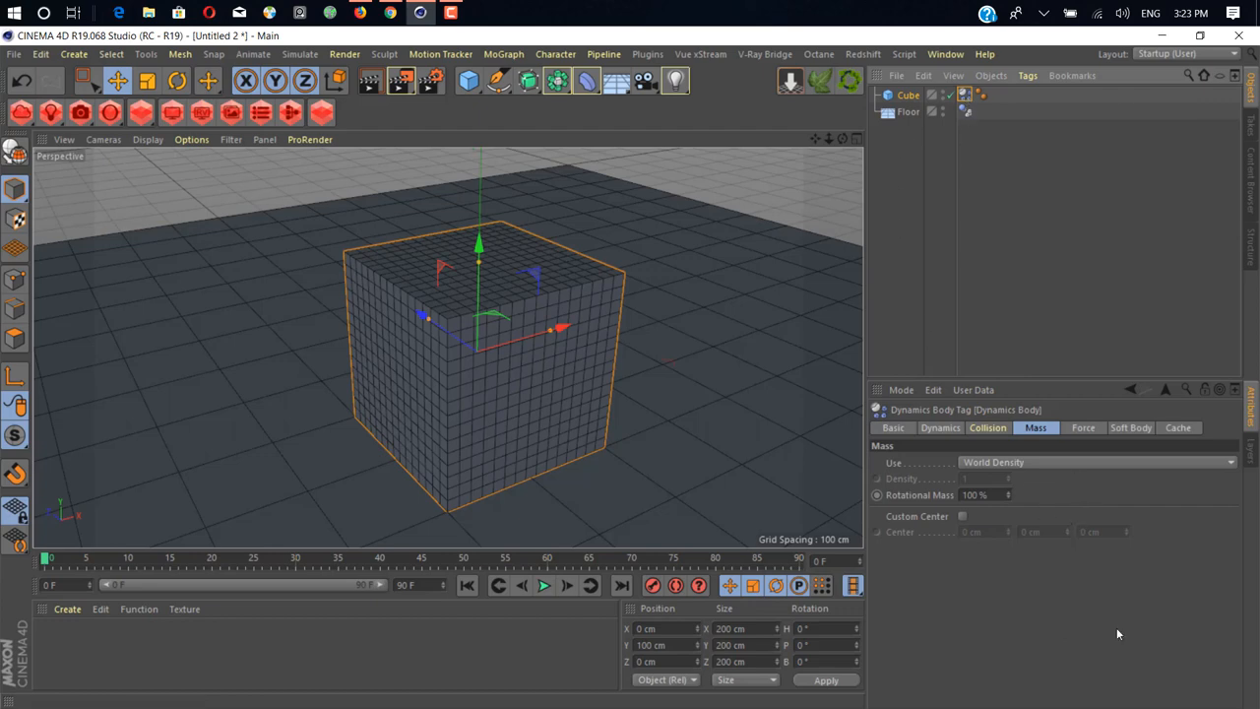
pyautogui.click(1131, 428)
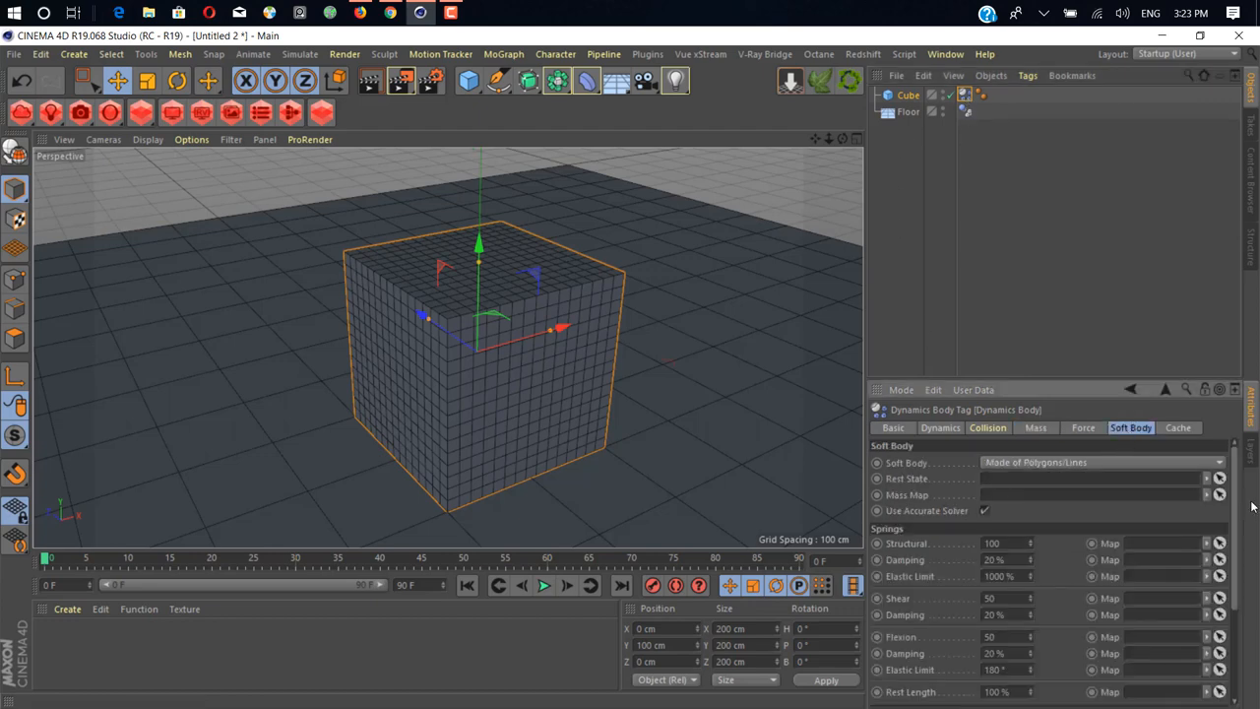
pyautogui.scroll(-3)
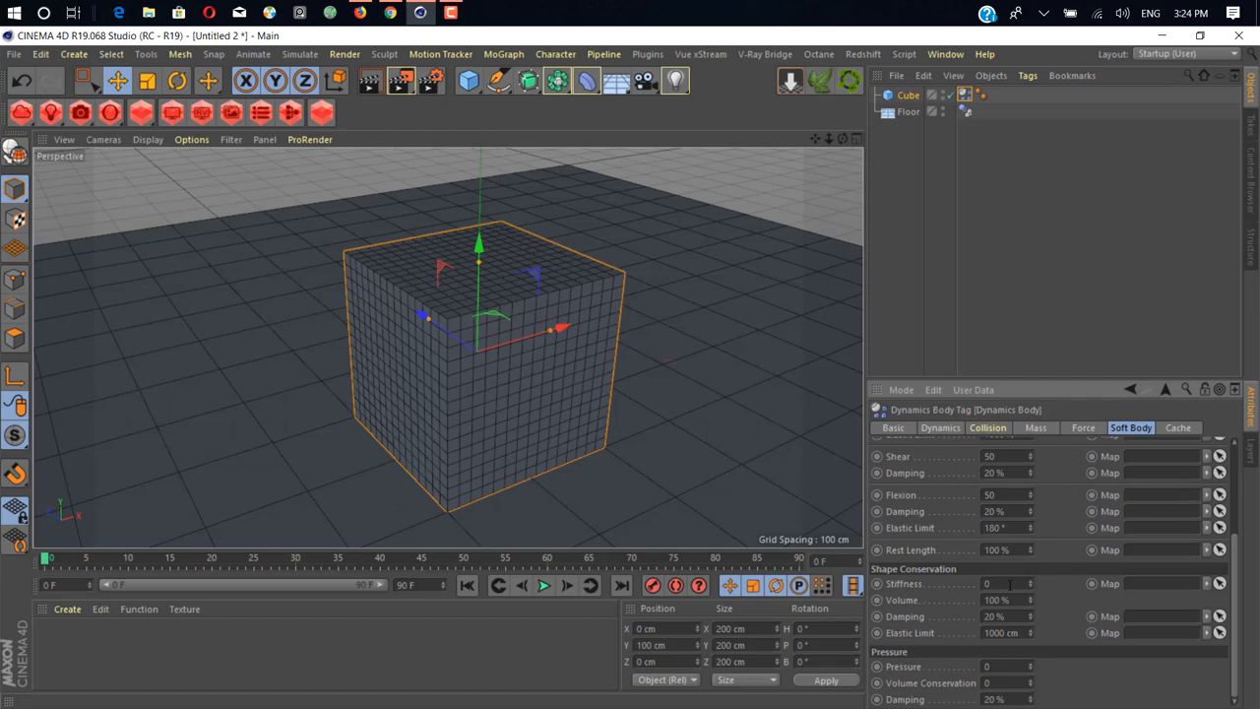
pyautogui.click(1005, 585)
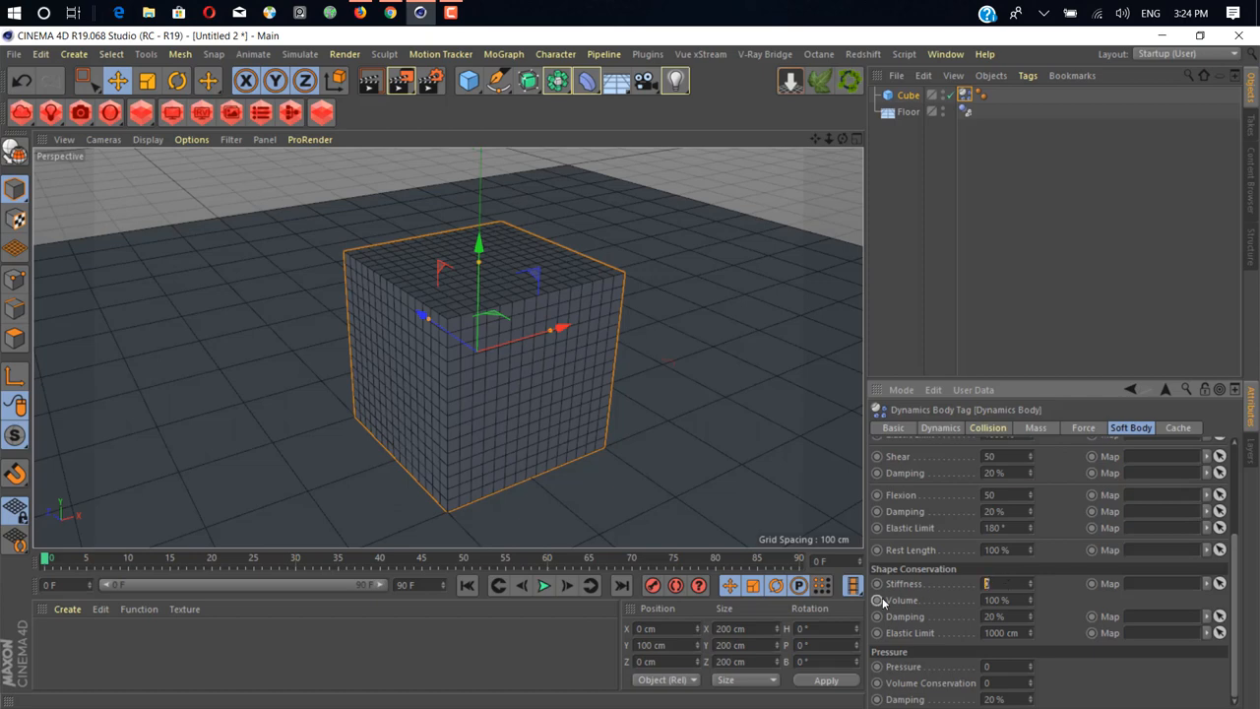
pyautogui.write('500')
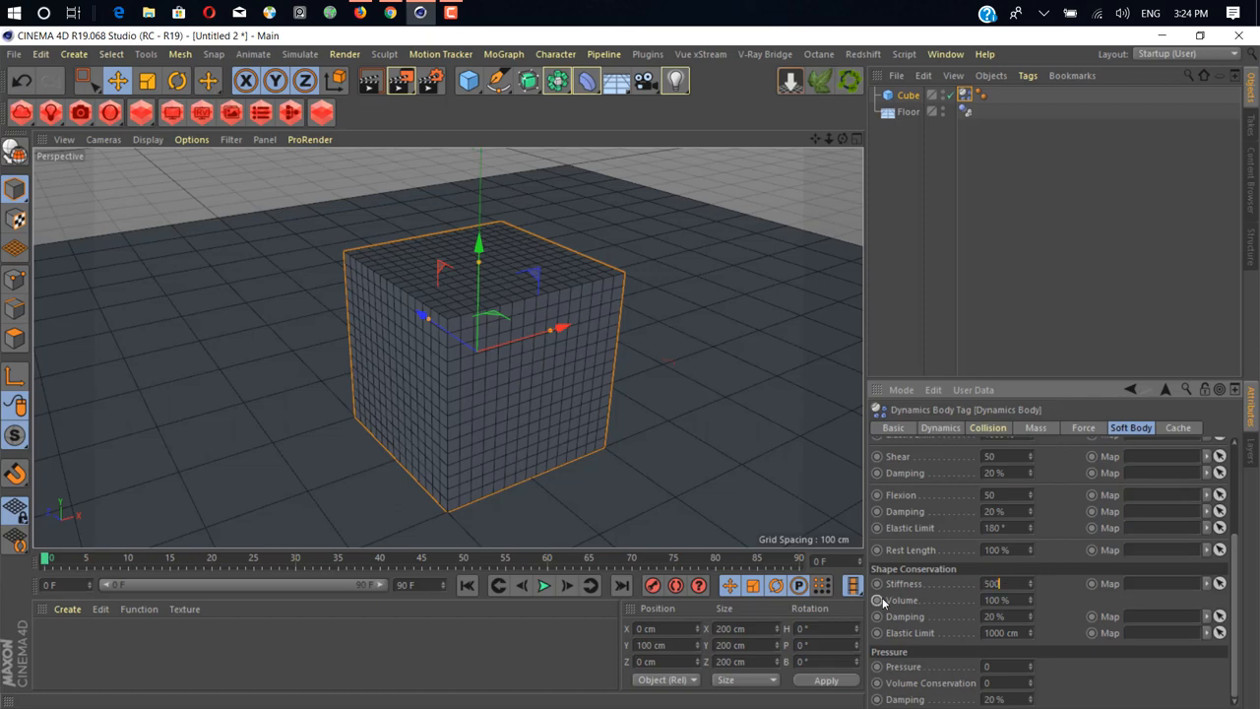
pyautogui.write('500')
pyautogui.click(1006, 632)
pyautogui.write('1')
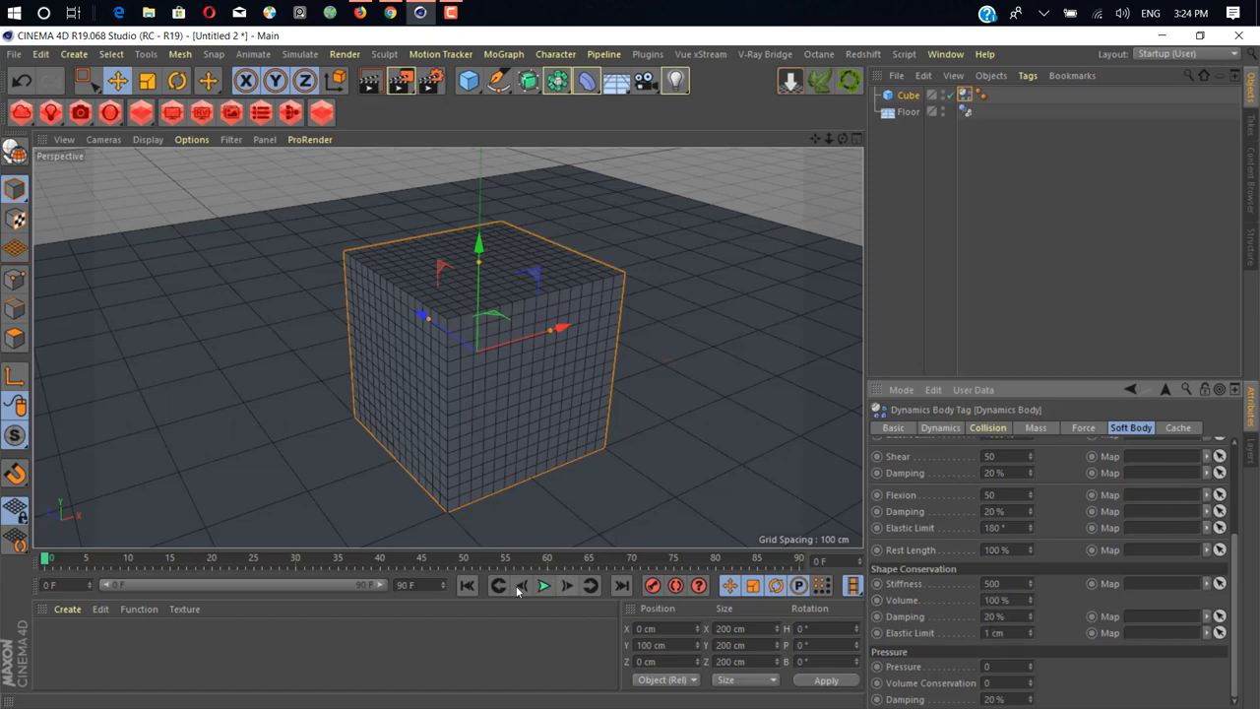
pyautogui.click(516, 586)
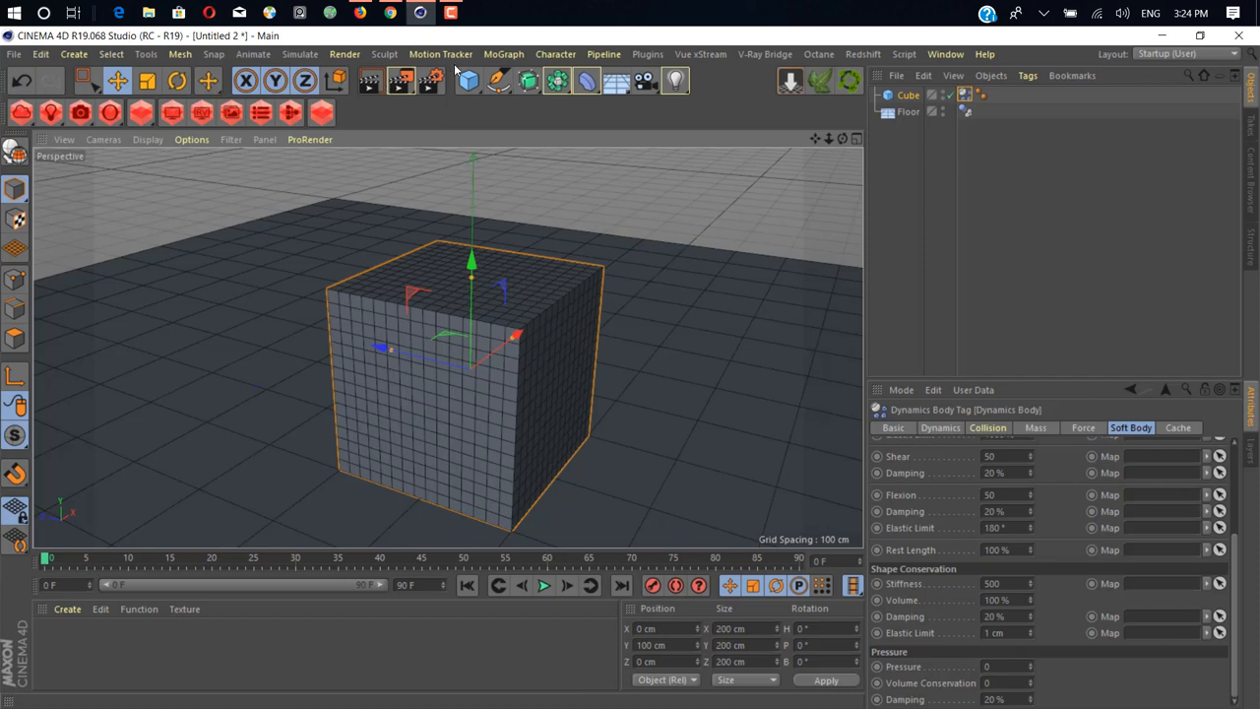
pyautogui.moveTo(465, 83)
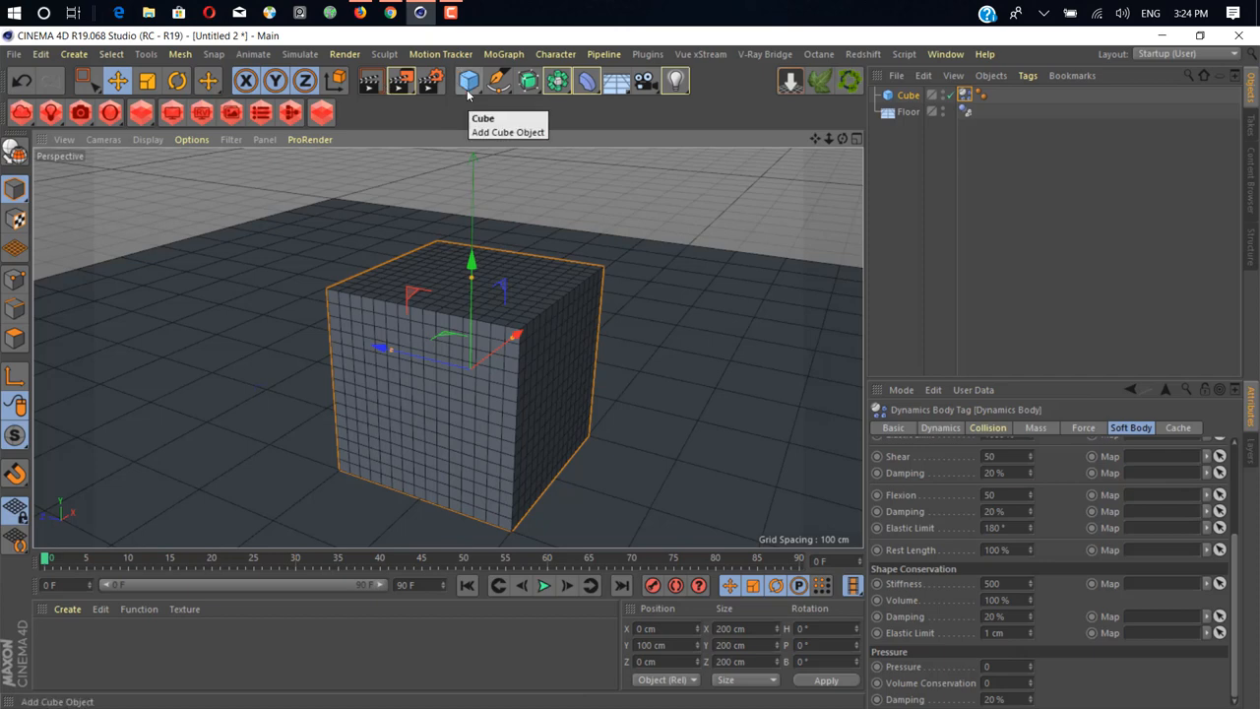
# - Add a 20 cm cube and position it above the big cube's edge in the Top view
pyautogui.click(465, 82)
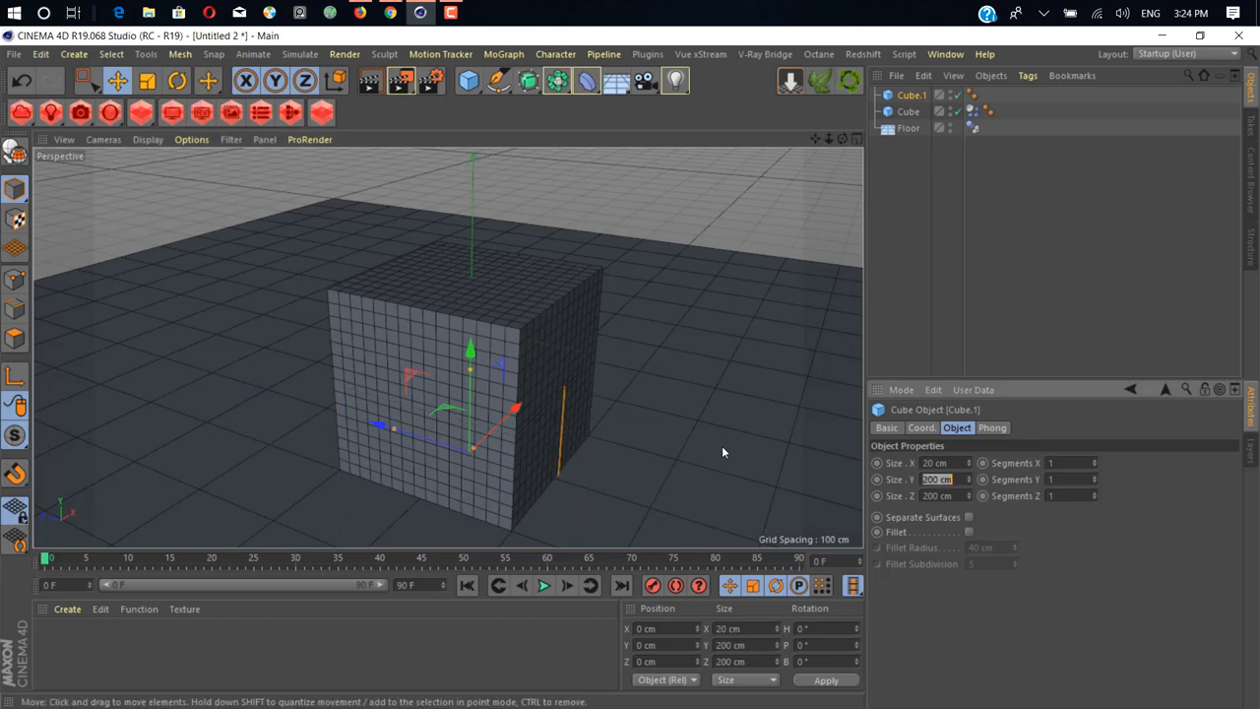
pyautogui.write('20 cm')
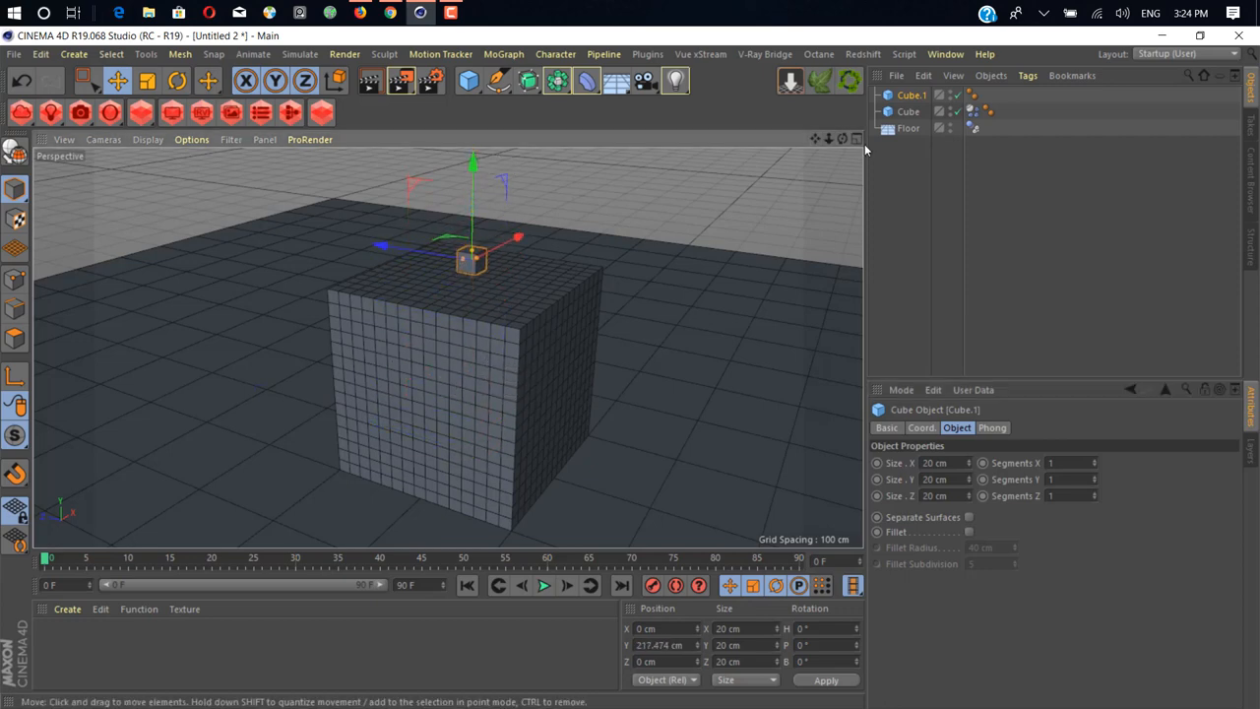
pyautogui.click(855, 138)
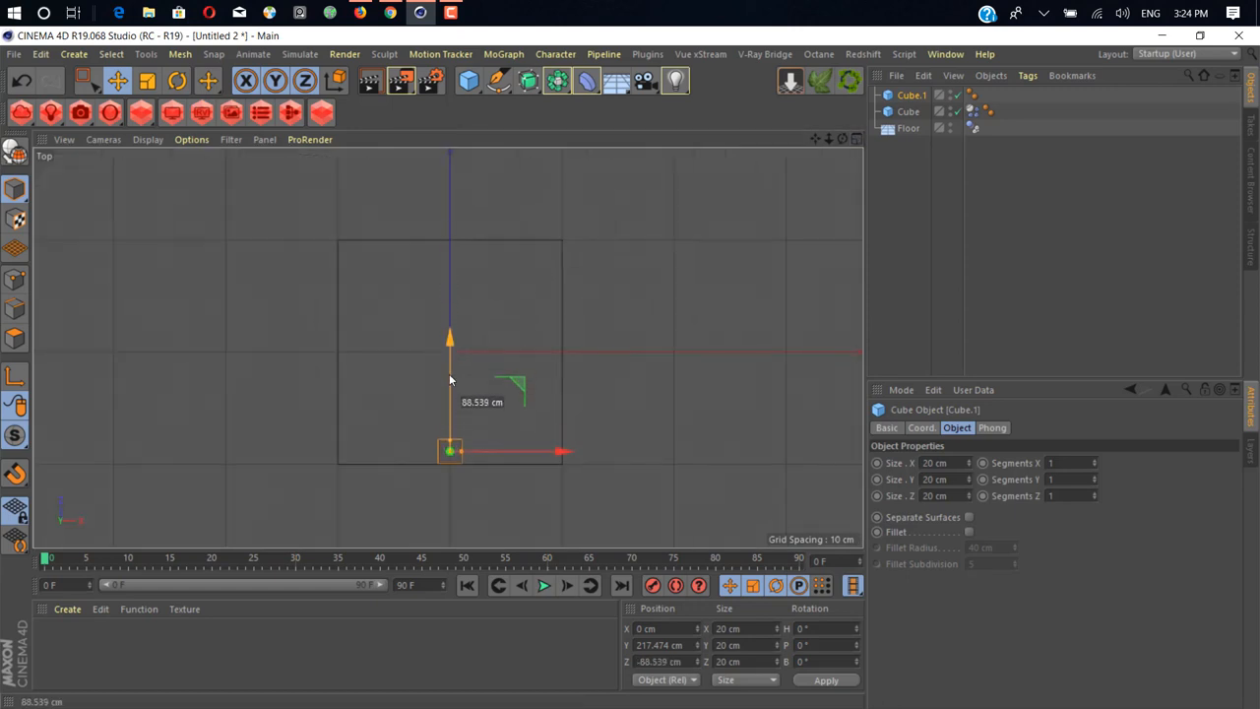
pyautogui.moveTo(449, 379); pyautogui.dragTo(449, 408)
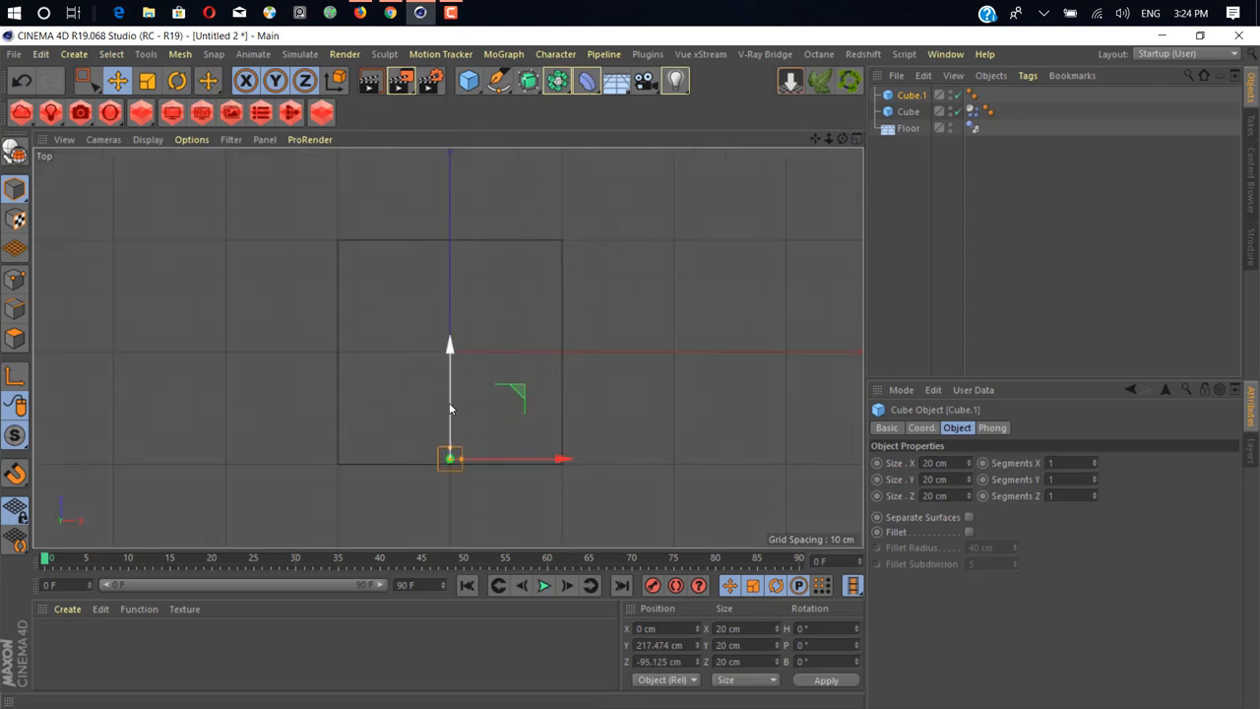
pyautogui.moveTo(449, 457); pyautogui.dragTo(579, 463)
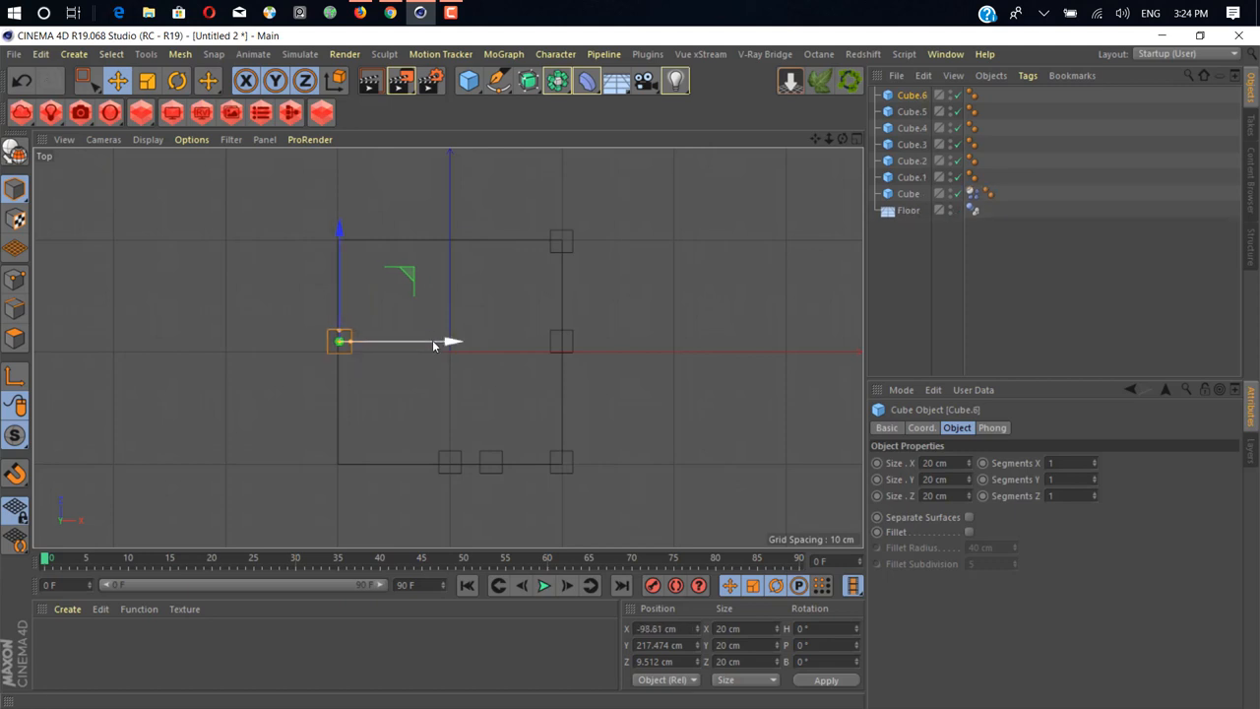
# - Raise a duplicated small cube higher above the big cube in the Right view
pyautogui.moveTo(339, 342); pyautogui.dragTo(339, 234)
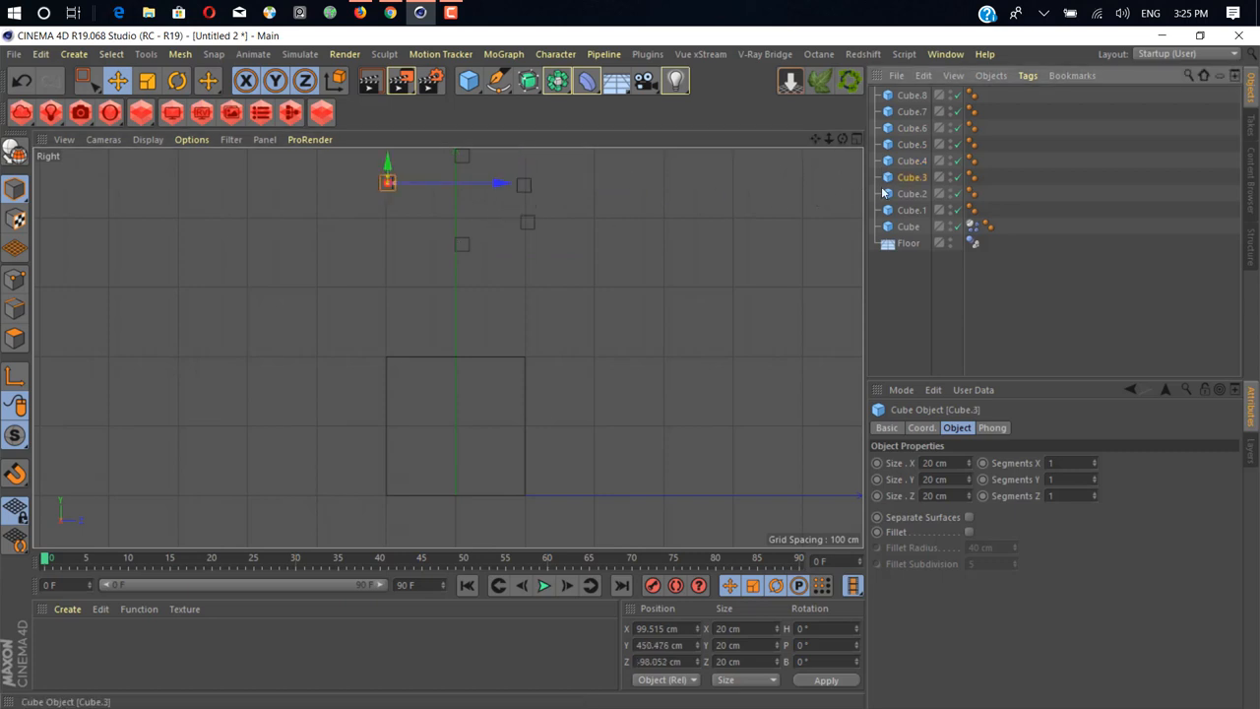
# - Stagger three small cubes to new heights and sideways offsets above the big cube
pyautogui.moveTo(386, 185); pyautogui.dragTo(386, 209)
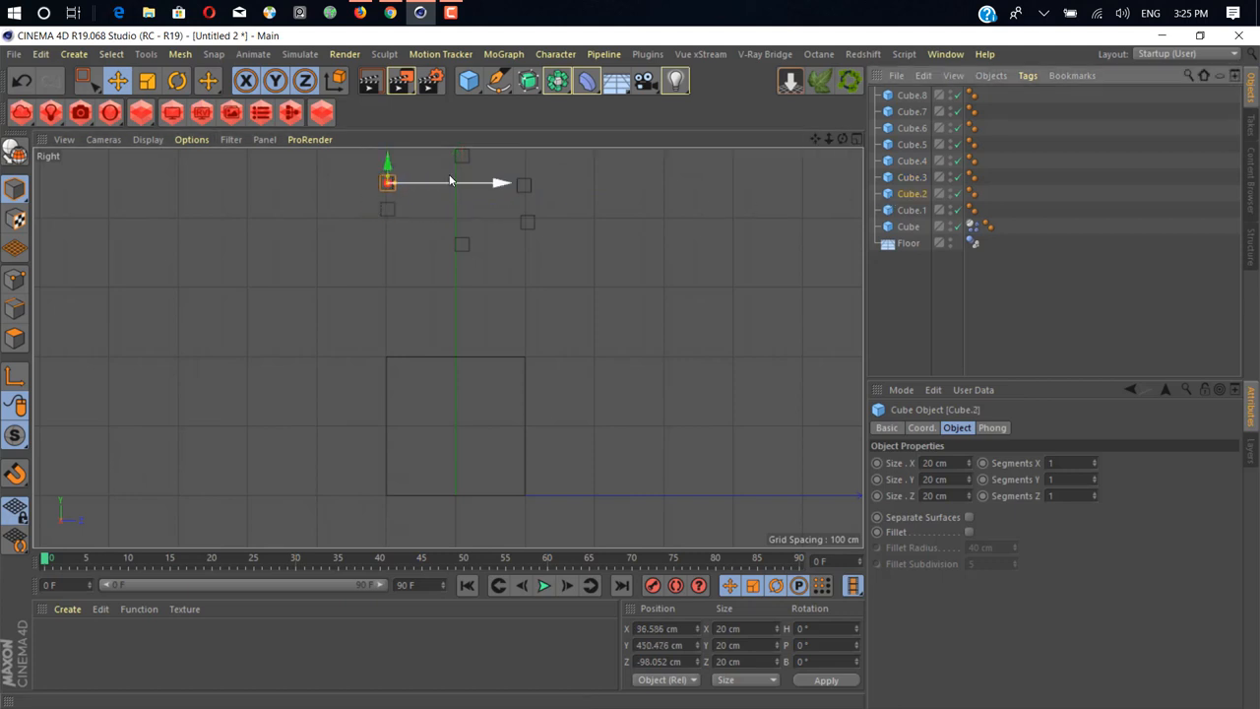
pyautogui.moveTo(386, 183); pyautogui.dragTo(386, 153)
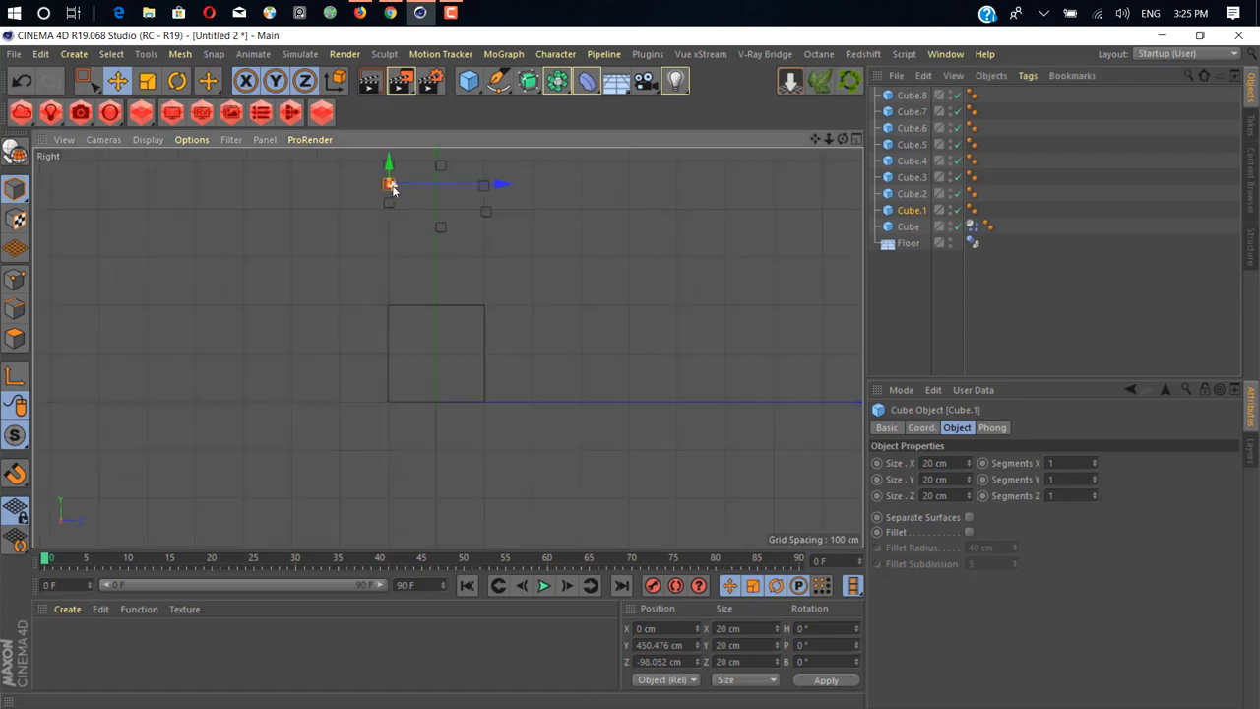
pyautogui.moveTo(390, 185); pyautogui.dragTo(390, 232)
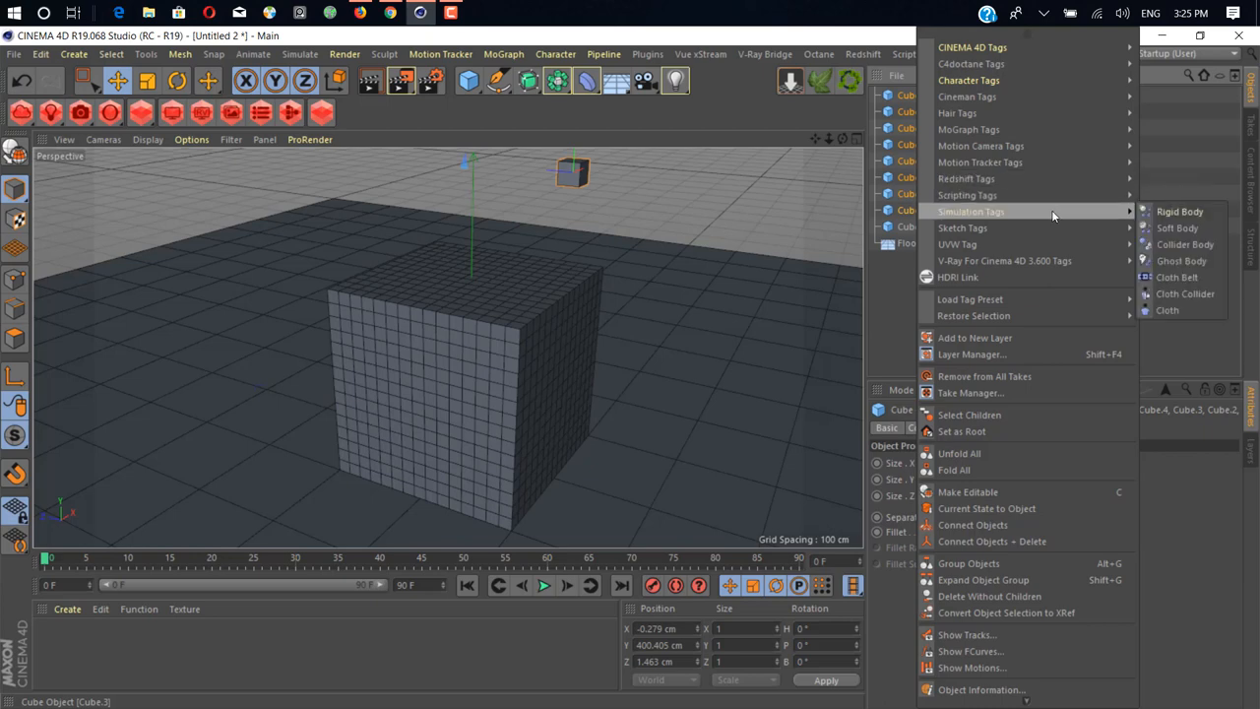
pyautogui.moveTo(1198, 228)
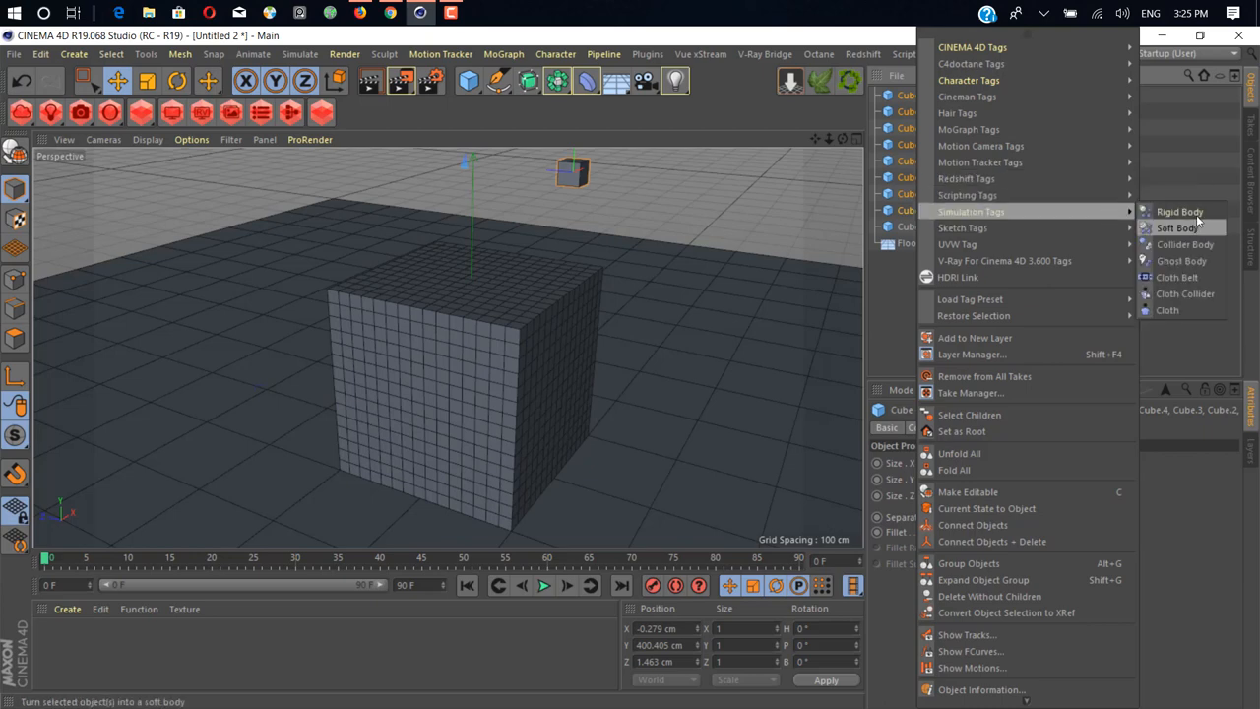
# - Make Cube.1–Cube.8 rigid bodies and play the simulation so they fall and scatter
pyautogui.click(1170, 229)
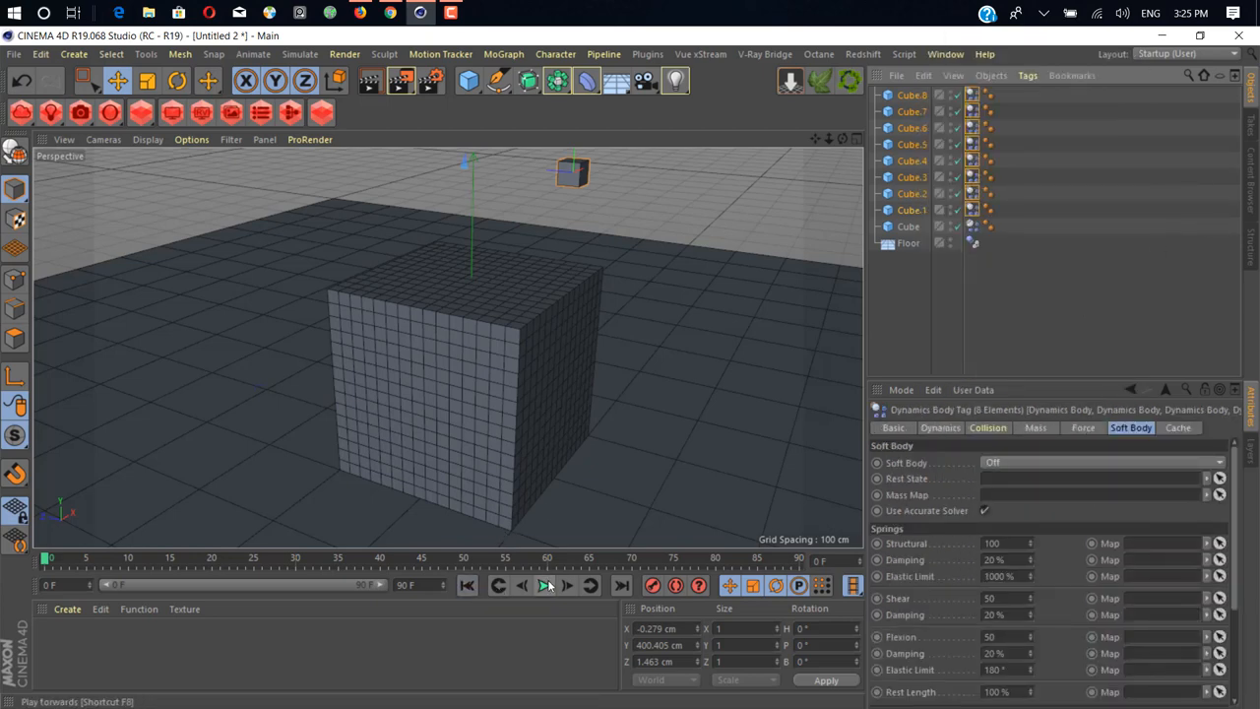
pyautogui.click(547, 586)
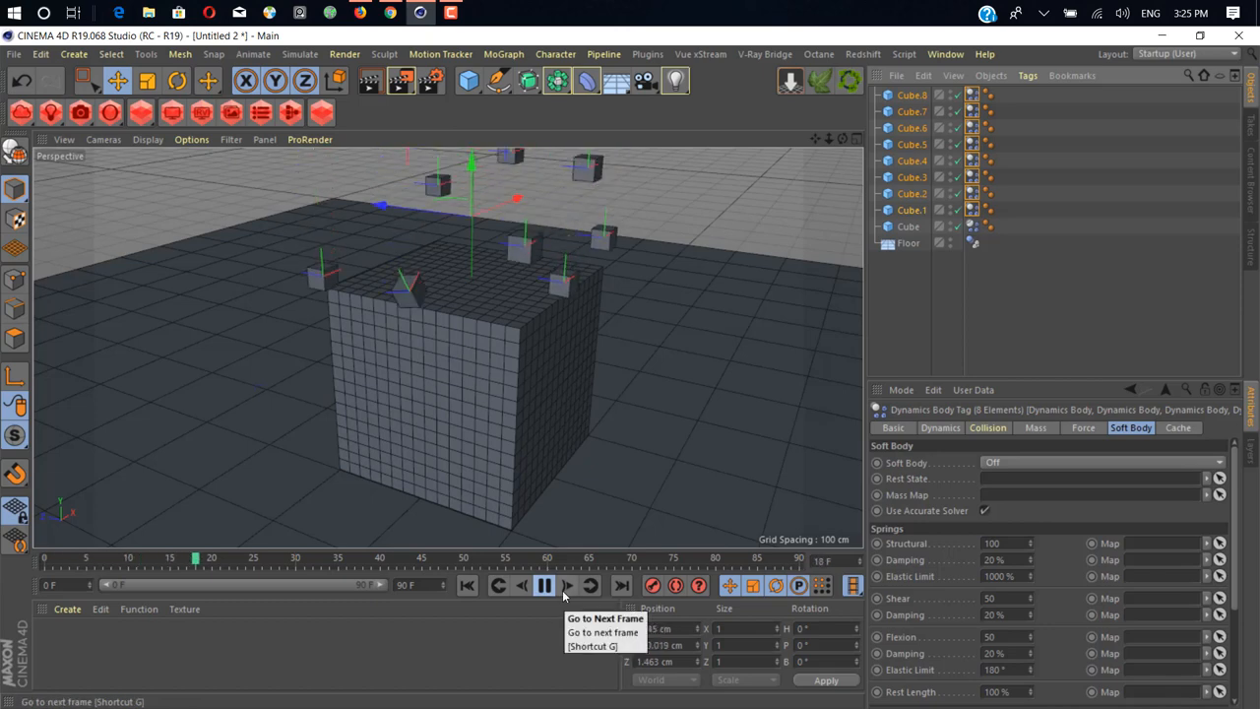
pyautogui.click(544, 587)
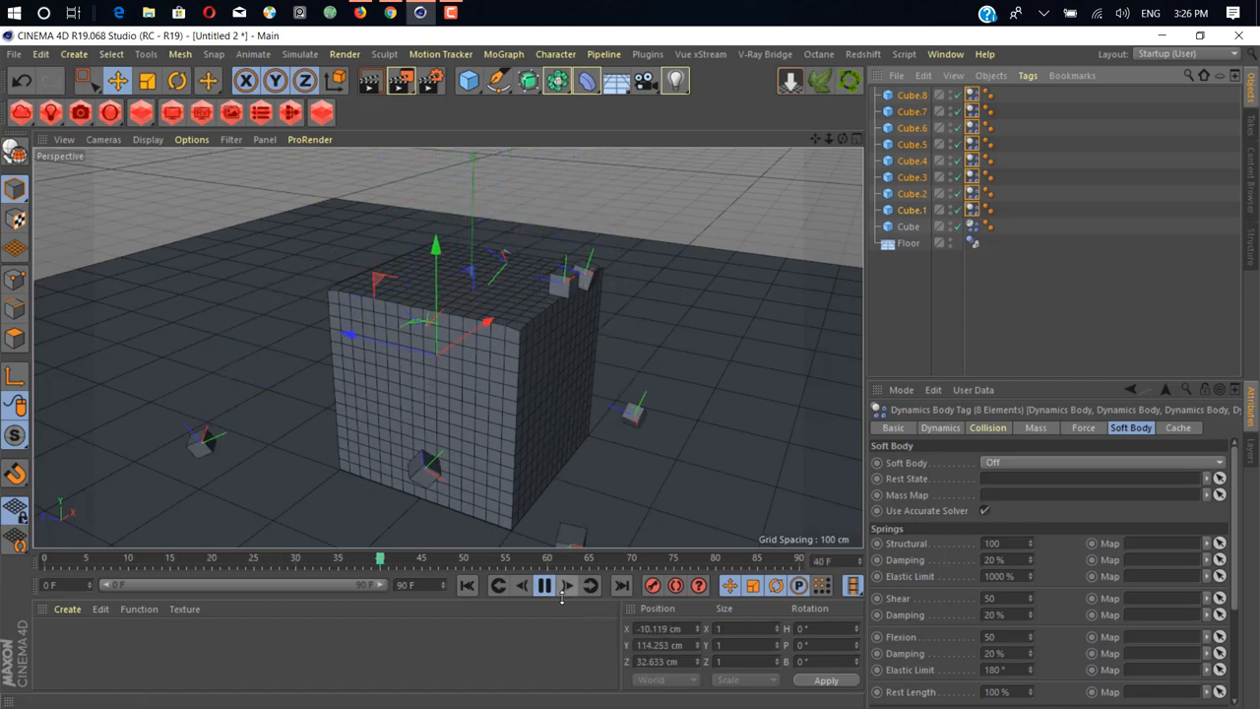
pyautogui.click(518, 585)
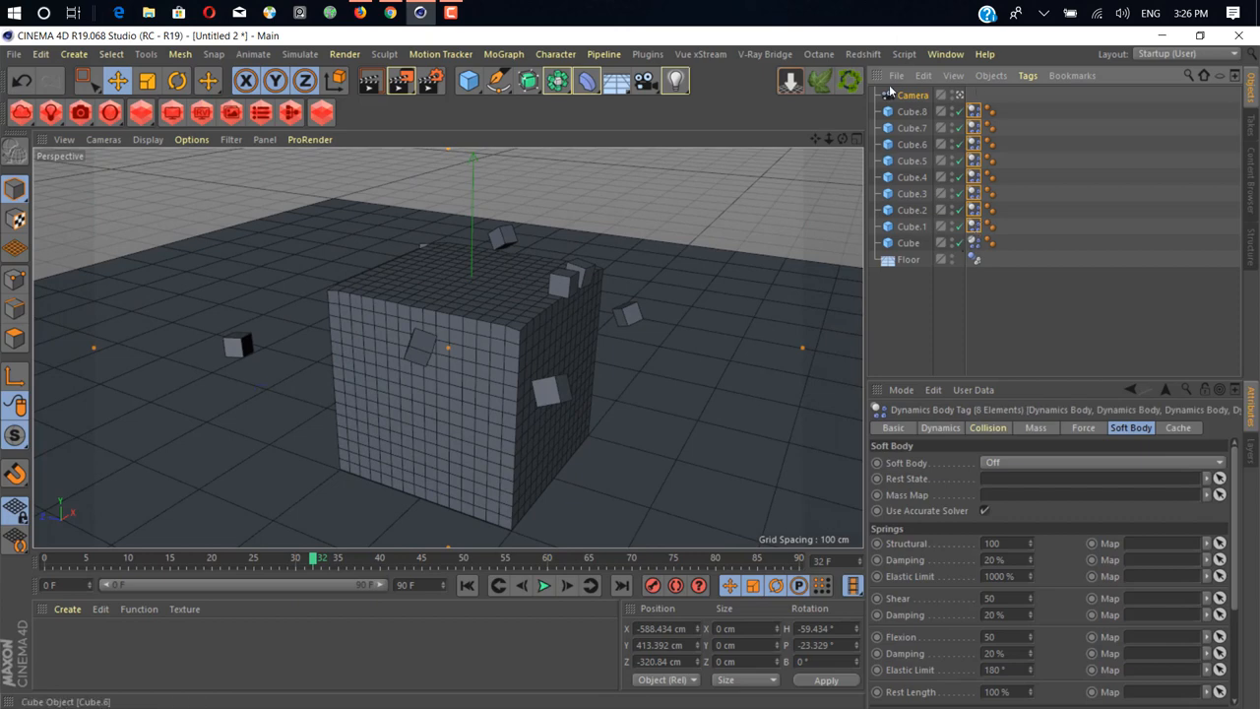
pyautogui.moveTo(949, 394)
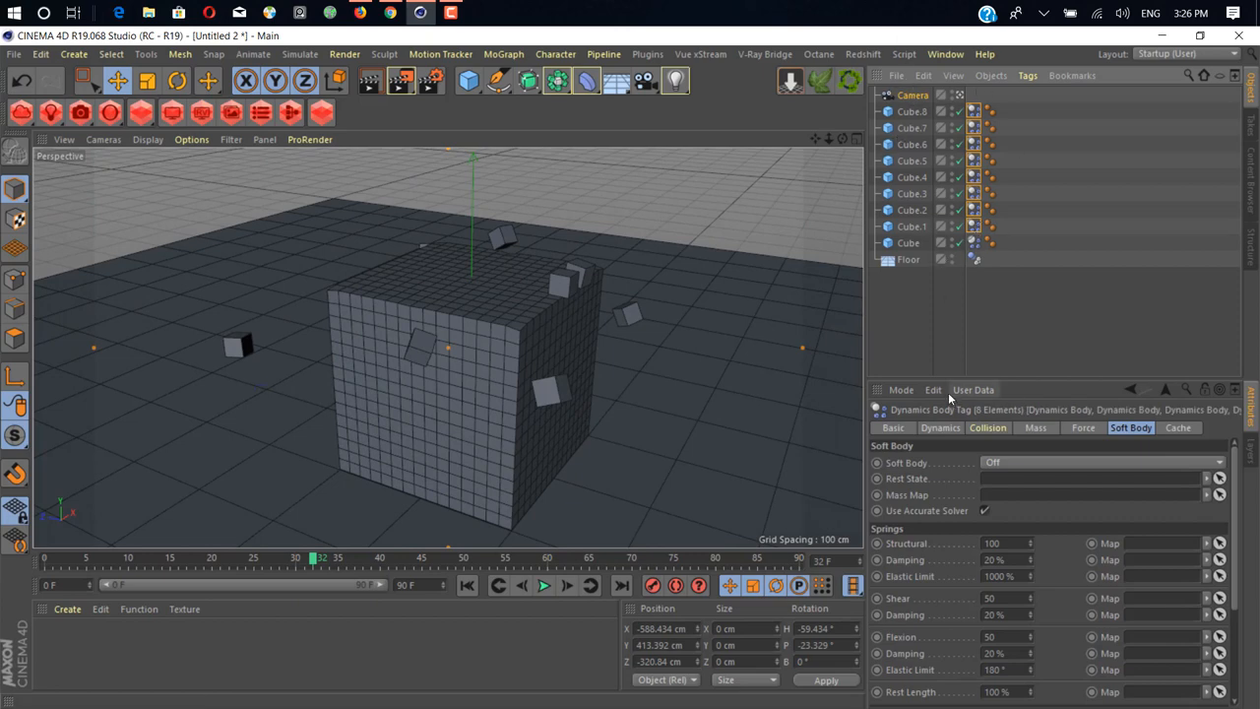
# - Give the small cubes' rigid-body tags a custom mass of 5
pyautogui.click(1036, 429)
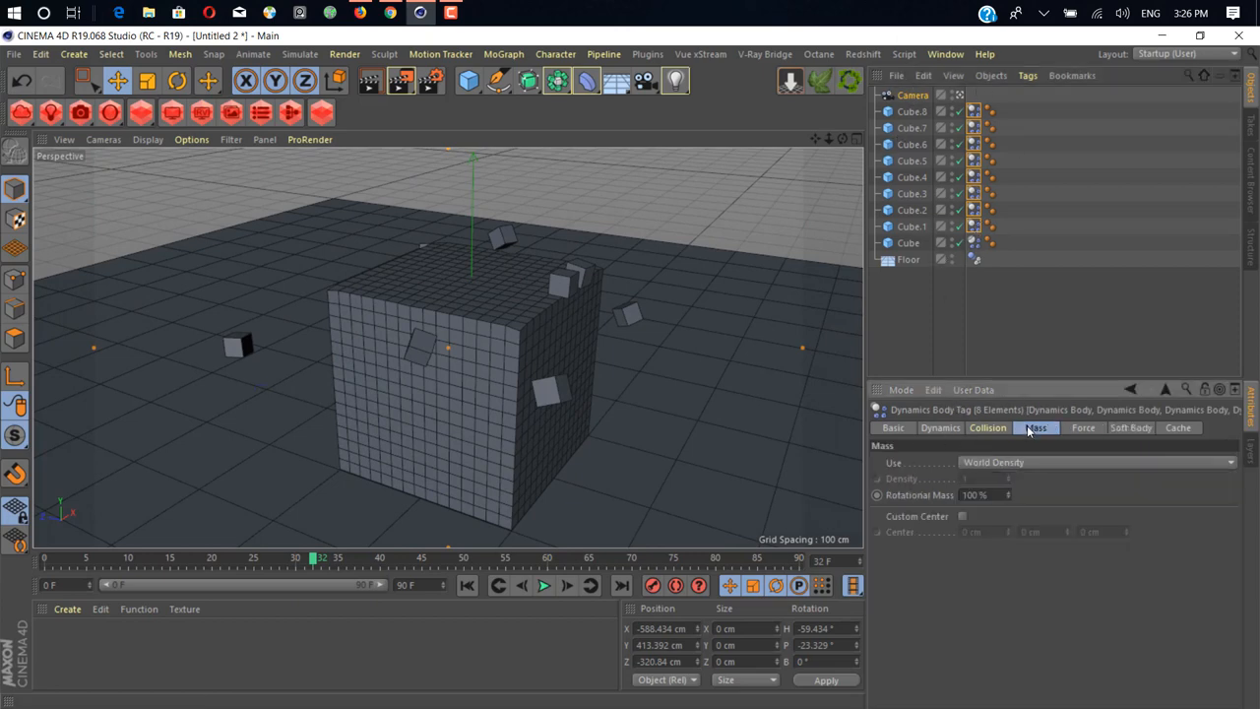
pyautogui.click(1113, 461)
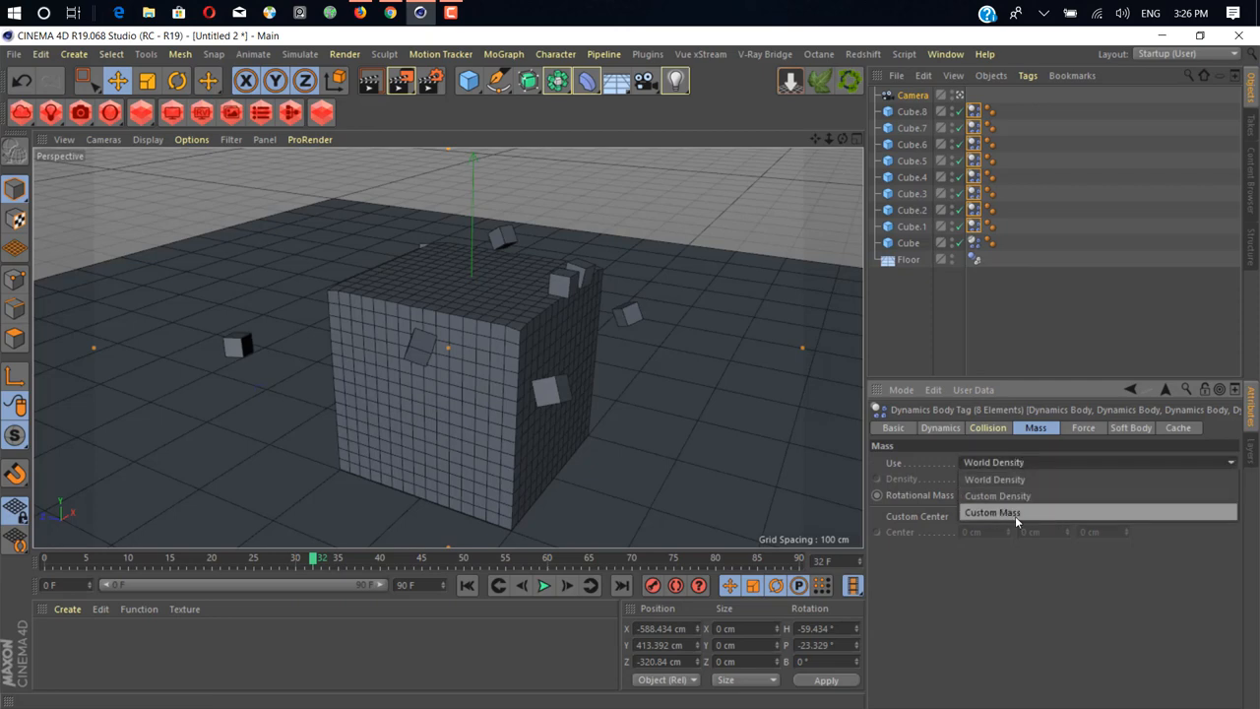
pyautogui.click(993, 512)
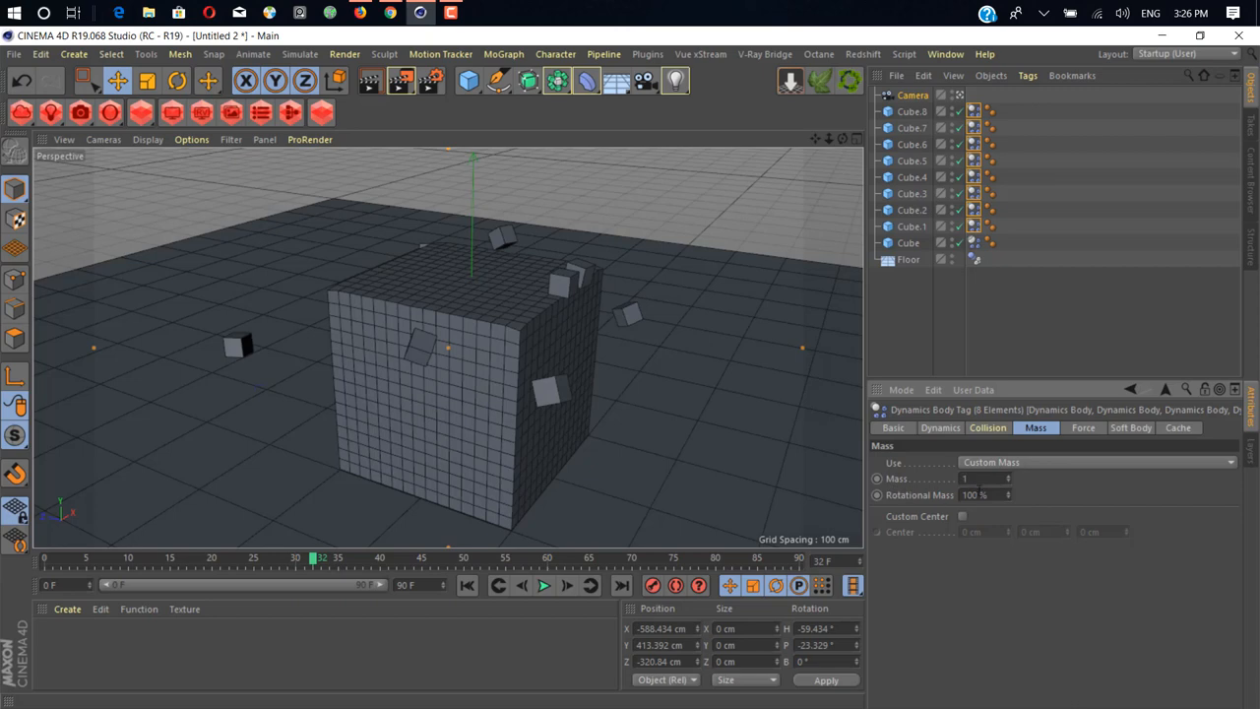
pyautogui.click(985, 479)
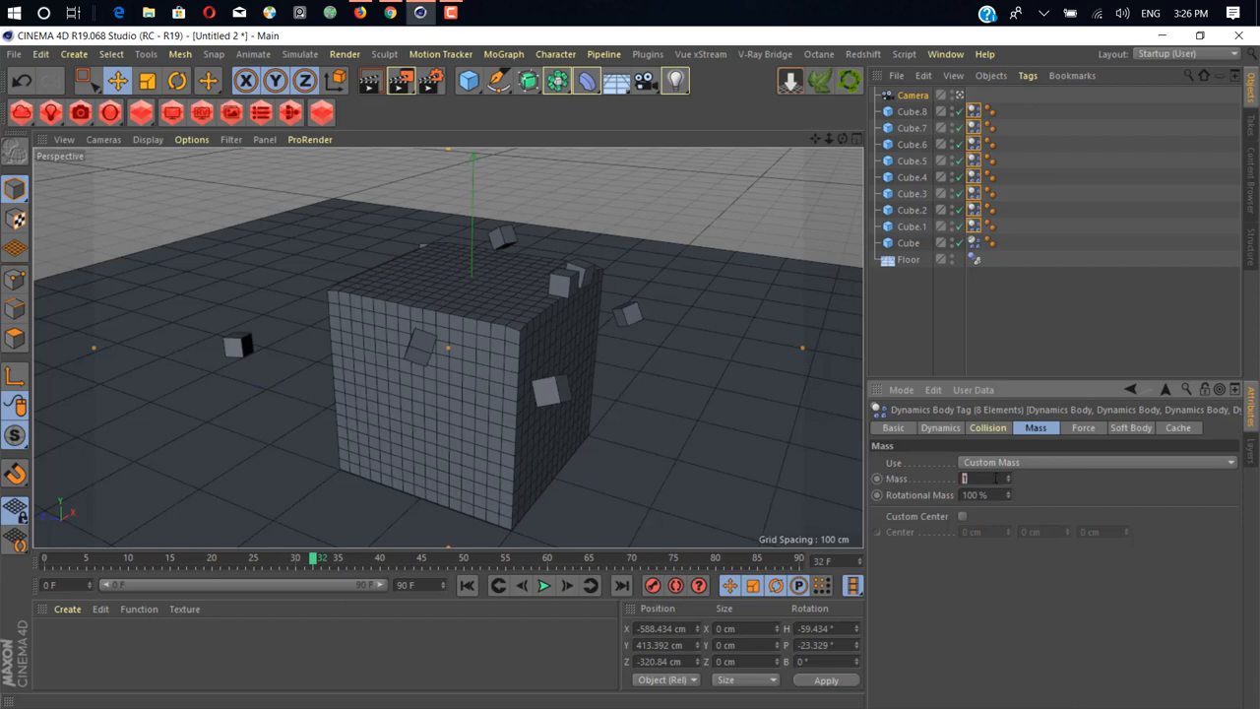
pyautogui.write('5')
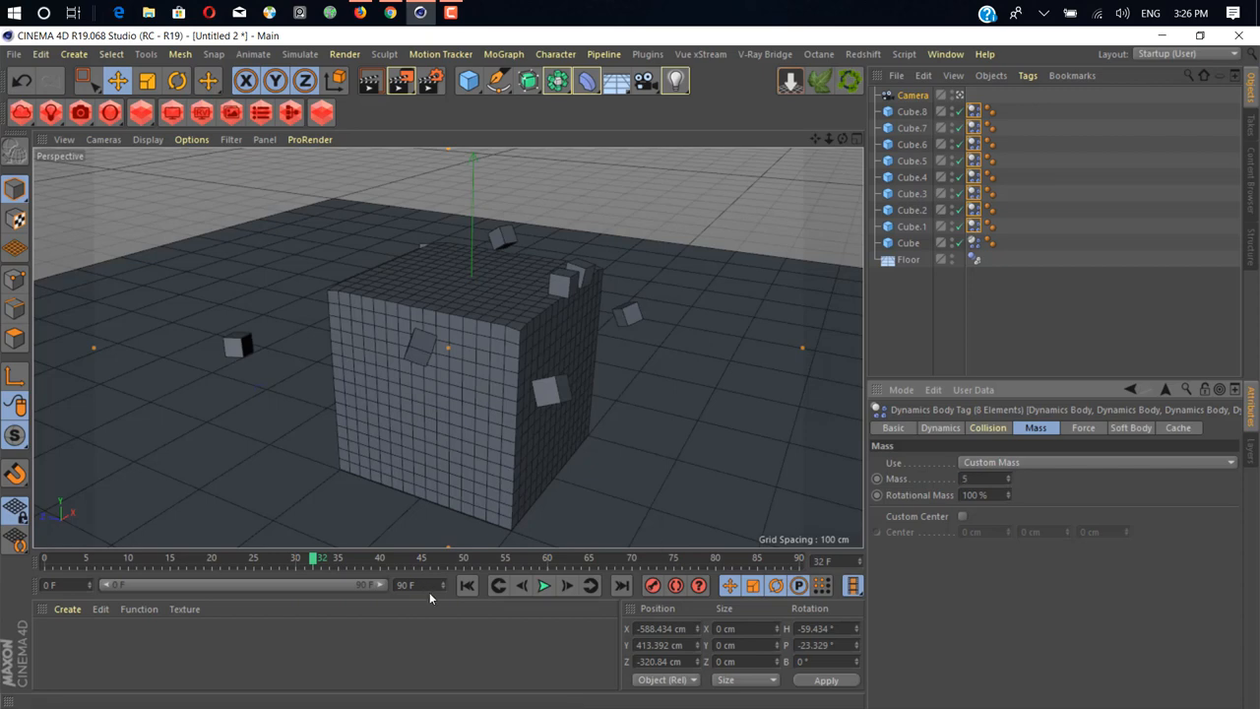
# - Replay the simulation so the heavier cubes dent the soft cube, then rewind to the start
pyautogui.click(547, 585)
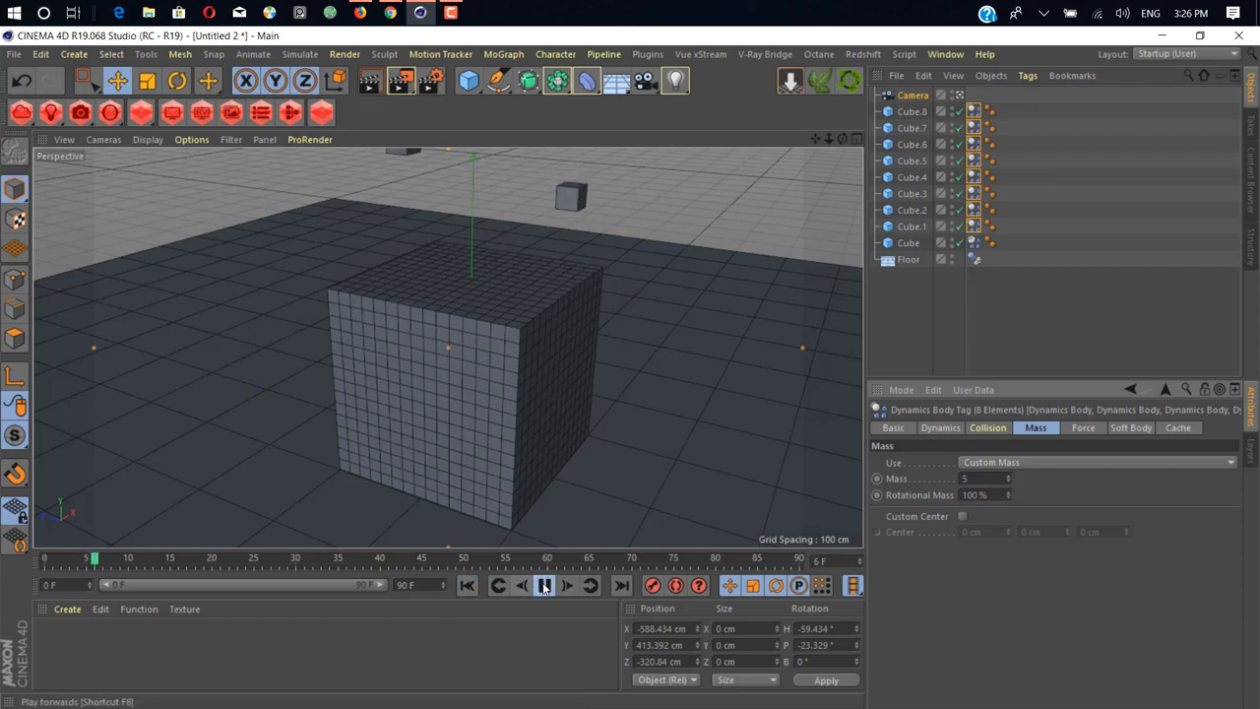
pyautogui.click(544, 587)
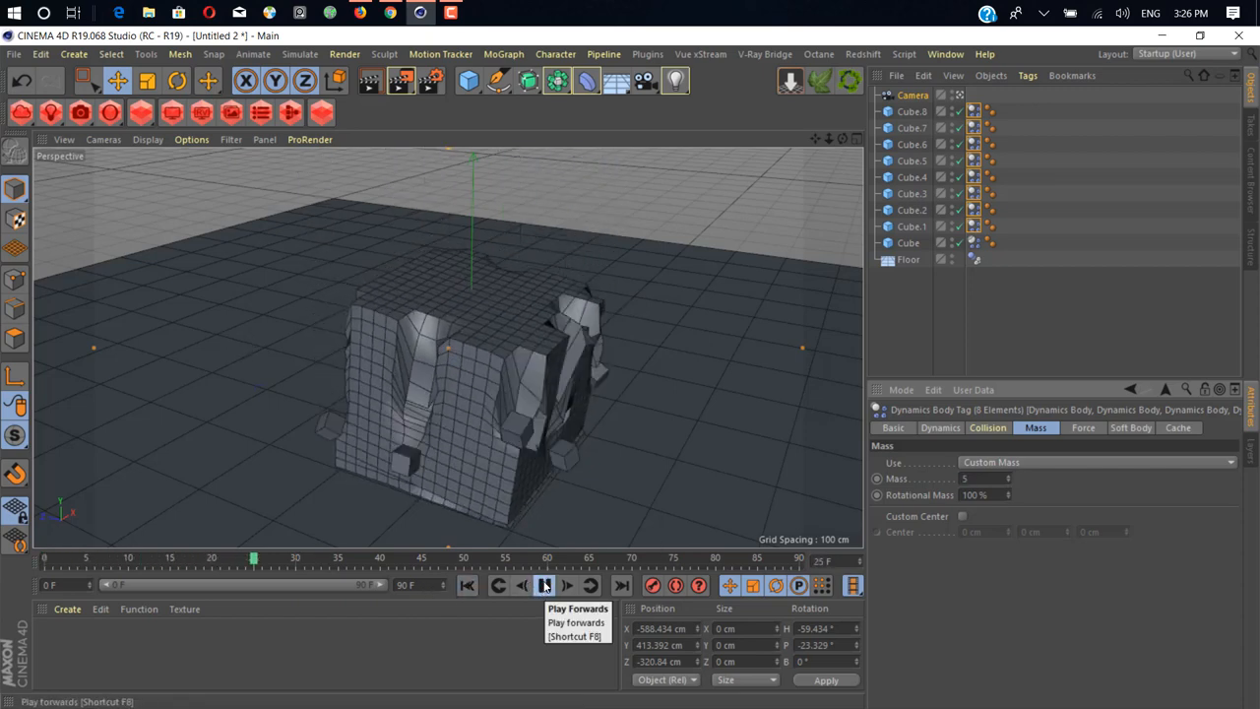
pyautogui.click(544, 587)
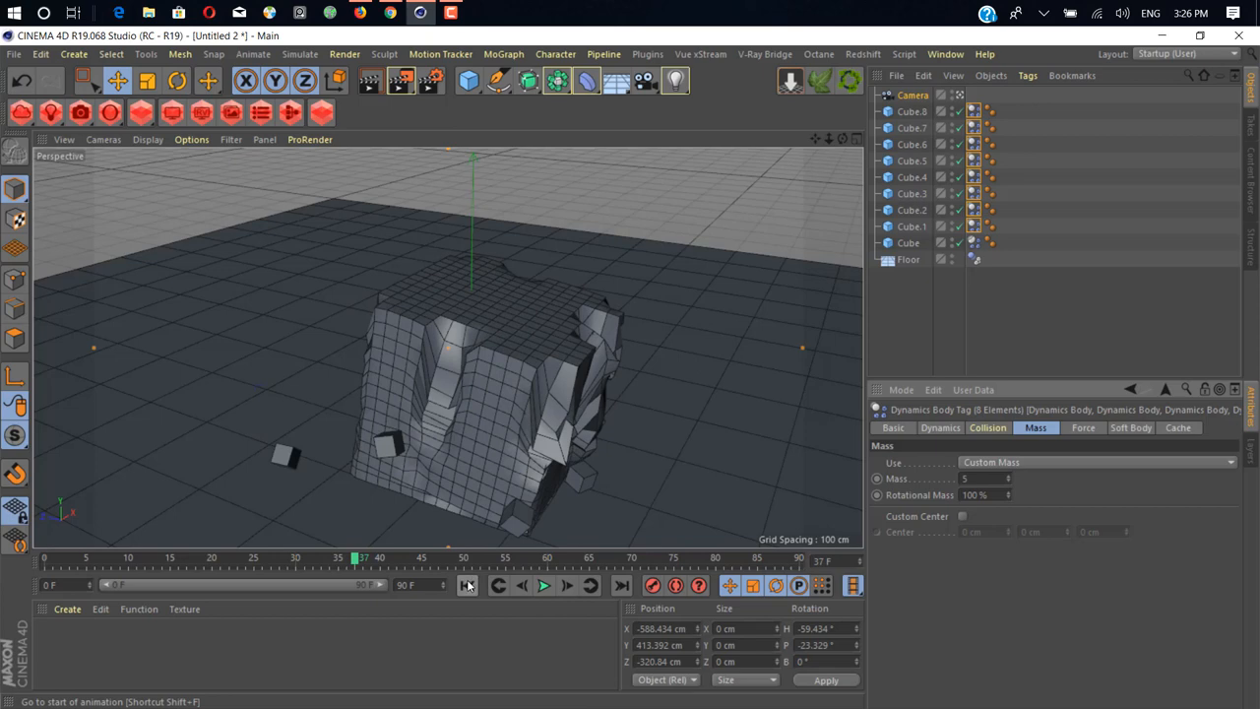
pyautogui.click(469, 587)
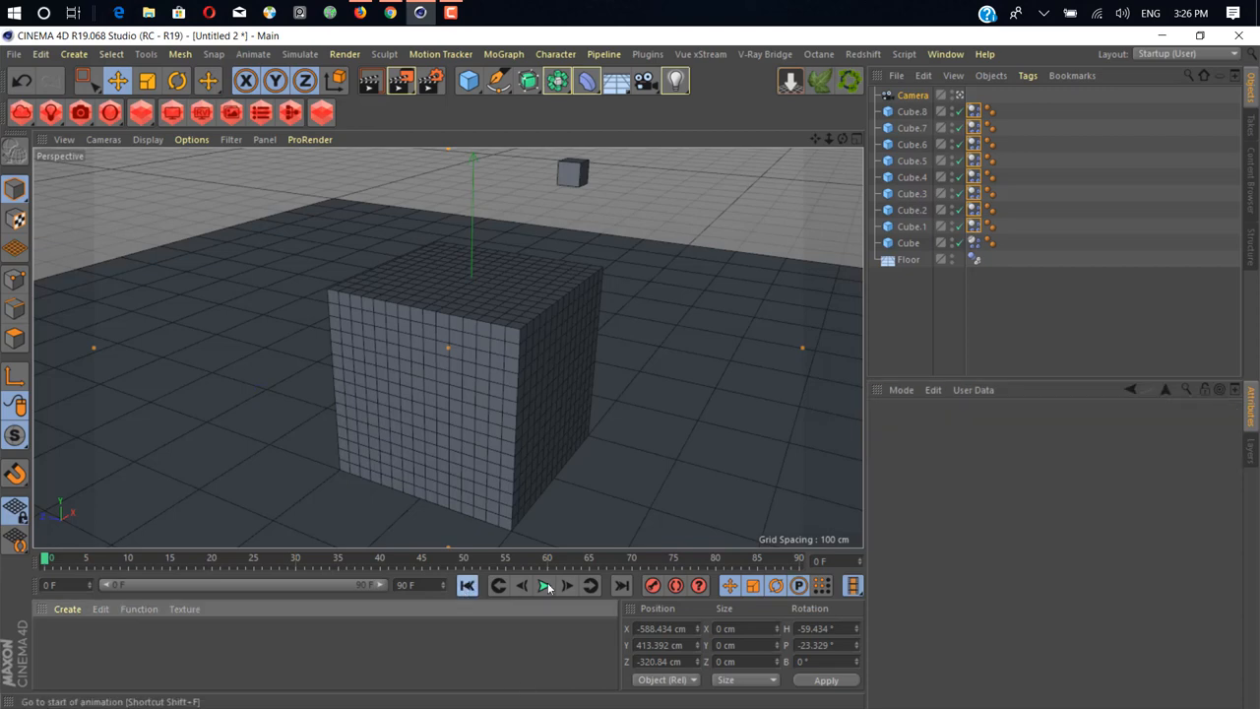
# - Replay the falling-cubes simulation from frame 0, inspect the dents on top, and select the soft Cube
pyautogui.click(544, 587)
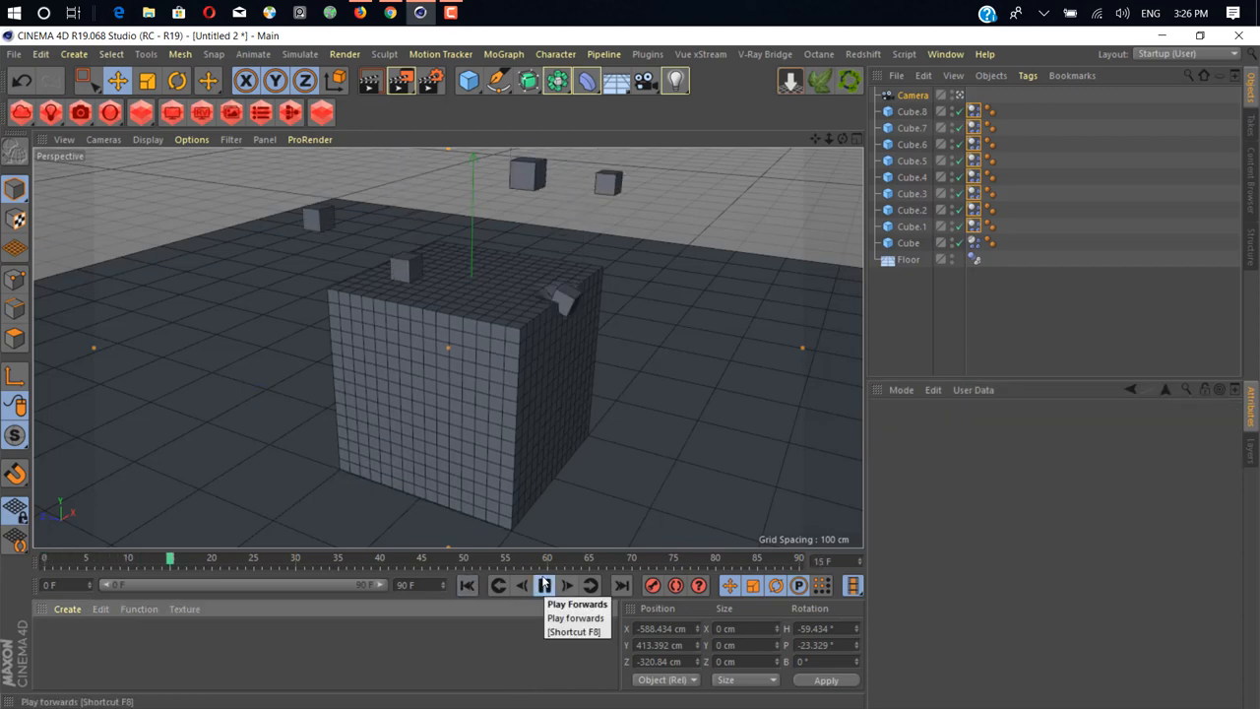
pyautogui.click(540, 585)
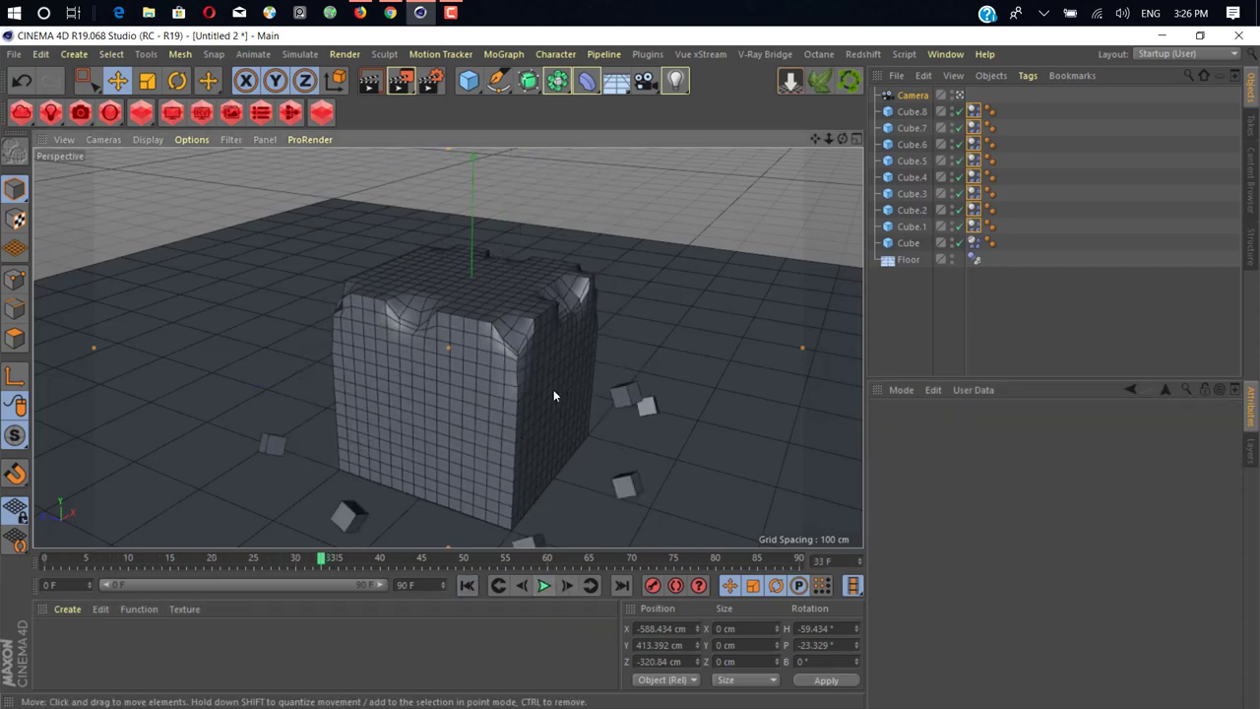
pyautogui.moveTo(555, 396); pyautogui.dragTo(713, 368)
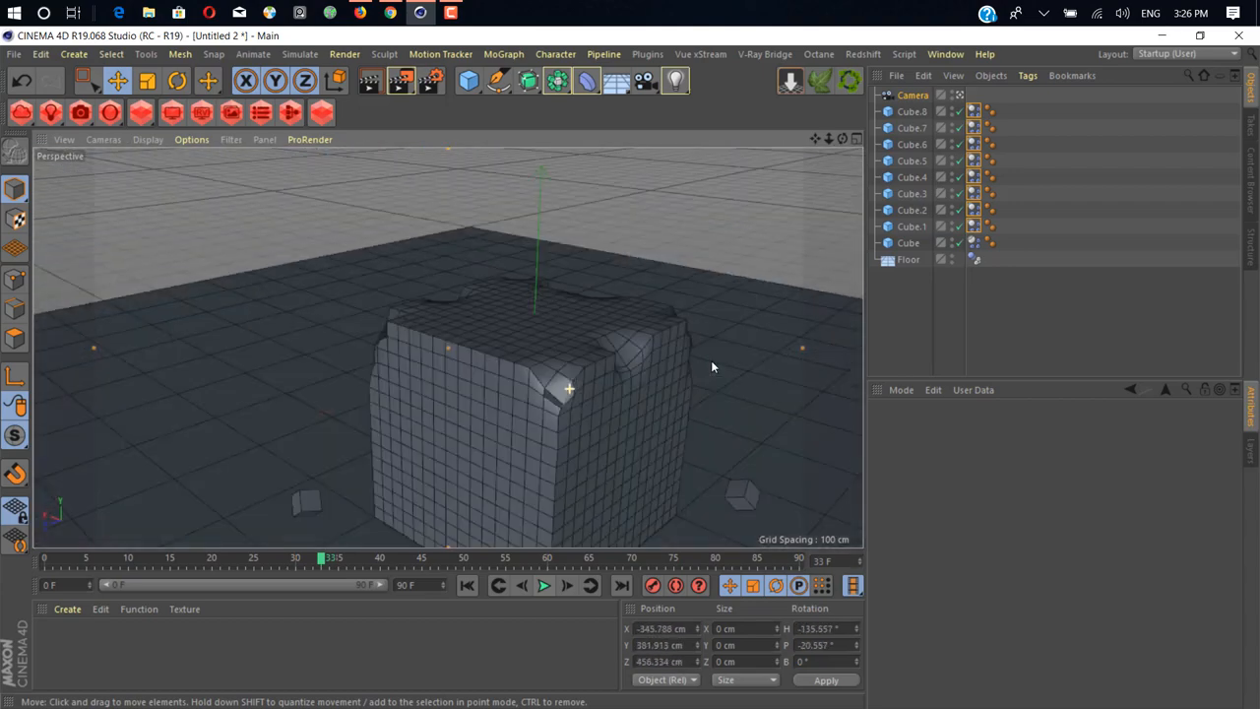
pyautogui.moveTo(569, 390); pyautogui.dragTo(425, 402)
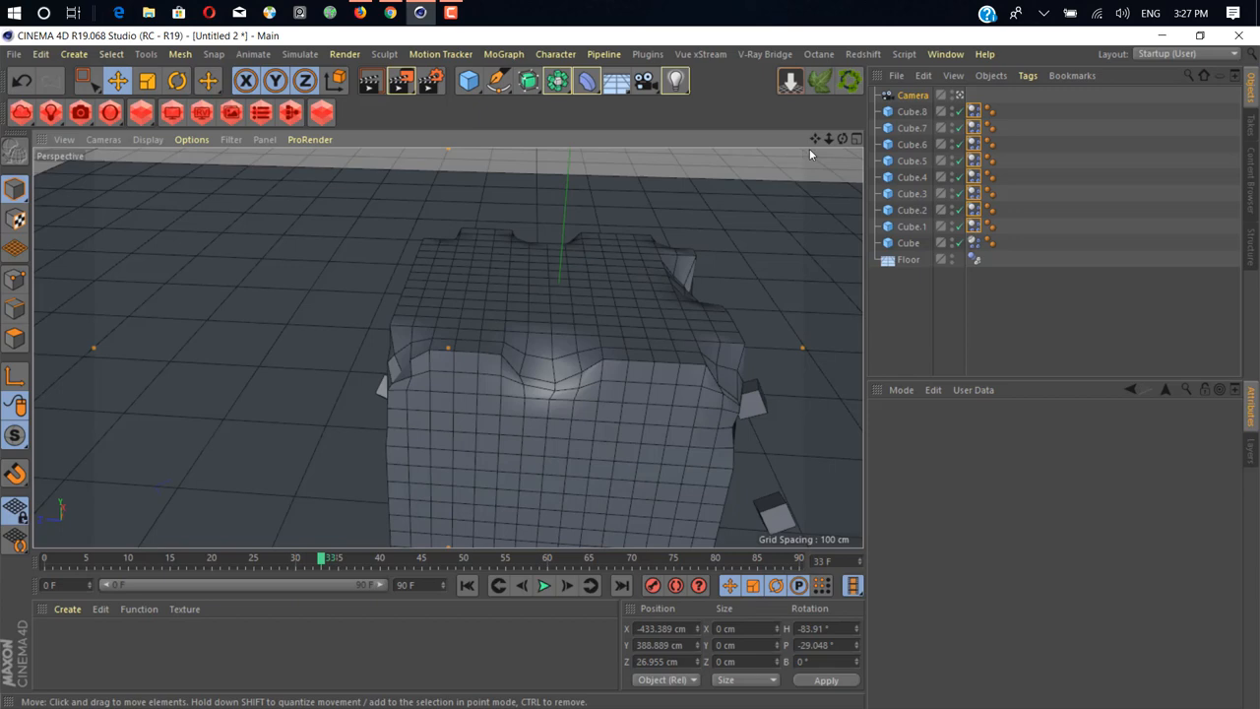
pyautogui.click(908, 242)
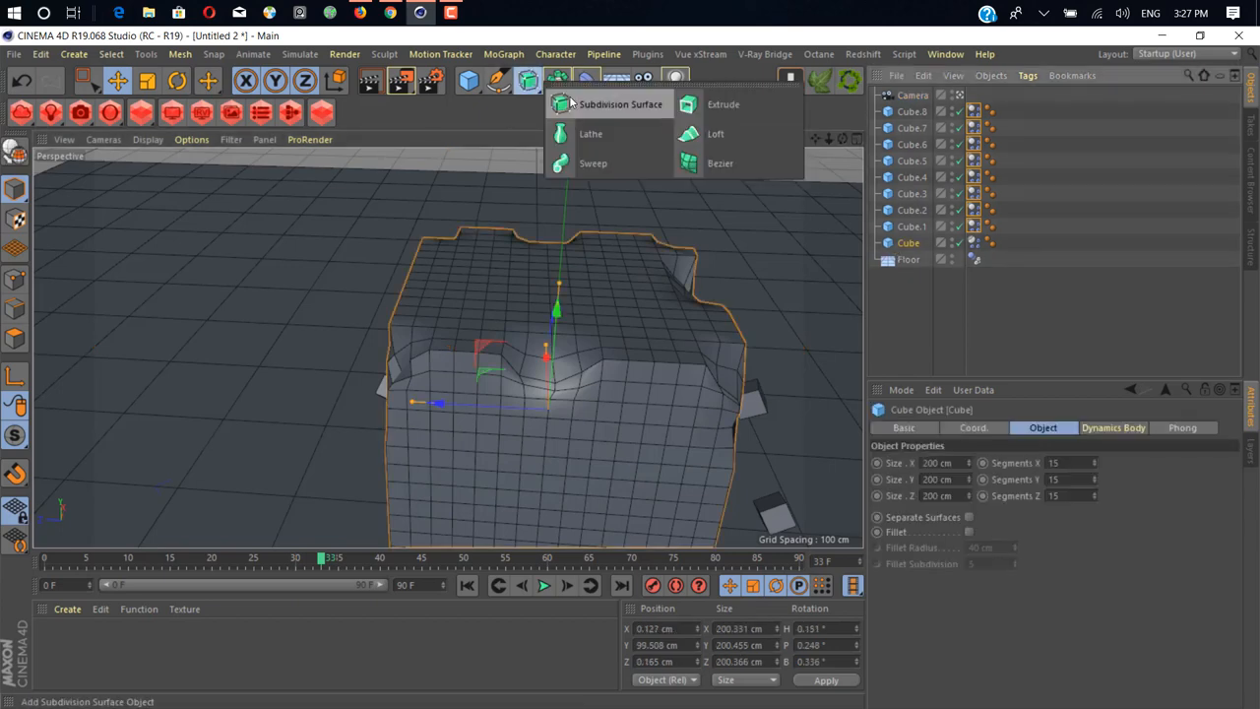
# - Smooth the soft Cube under a Subdivision Surface and replay the simulation from the start
pyautogui.click(619, 102)
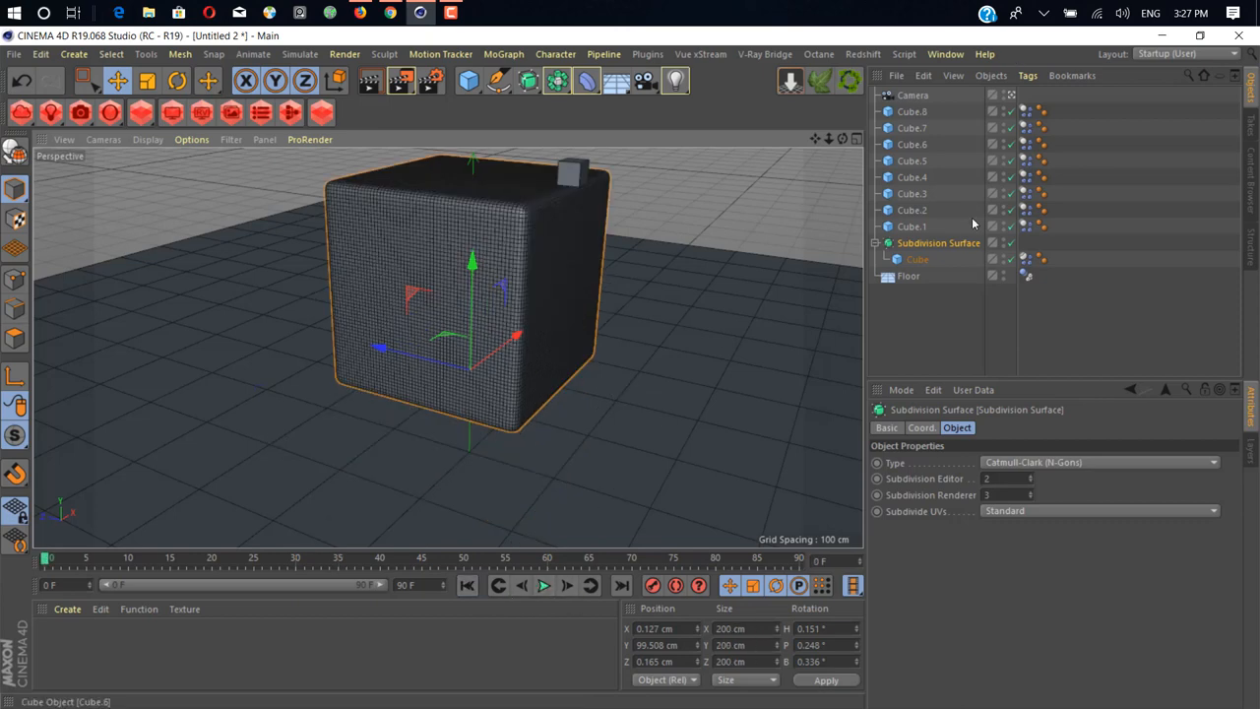
pyautogui.moveTo(473, 285); pyautogui.dragTo(473, 394)
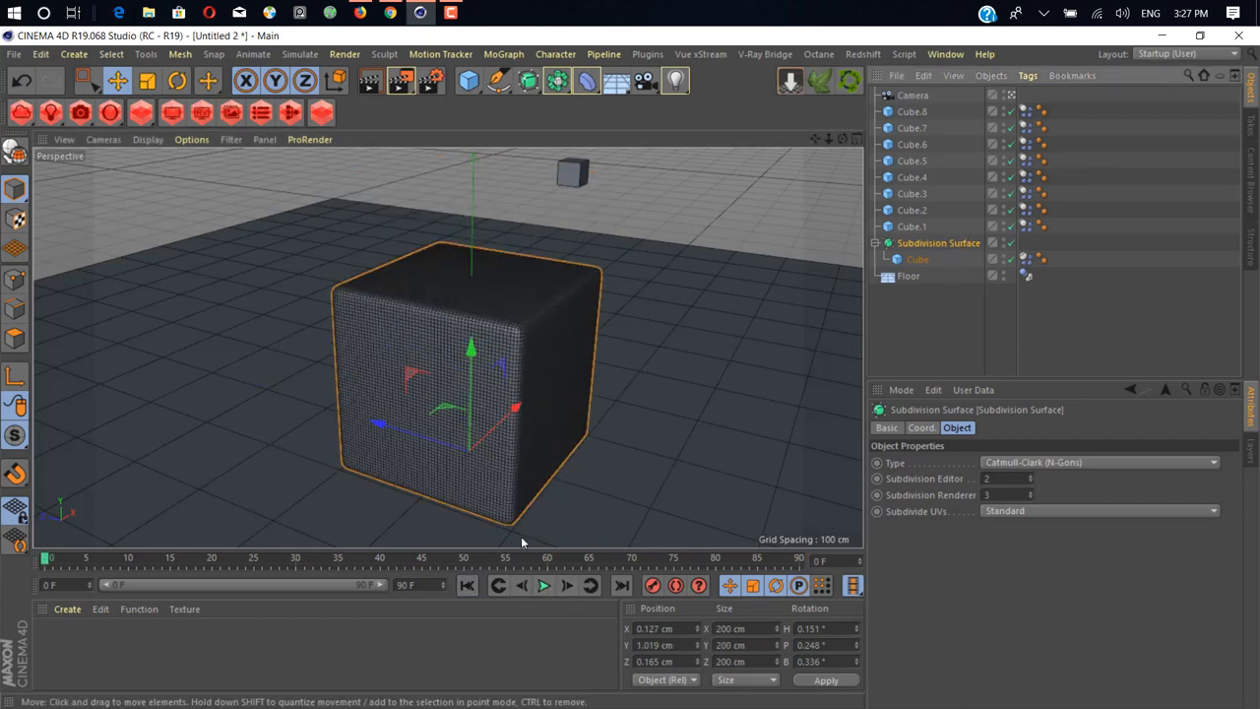
pyautogui.click(535, 587)
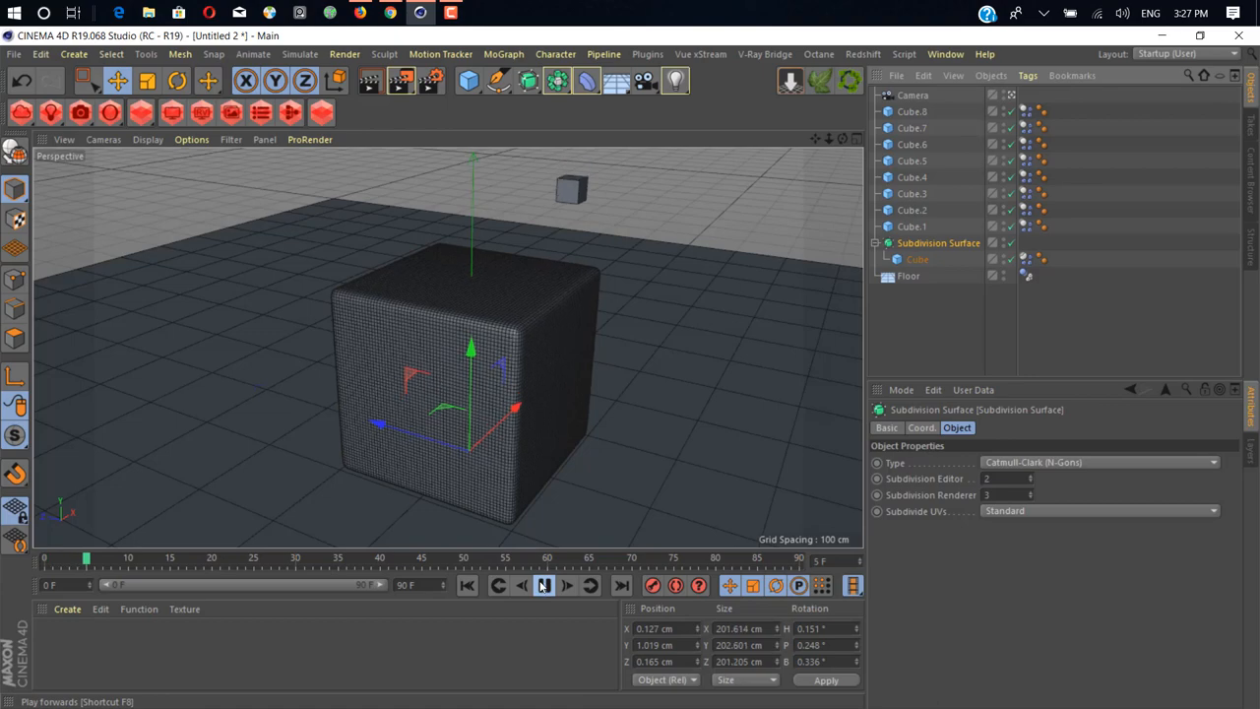
pyautogui.click(551, 587)
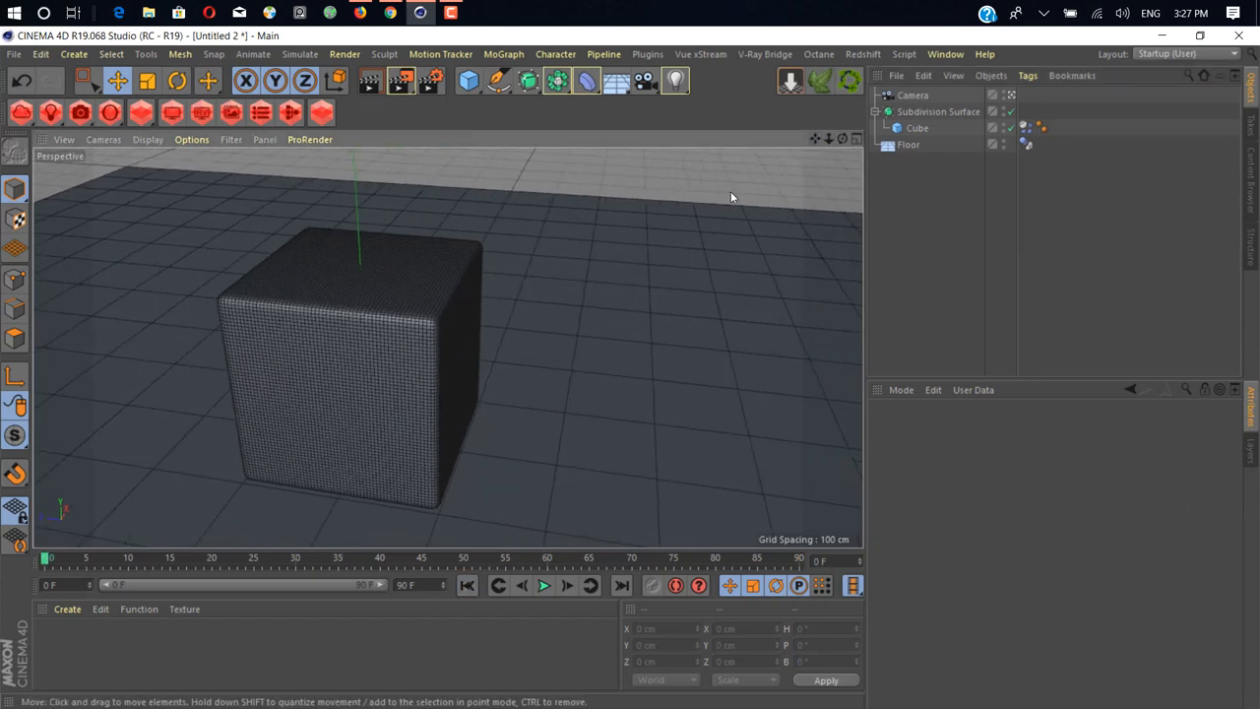
# - Add a Capsule primitive and rotate it 90° to lie horizontally
pyautogui.click(469, 83)
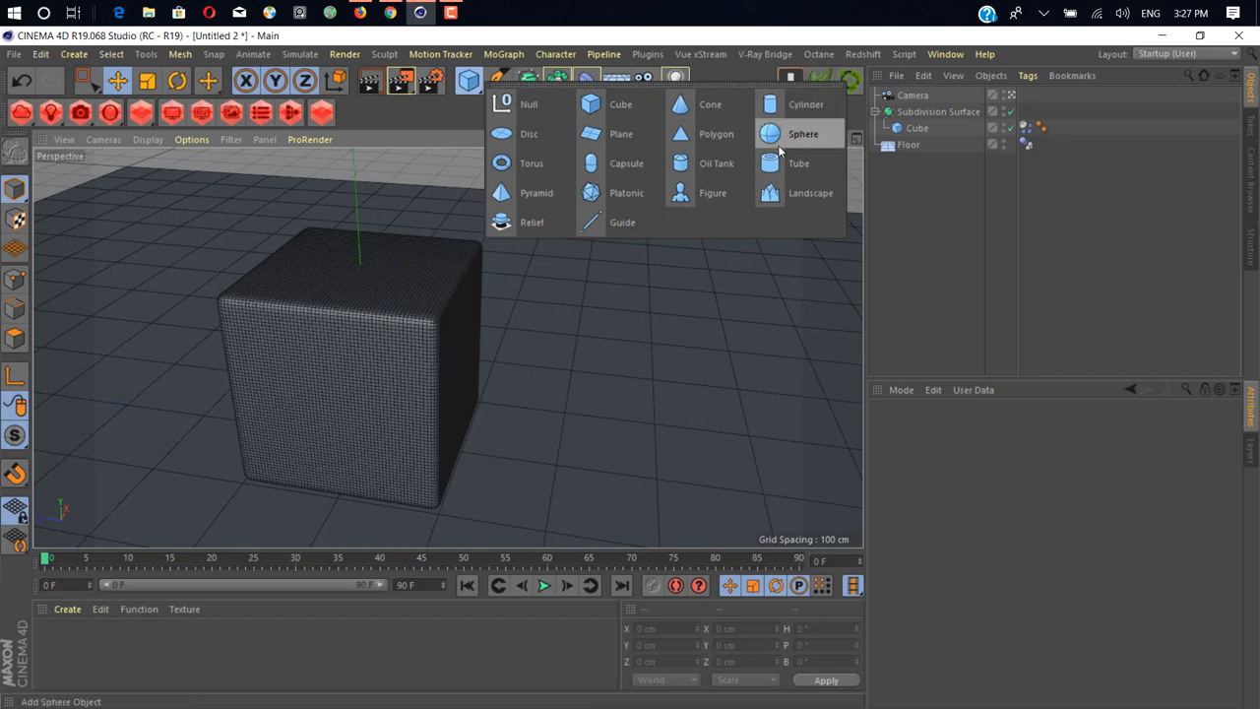
pyautogui.moveTo(627, 163)
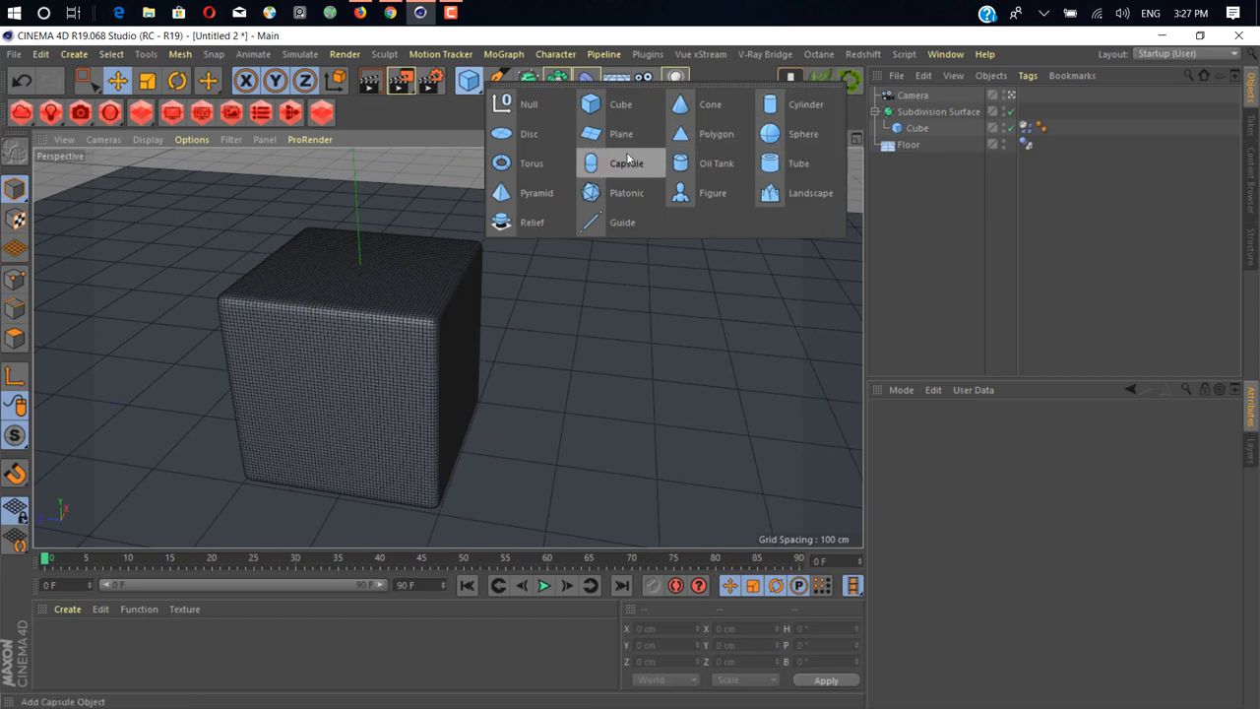
pyautogui.click(626, 164)
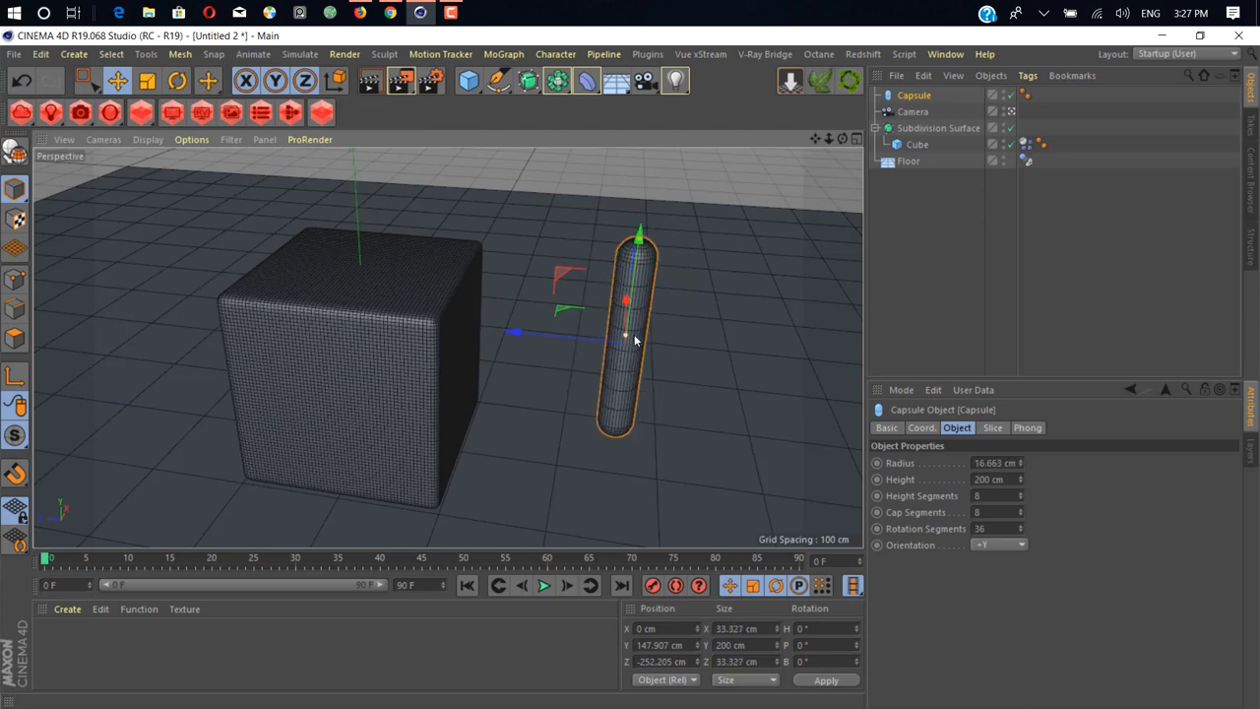
pyautogui.click(177, 83)
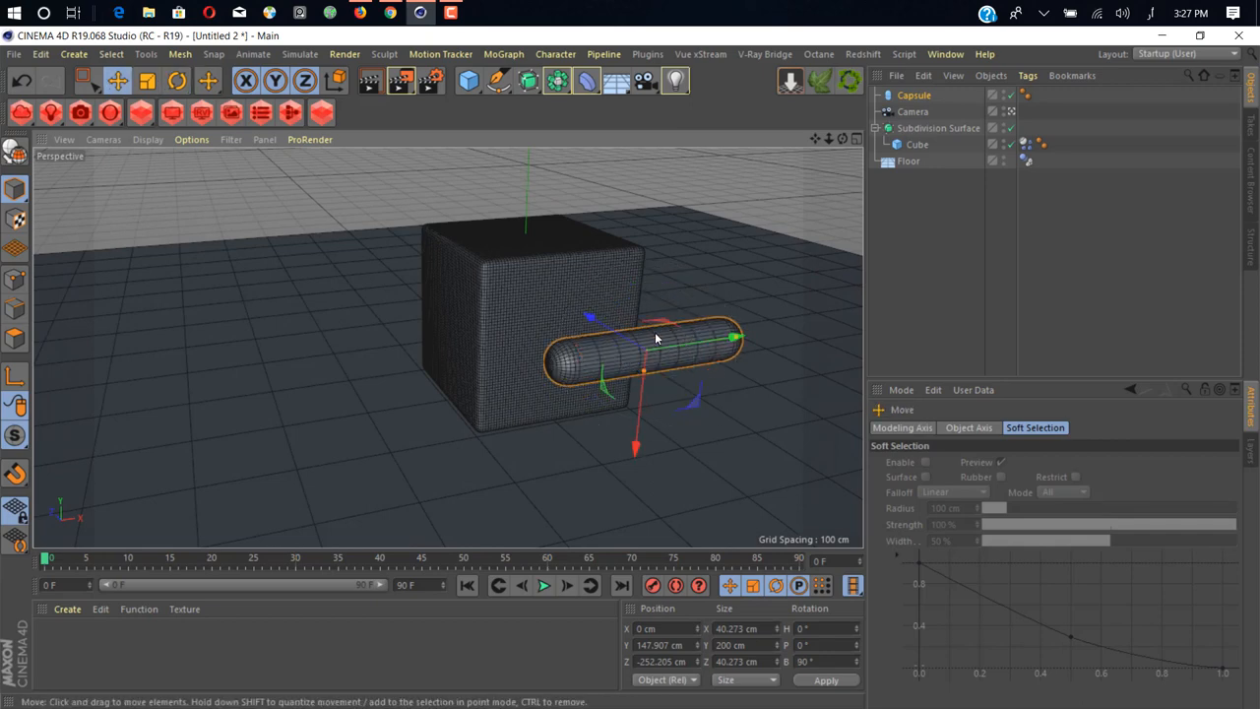
# - Move the capsule onto the floor alongside the front of the soft cube
pyautogui.moveTo(733, 339); pyautogui.dragTo(627, 354)
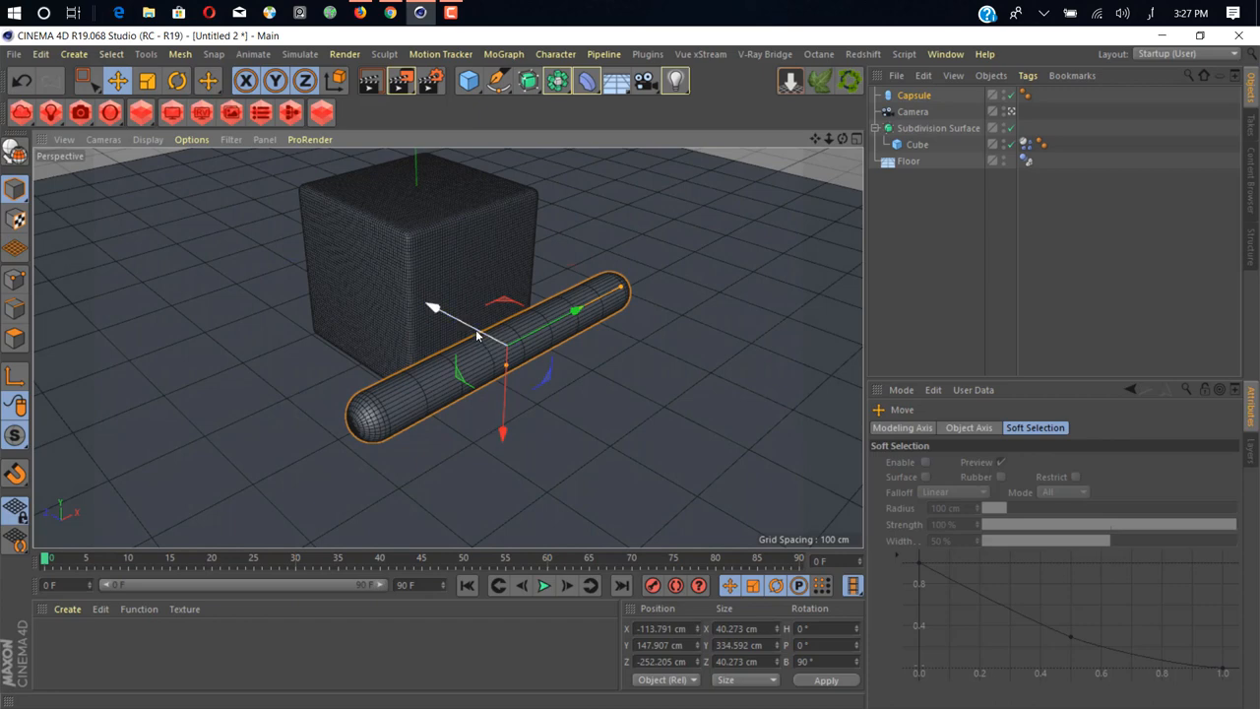
pyautogui.moveTo(473, 335); pyautogui.dragTo(488, 394)
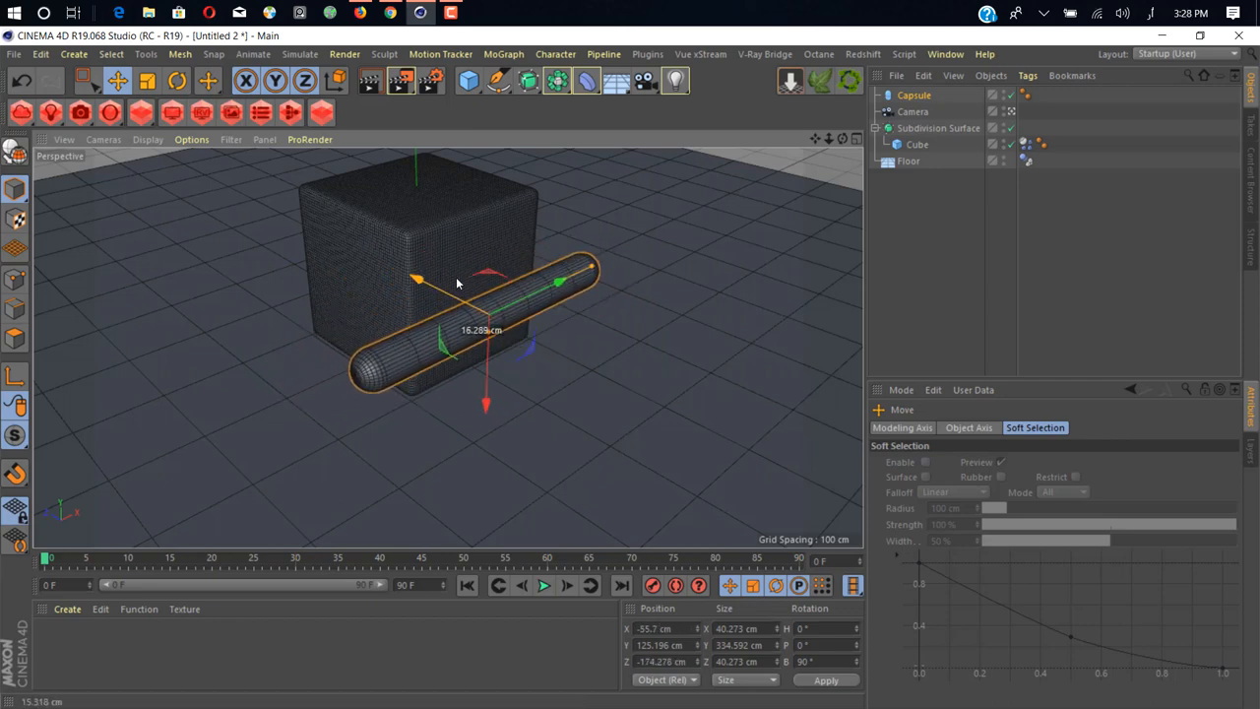
pyautogui.moveTo(562, 286); pyautogui.dragTo(561, 279)
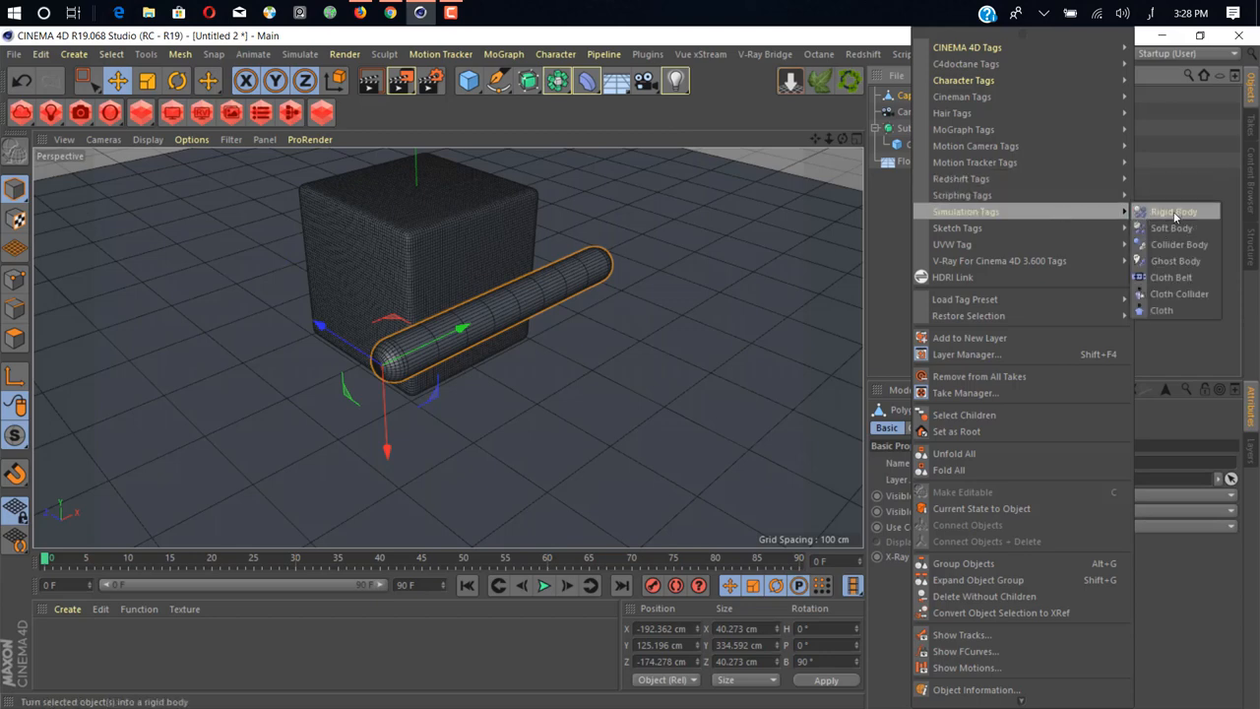
# - Give the Capsule a Rigid Body dynamics tag from Simulation Tags
pyautogui.click(1174, 210)
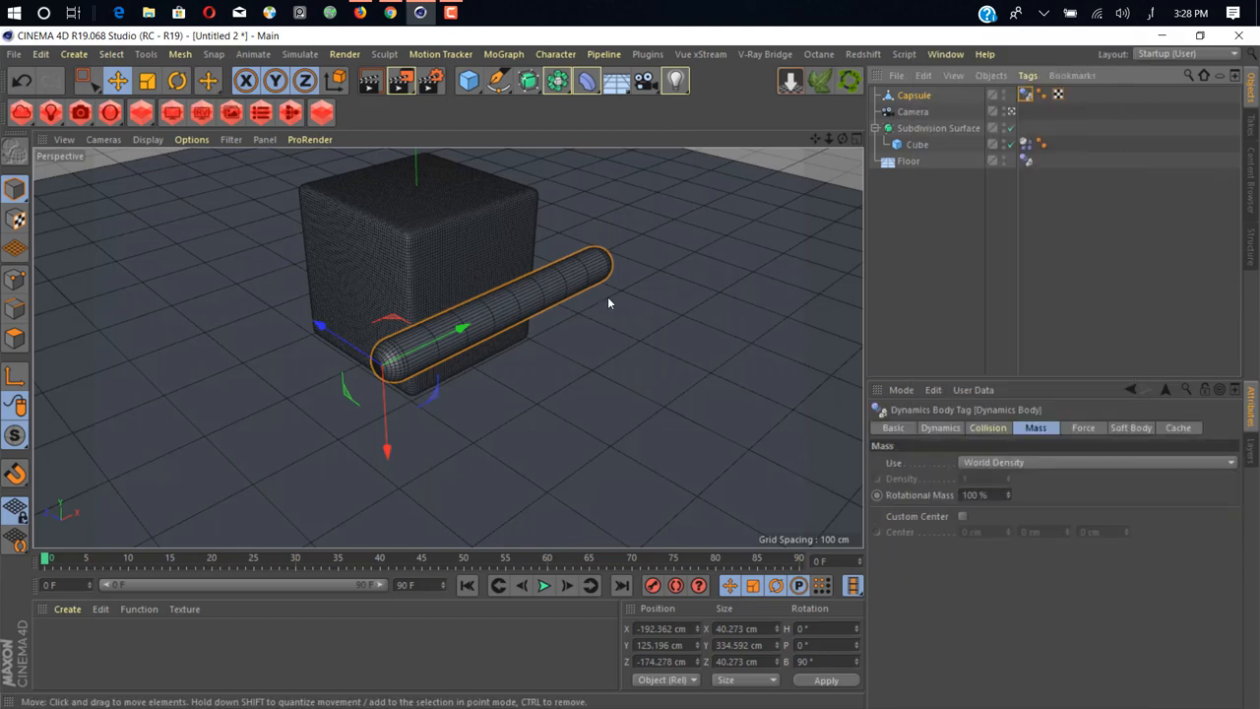
pyautogui.moveTo(607, 303); pyautogui.dragTo(575, 313)
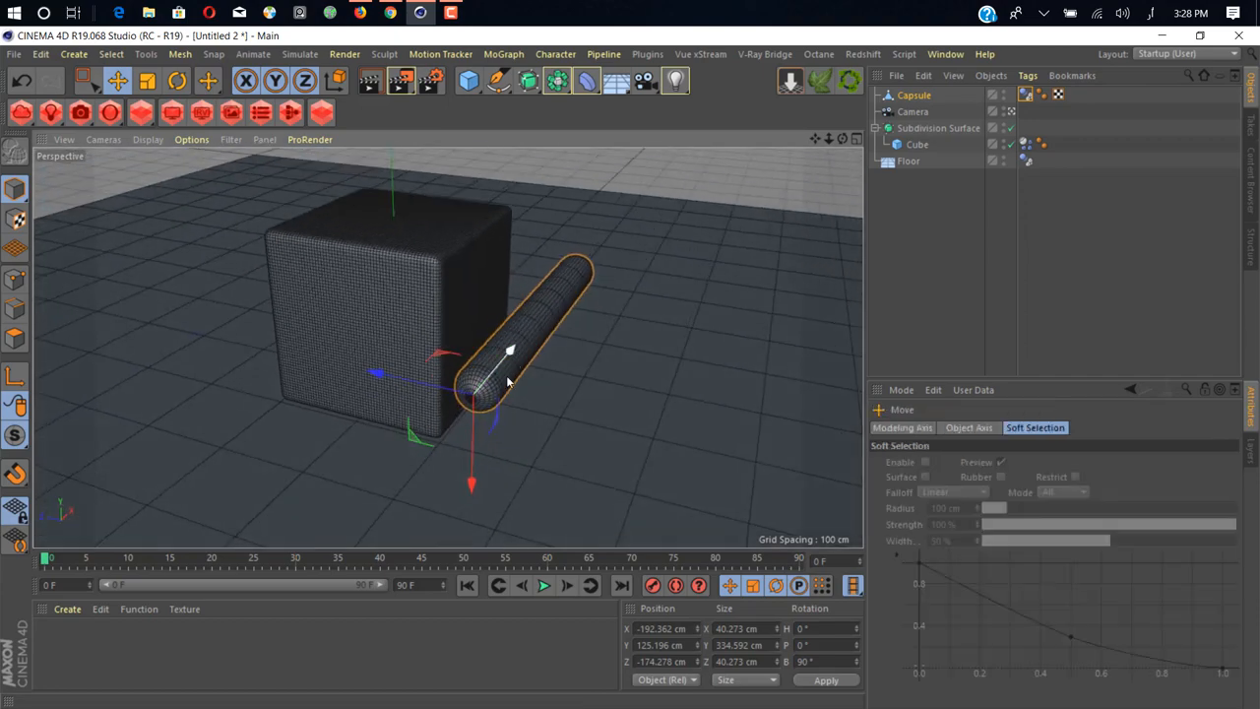
# - Rotate the capsule's heading so its end points into the cube, then rewind to frame 0
pyautogui.click(177, 81)
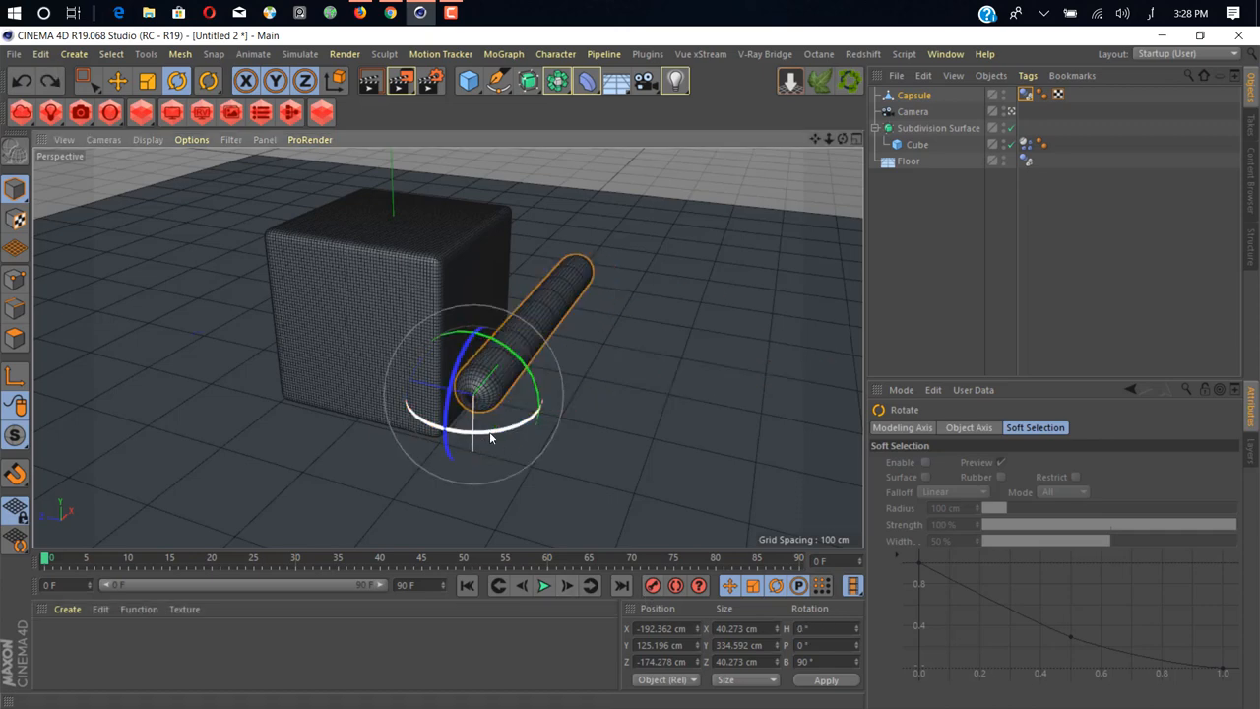
pyautogui.moveTo(493, 437); pyautogui.dragTo(453, 417)
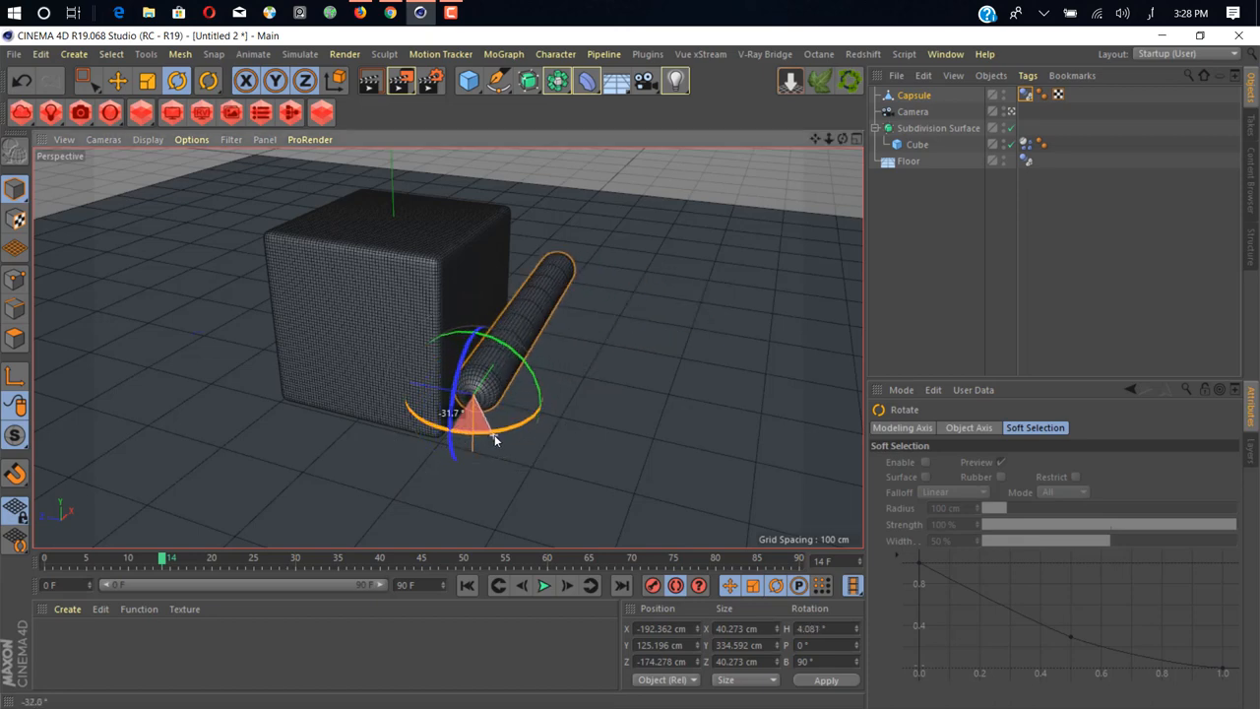
pyautogui.moveTo(496, 441); pyautogui.dragTo(528, 449)
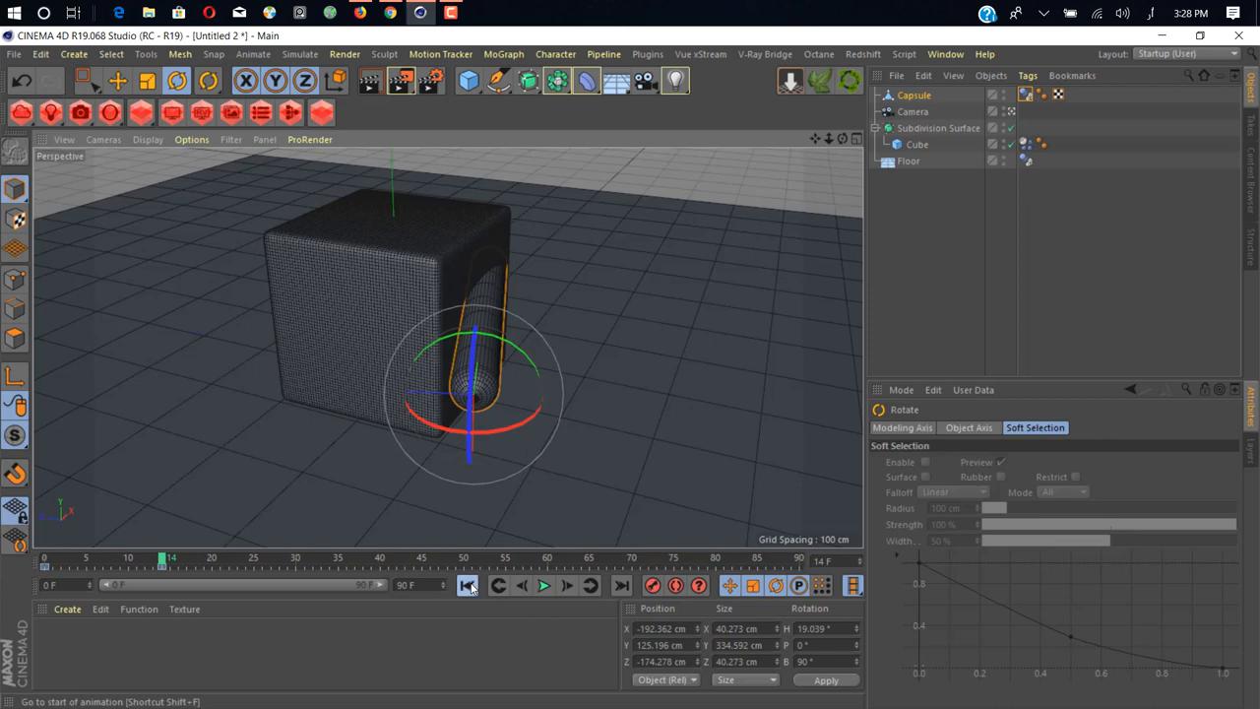
pyautogui.click(548, 587)
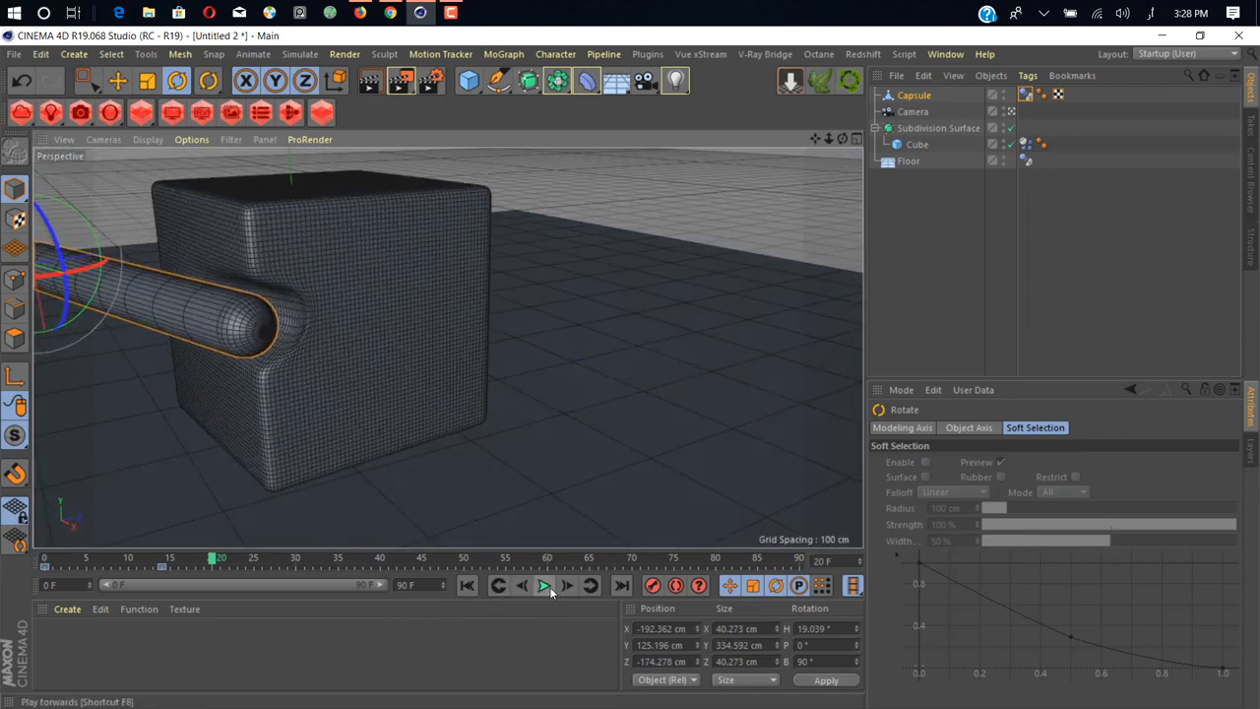
# - Play the capsule simulation, stop it, and zoom in on the rounded hollow in the cube's side
pyautogui.click(544, 589)
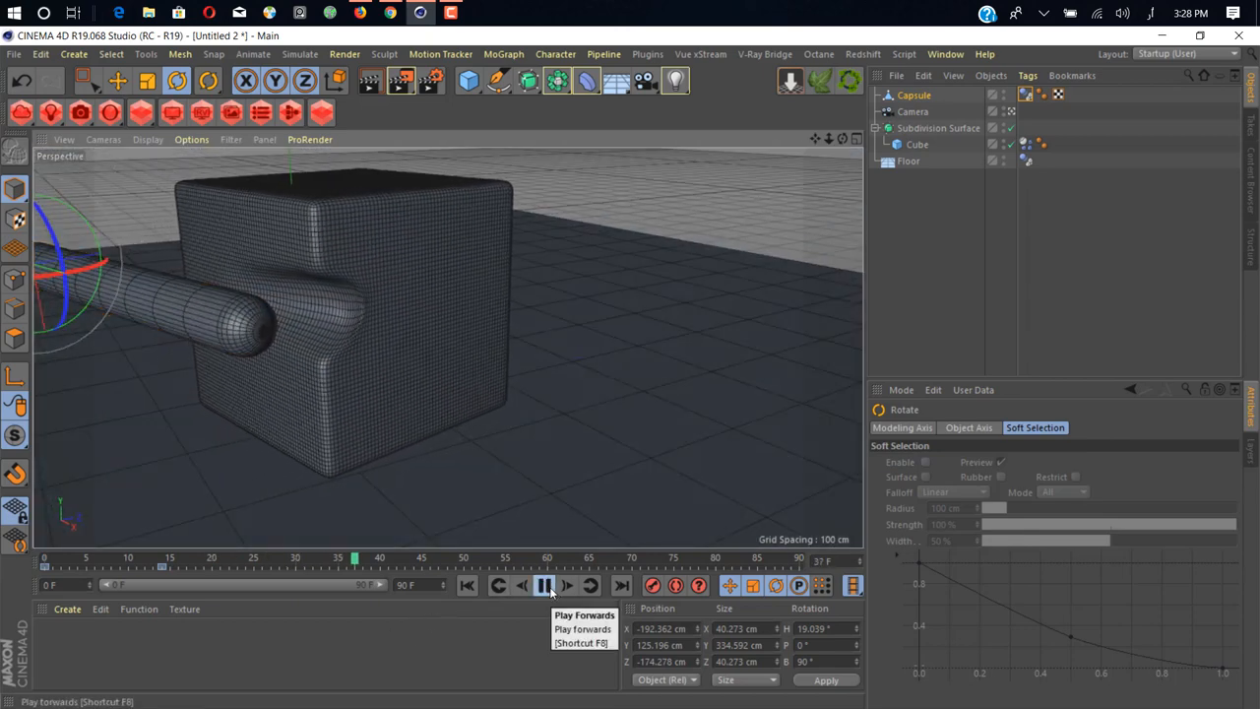
pyautogui.click(544, 587)
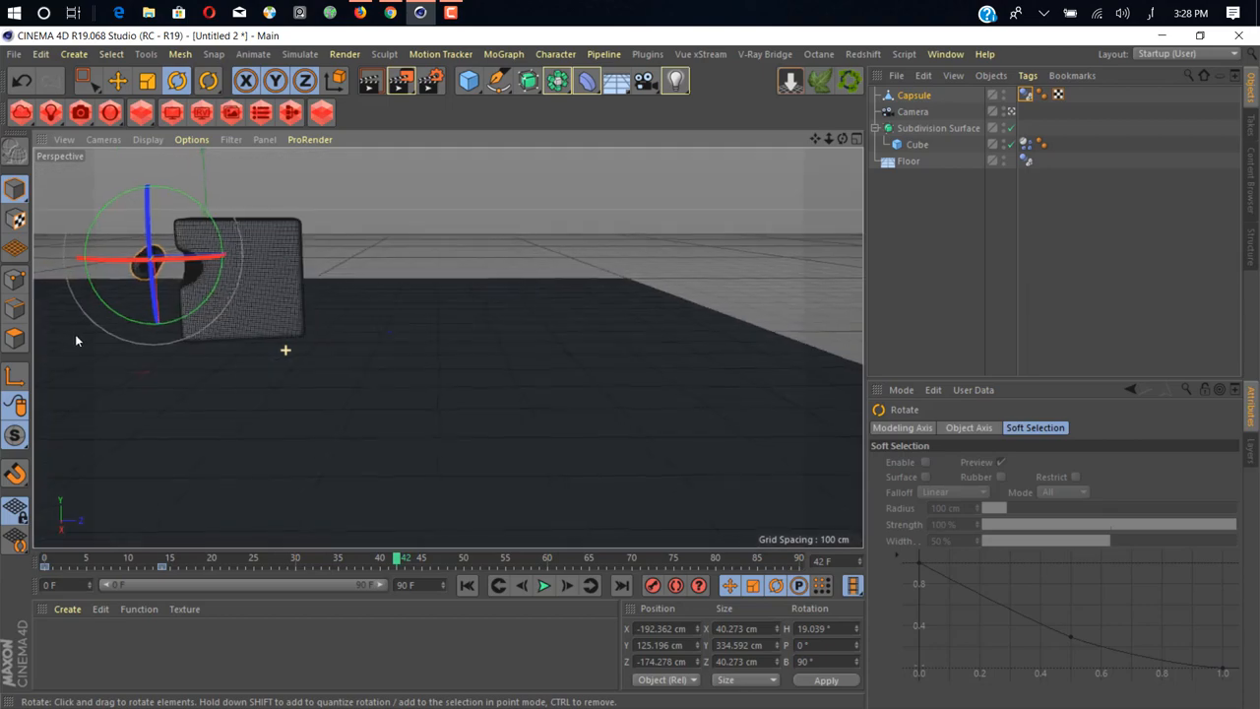
pyautogui.scroll(-3)
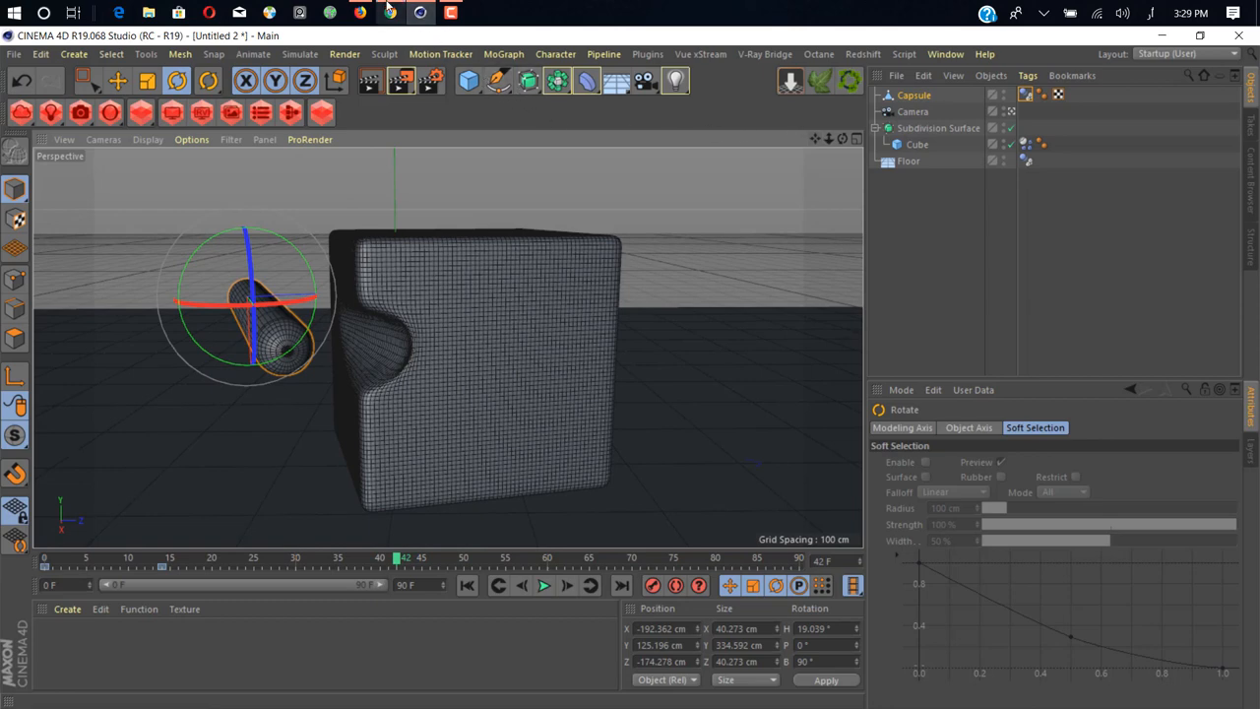
pyautogui.click(363, 12)
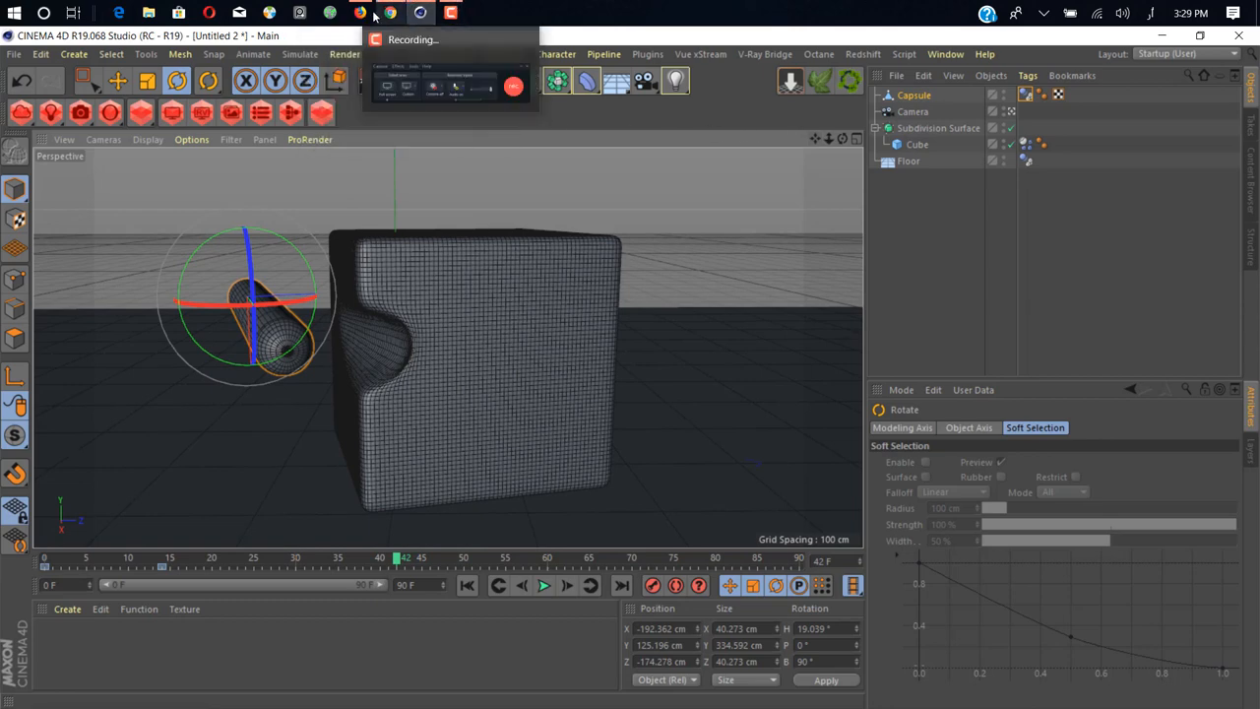